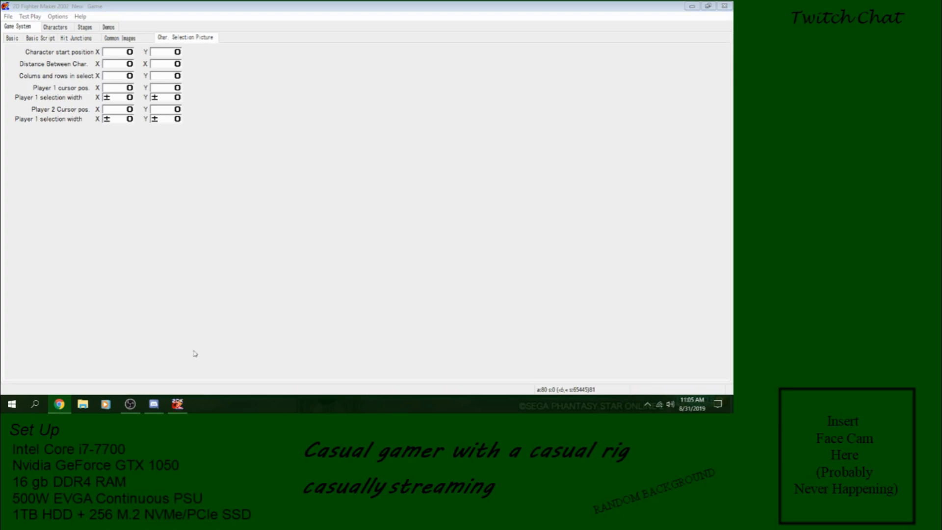
mouse_move(214, 339)
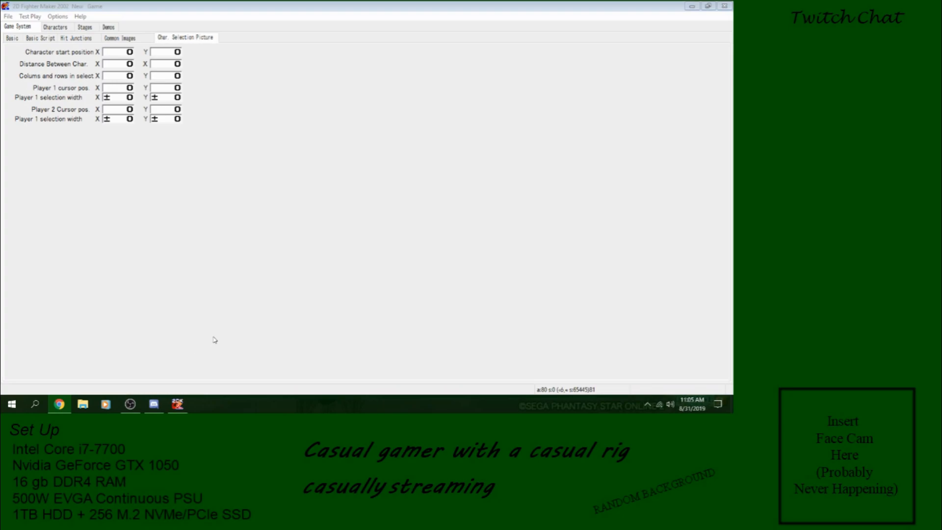
mouse_move(100, 200)
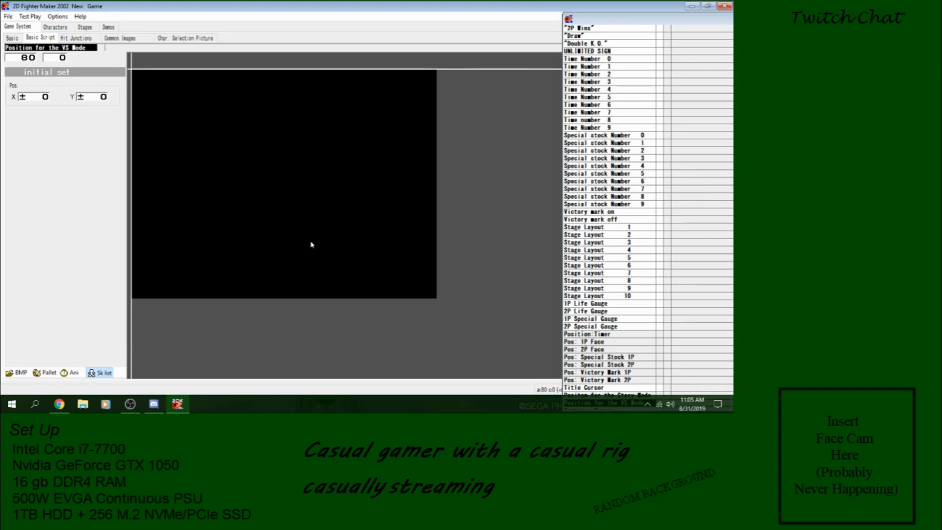
mouse_move(269, 197)
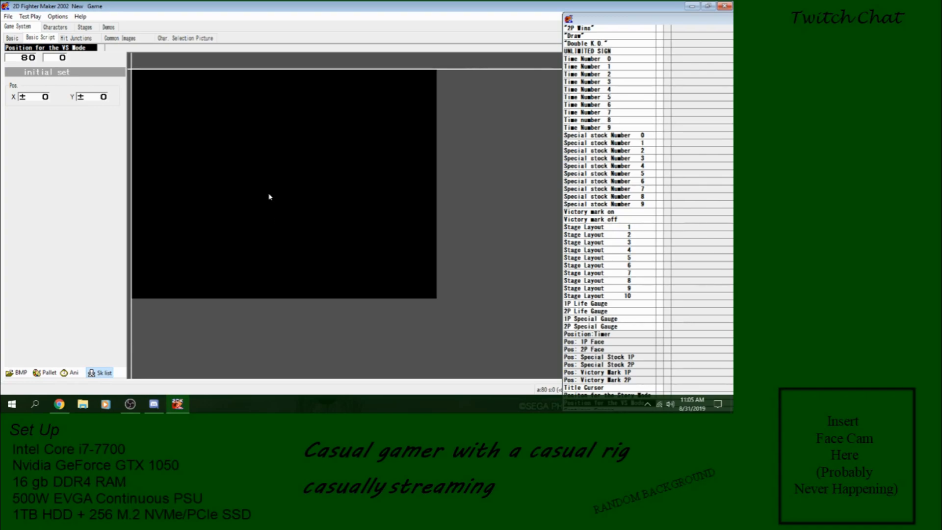
mouse_move(367, 226)
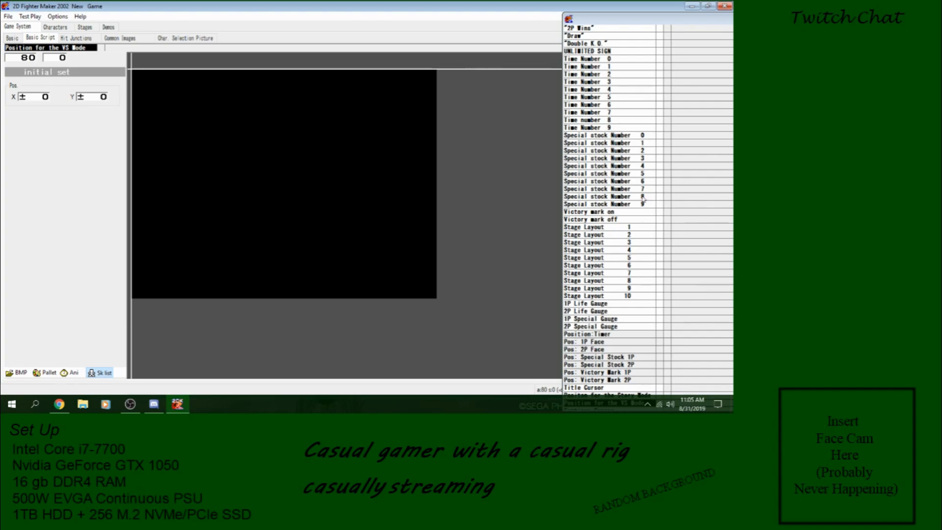
Browse Stage Layout 5, Vs cursor and cursor-position entries, ending on Position Cursor it does
left_click(607, 257)
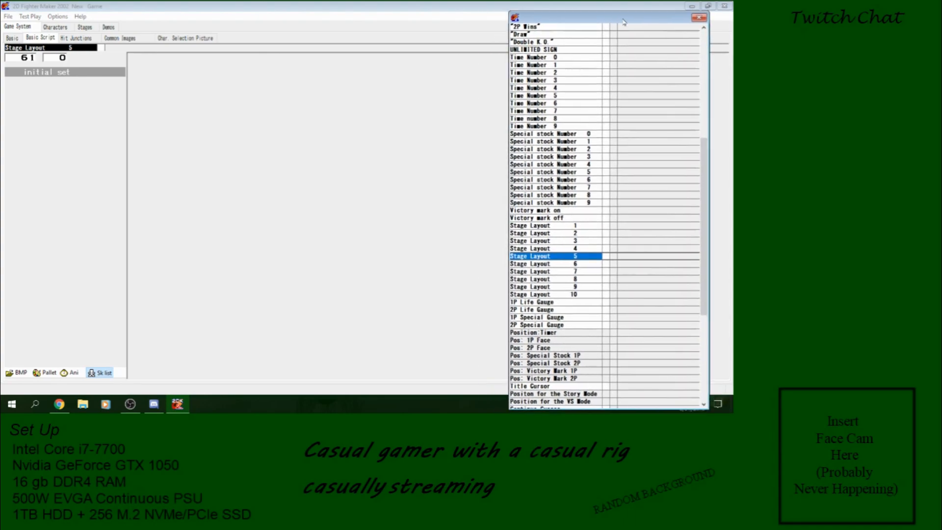
scroll("down", 3)
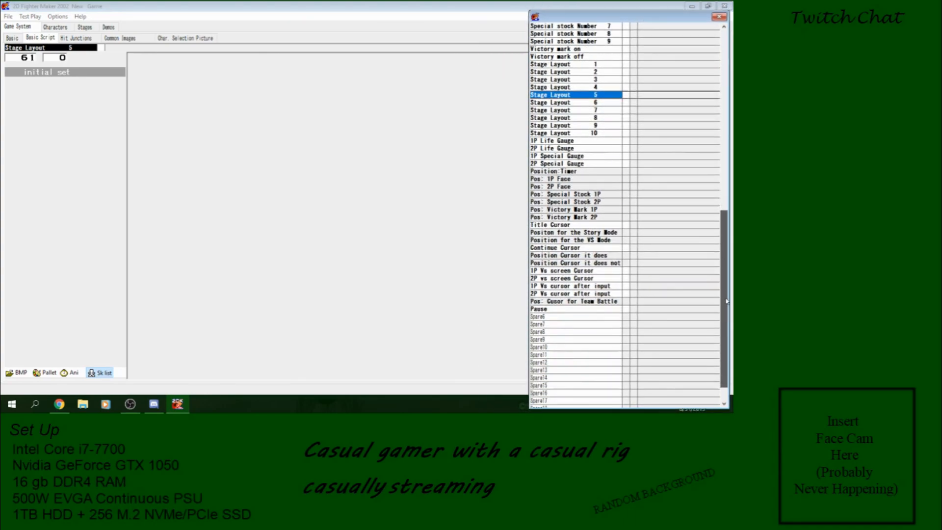
scroll("up", 3)
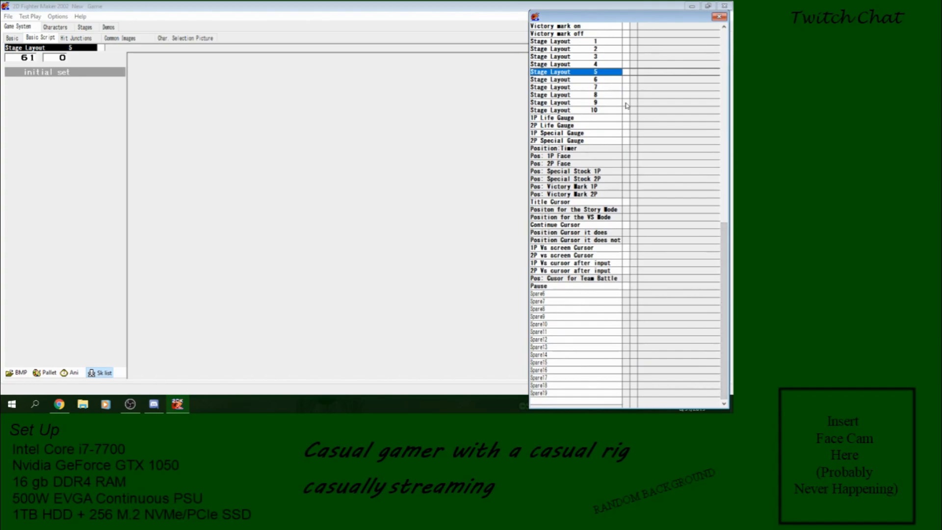
left_click(561, 247)
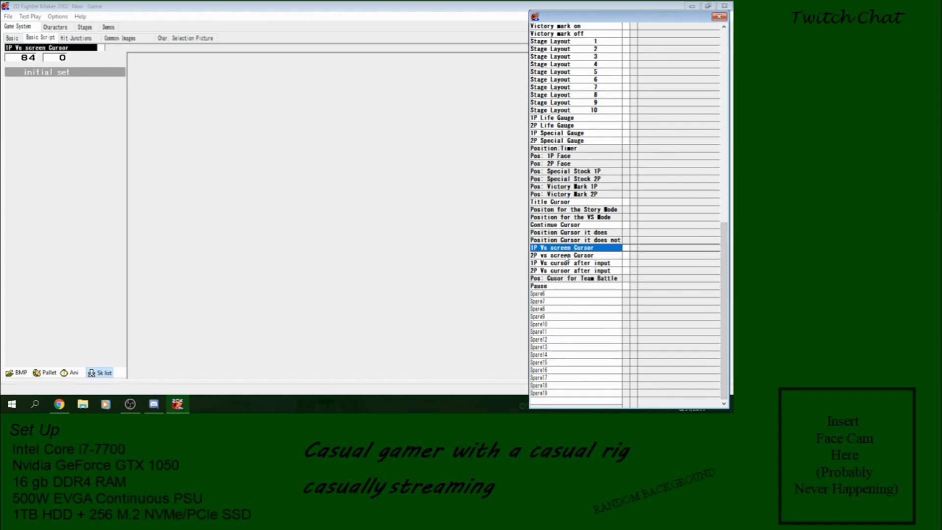
left_click(568, 232)
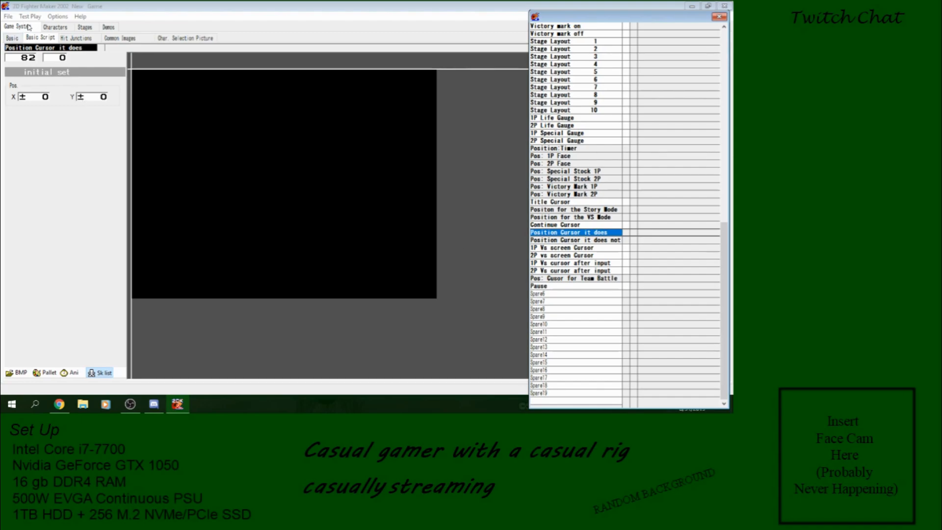
mouse_move(371, 163)
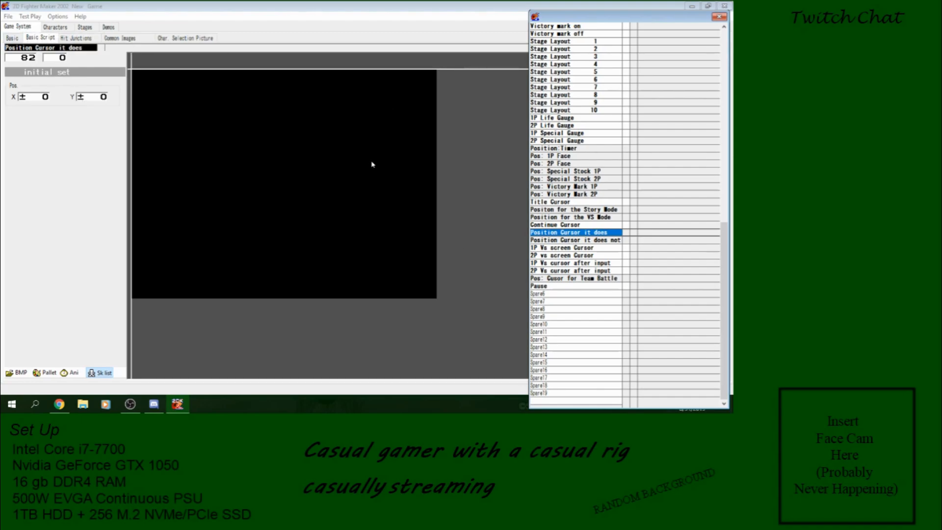
mouse_move(378, 160)
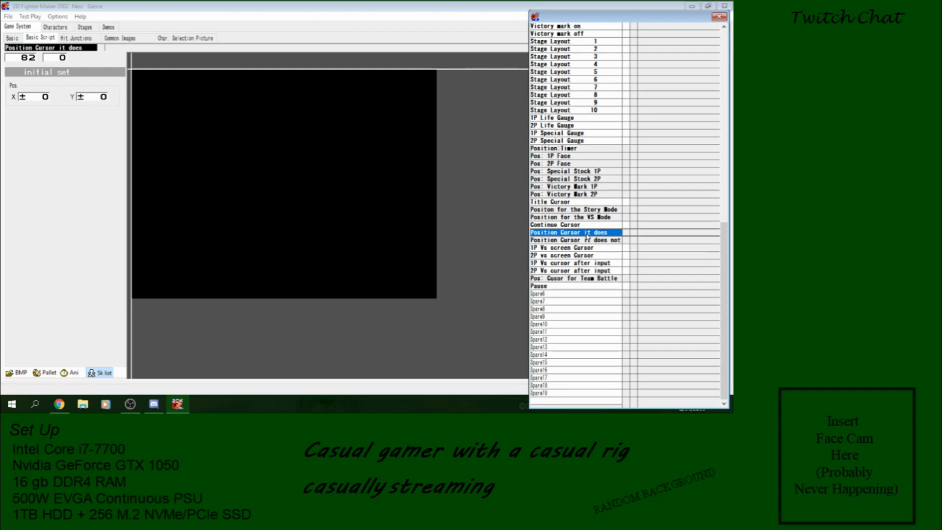
left_click(573, 239)
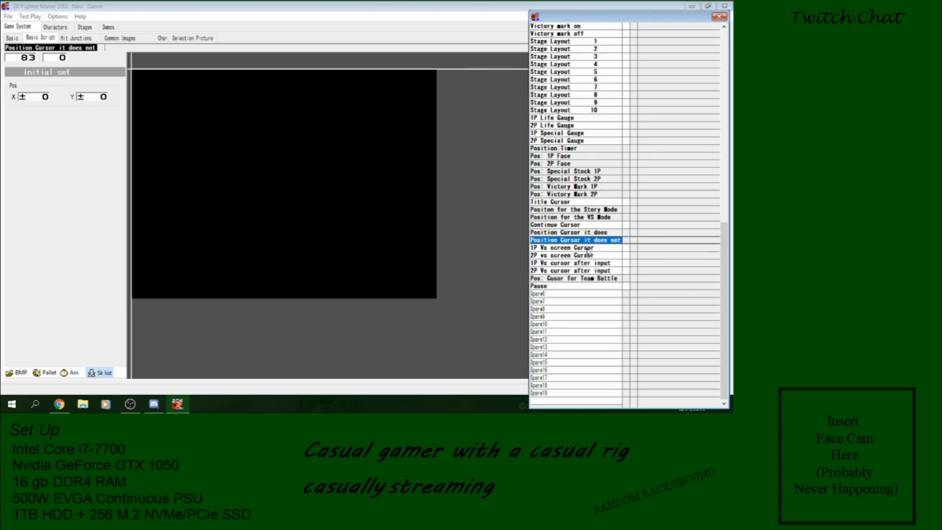
left_click(570, 270)
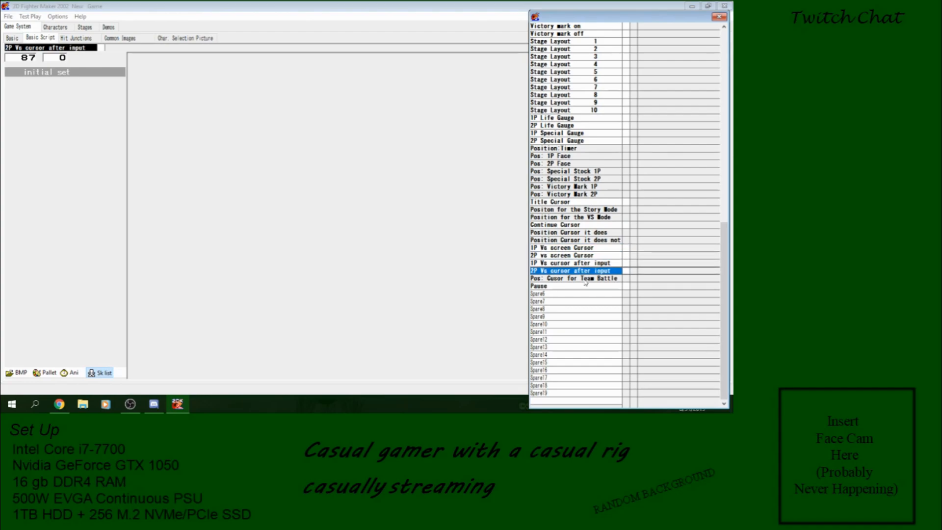
left_click(567, 233)
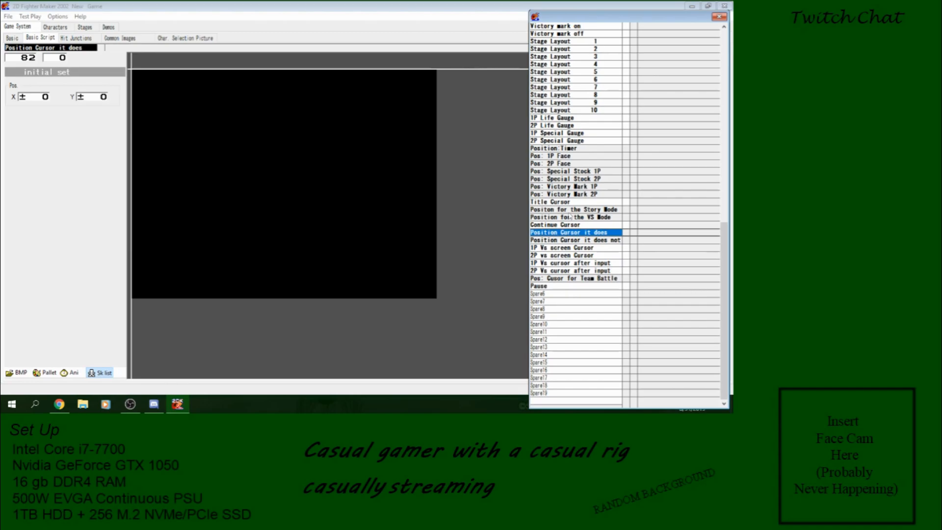
Compare the Story Mode and VS Mode position values, then begin opening another project
left_click(572, 209)
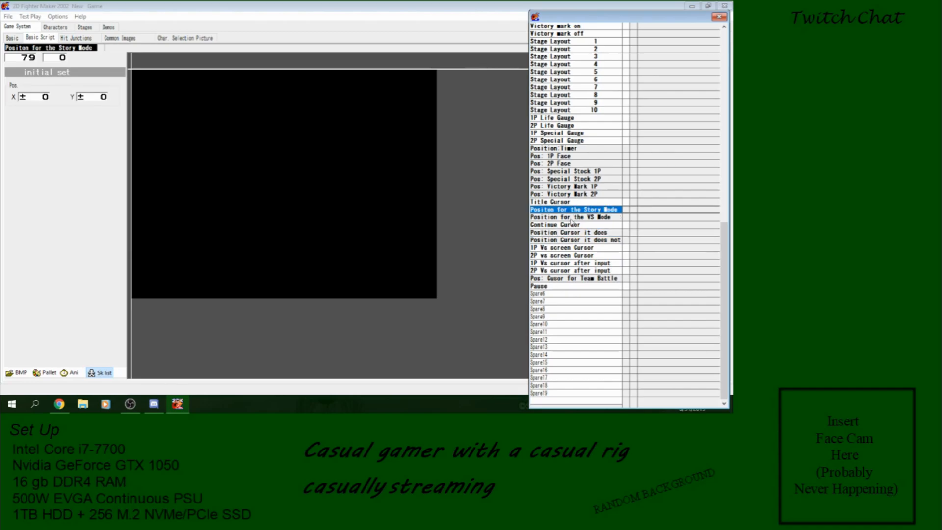
left_click(573, 217)
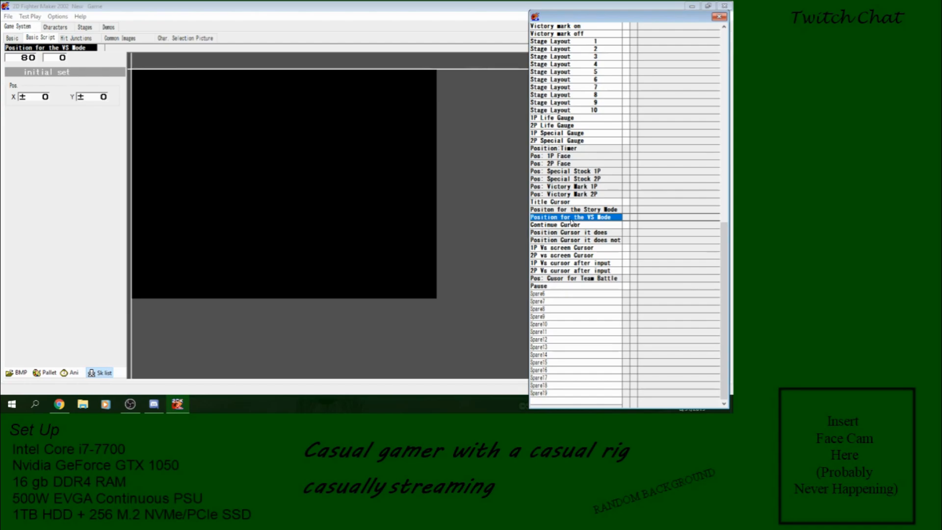
mouse_move(133, 70)
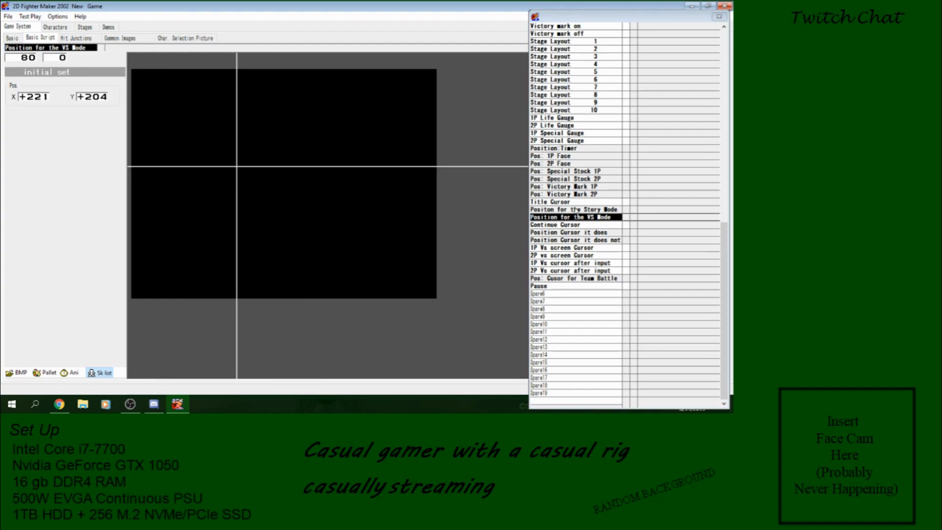
left_click(573, 209)
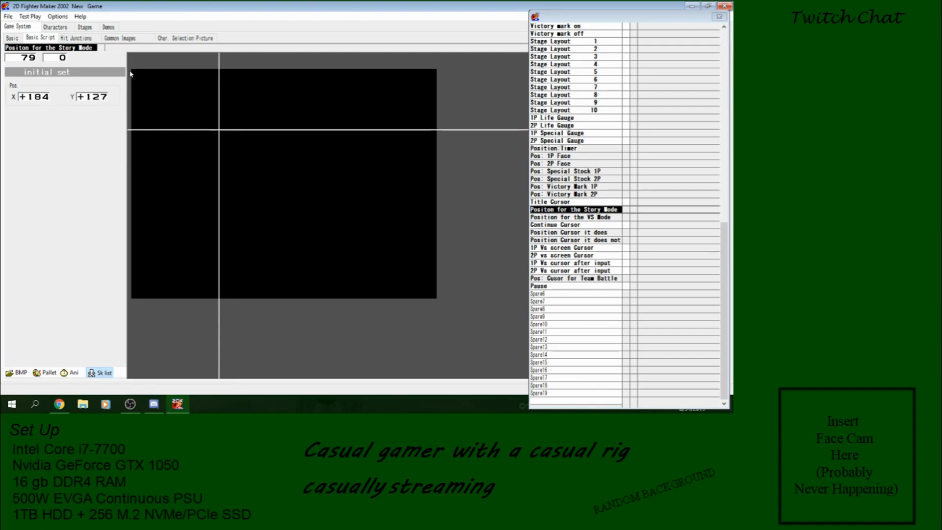
left_click(573, 217)
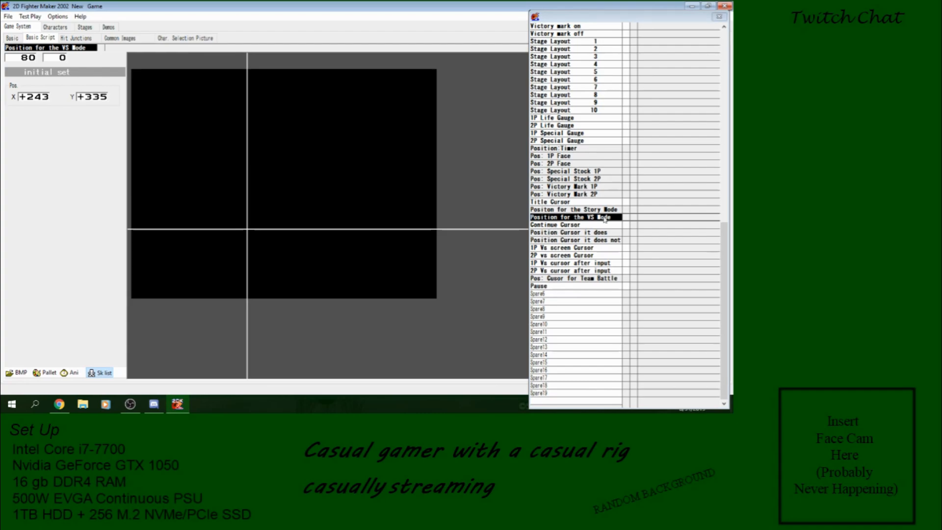
left_click(573, 209)
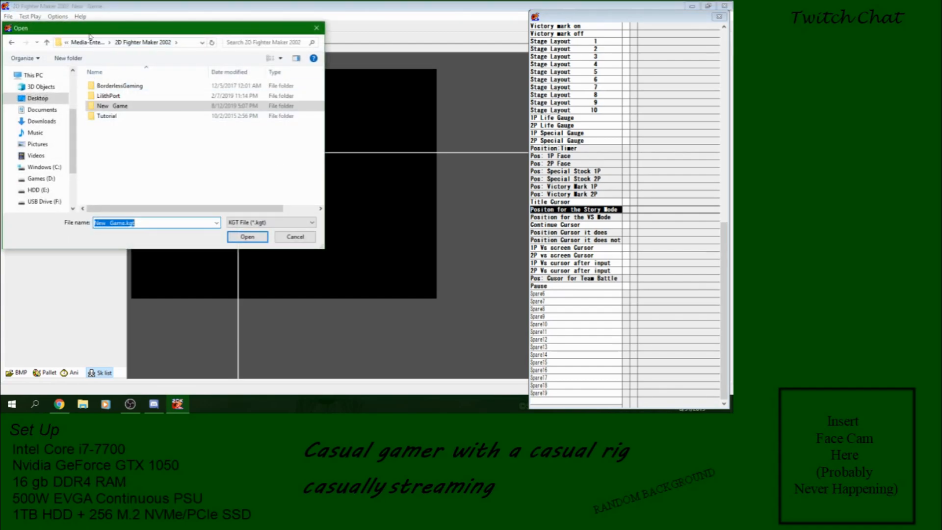
Load the Dungeon Fighter The 500 Year War game from the USB drive
left_click(119, 85)
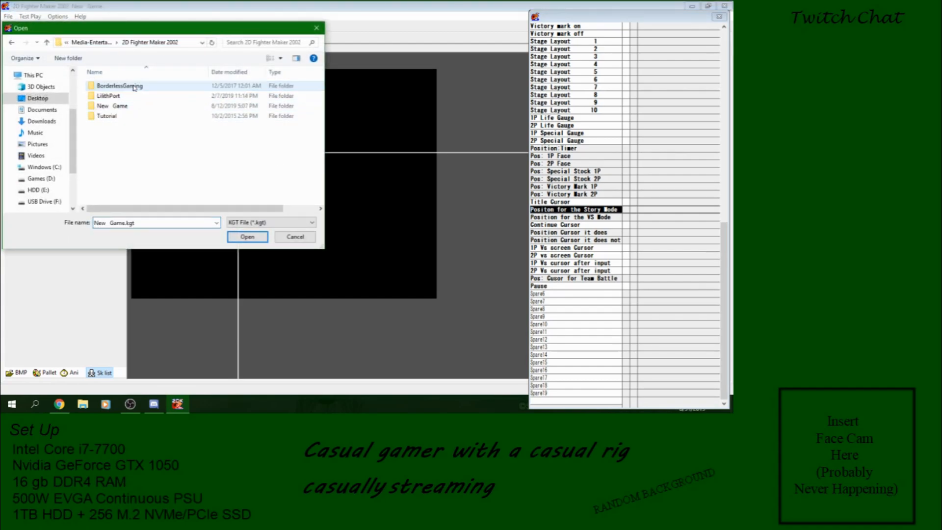
left_click(44, 201)
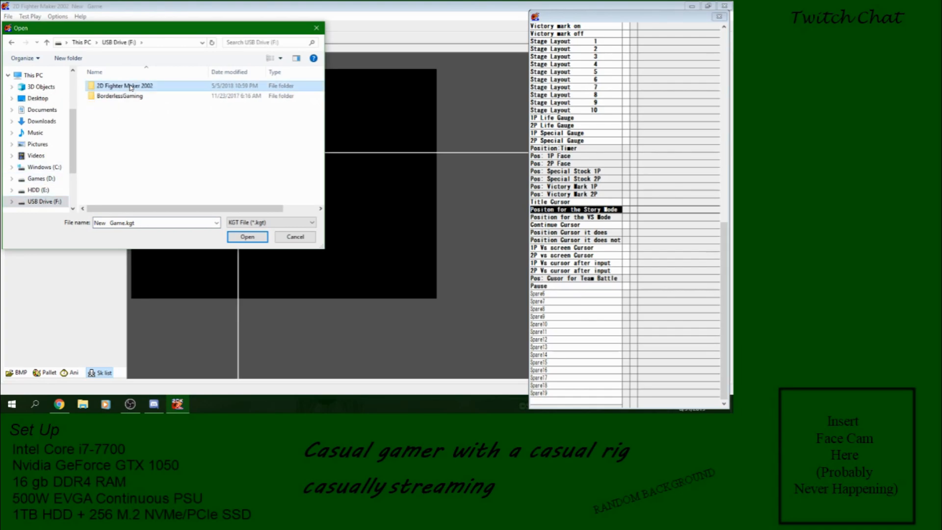
double_click(124, 85)
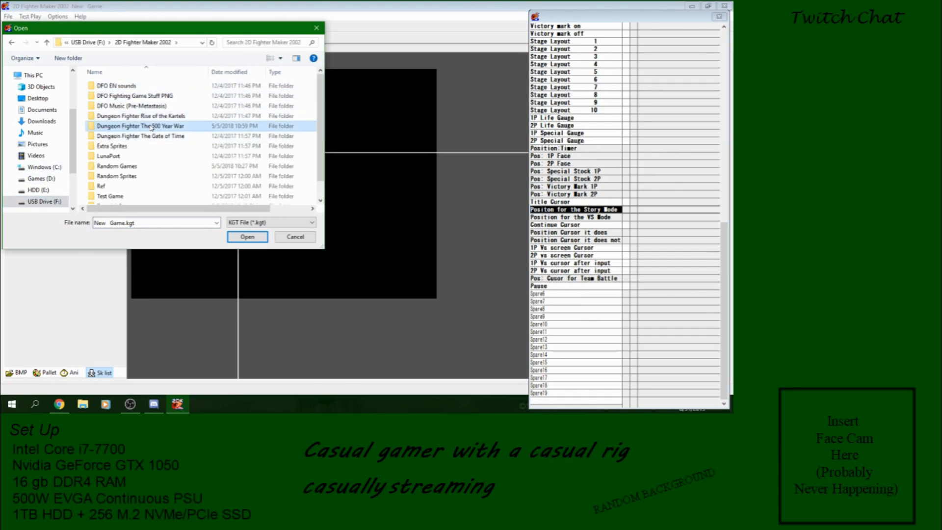
double_click(140, 126)
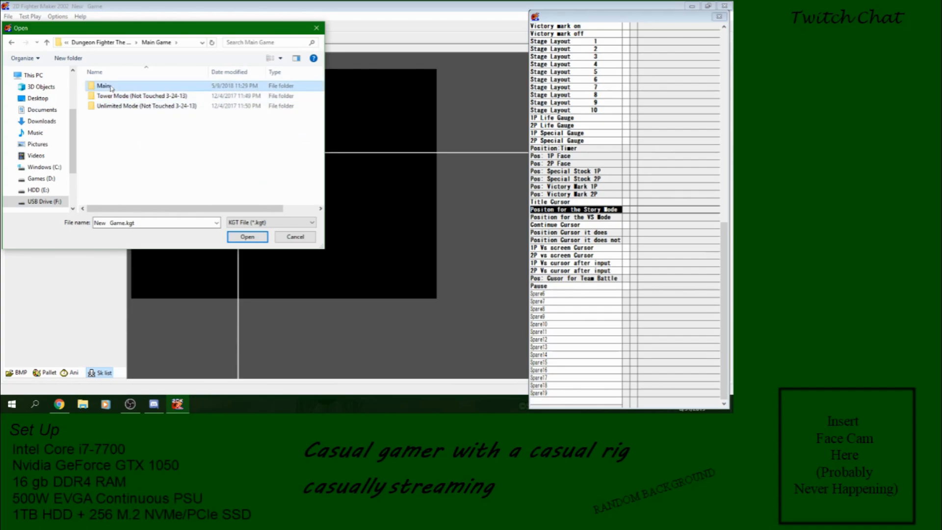
left_click(246, 236)
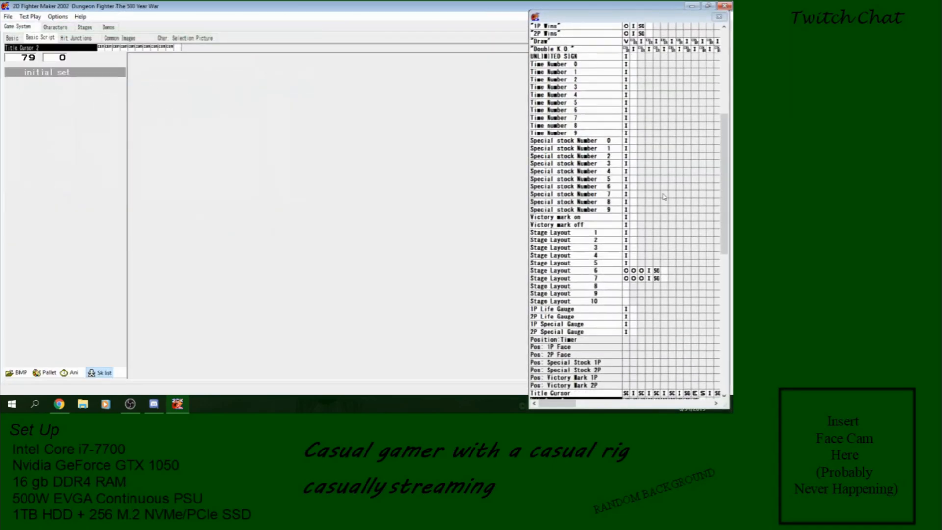
scroll("down", 3)
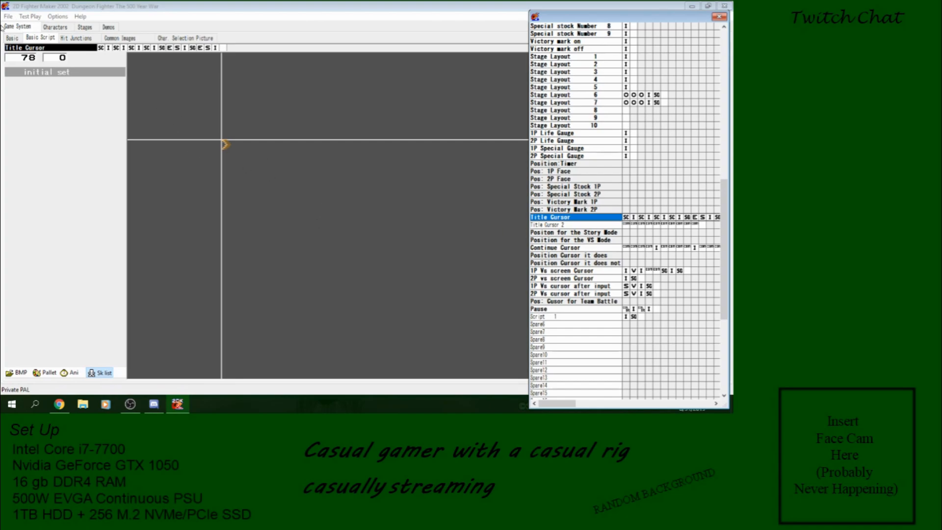
Reopen the New Game project from the desktop New Game folder
left_click(8, 16)
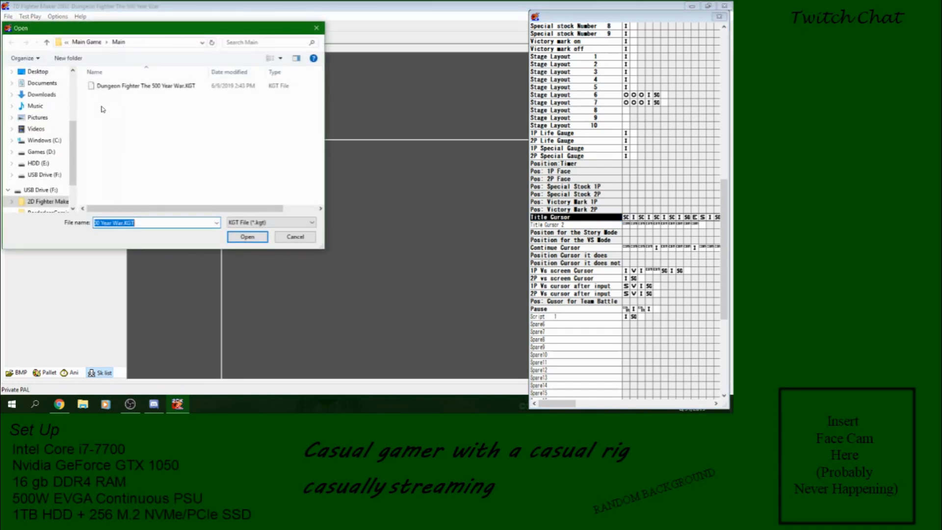
left_click(37, 70)
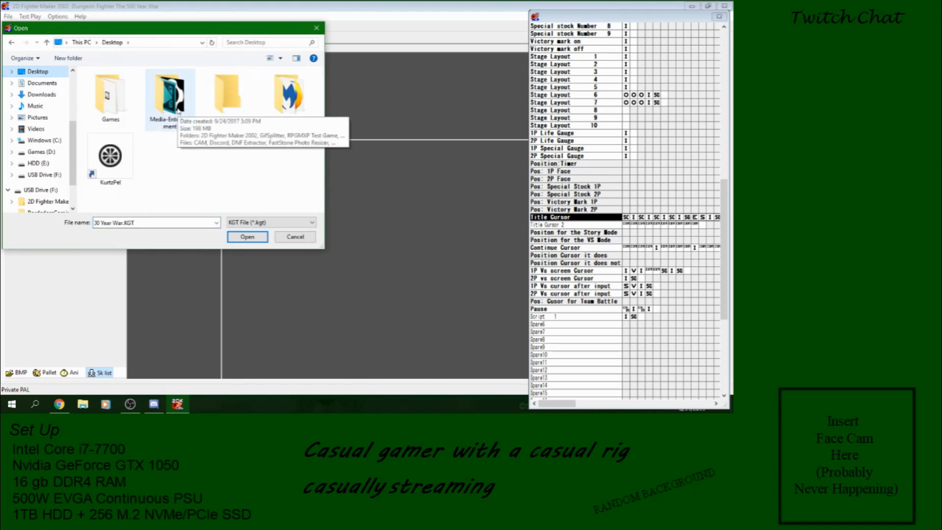
double_click(225, 93)
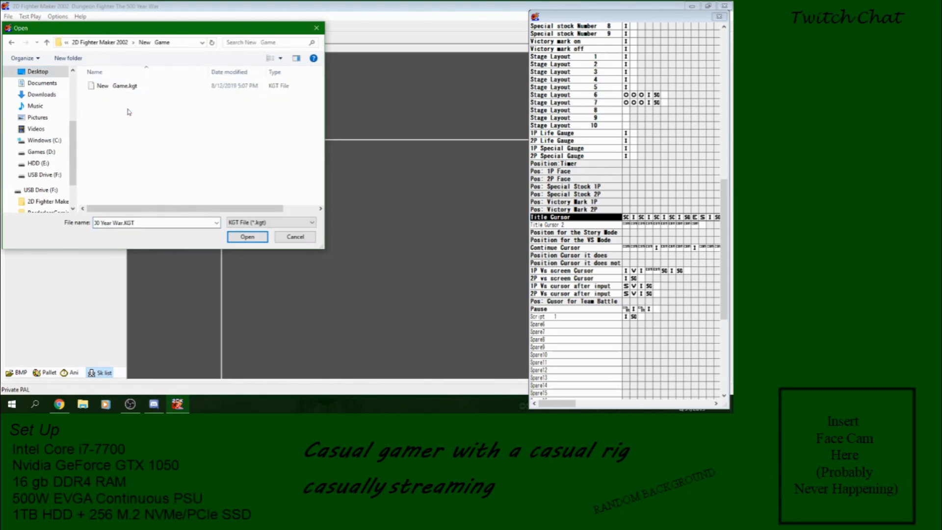
left_click(246, 236)
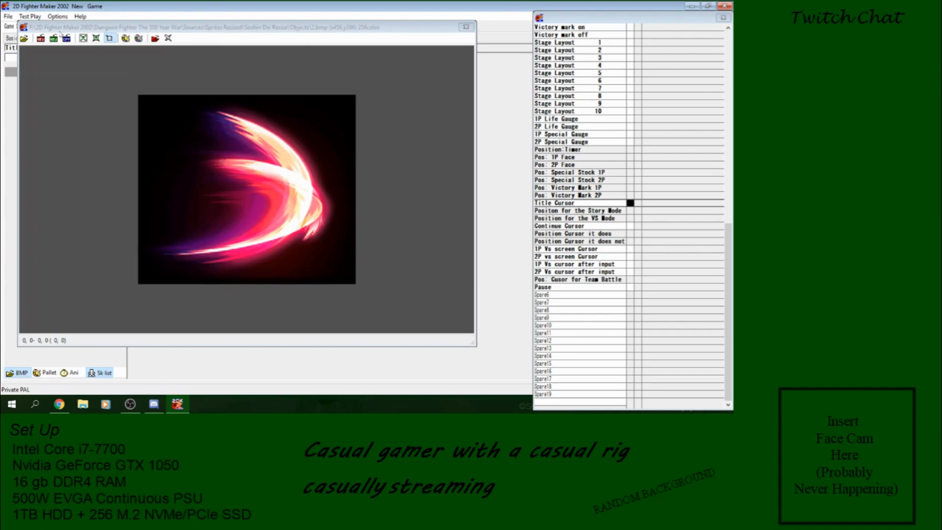
Browse for a bitmap in Ref > Original RTP > Graphics > Demo
left_click(24, 38)
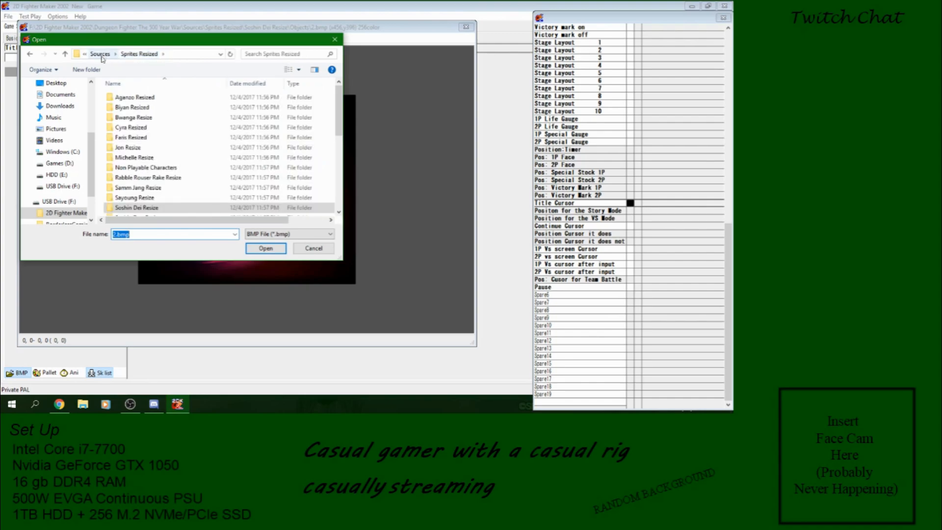
left_click(100, 53)
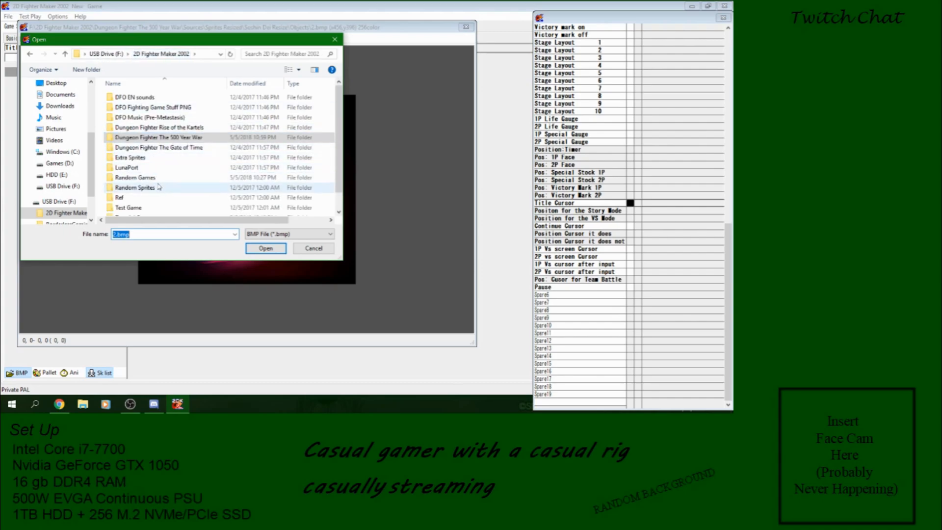
mouse_move(144, 187)
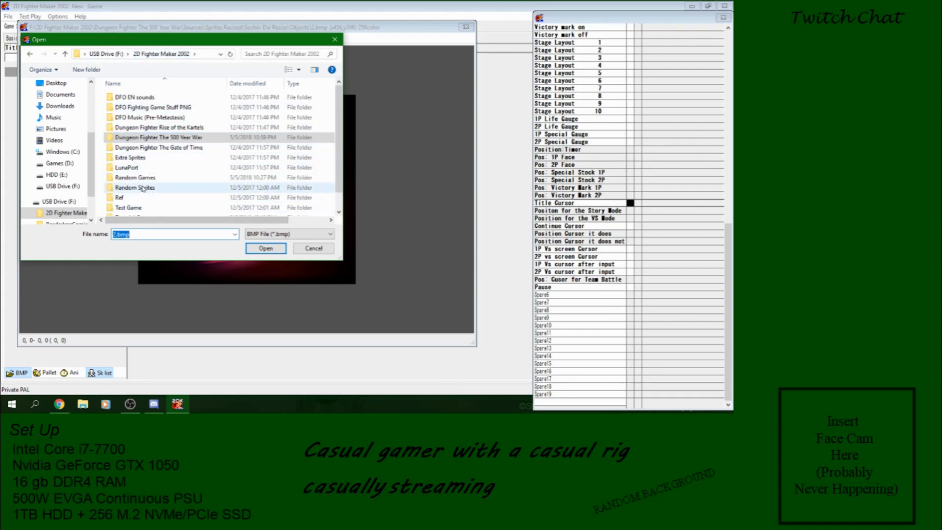
double_click(118, 197)
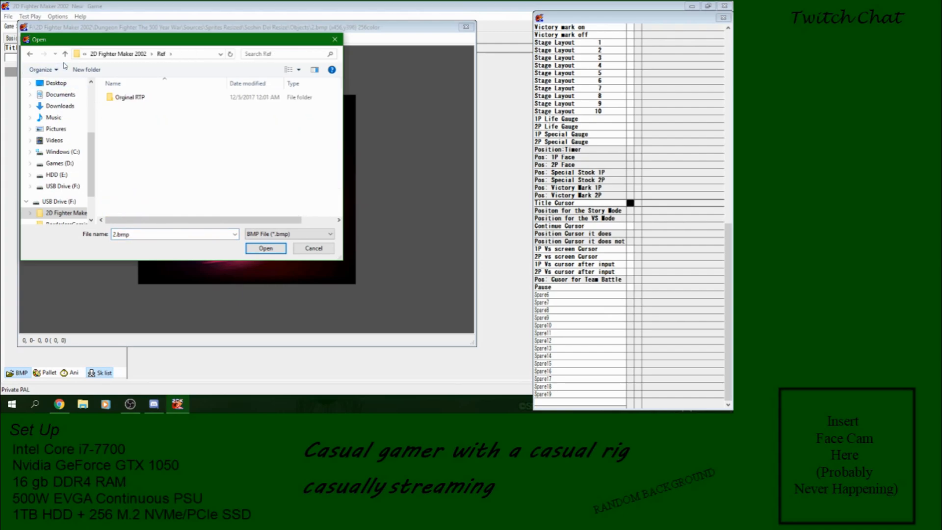
double_click(129, 96)
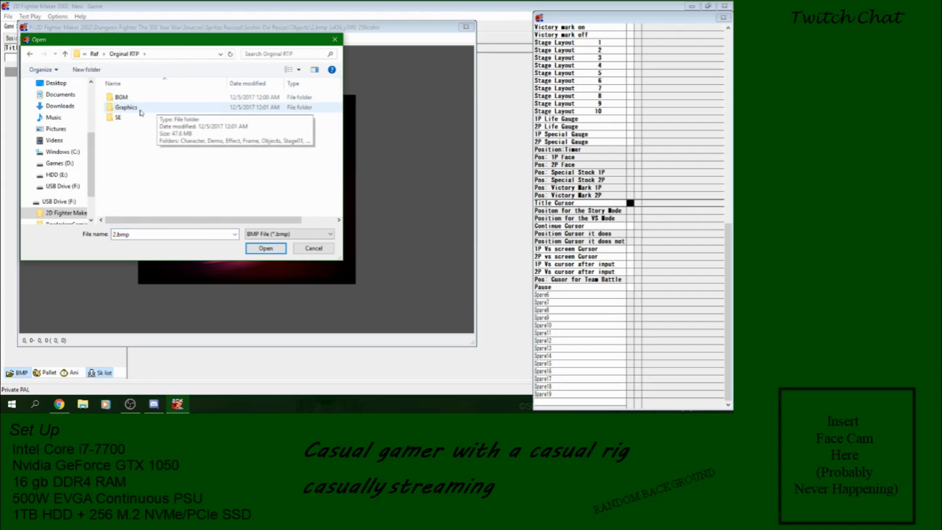
double_click(126, 107)
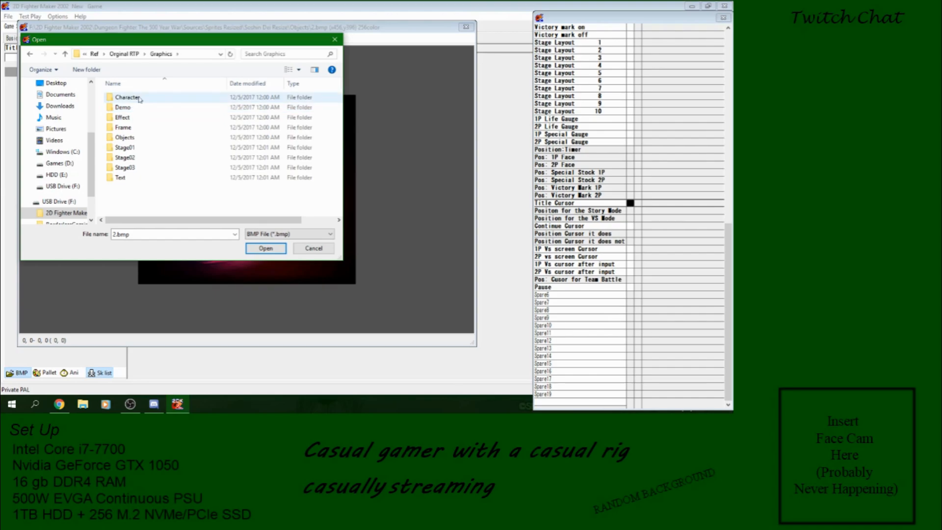
mouse_move(130, 188)
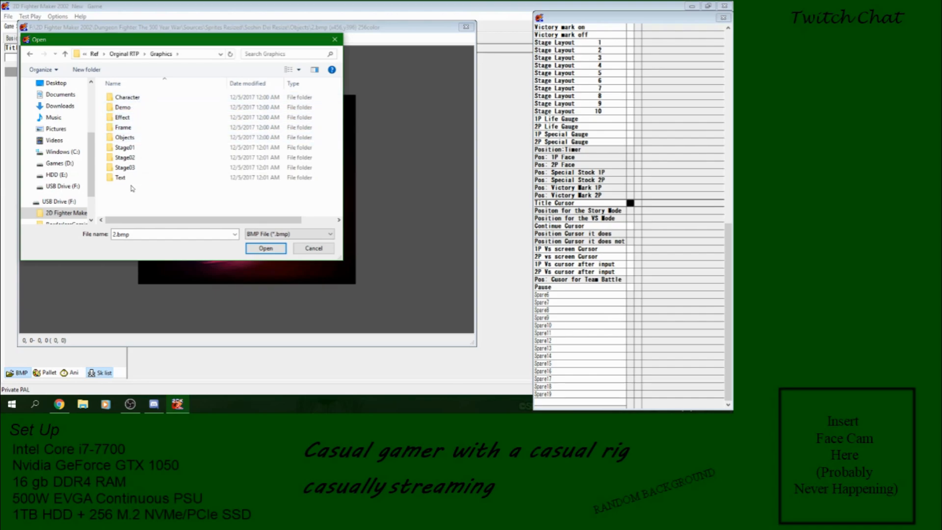
left_click(122, 107)
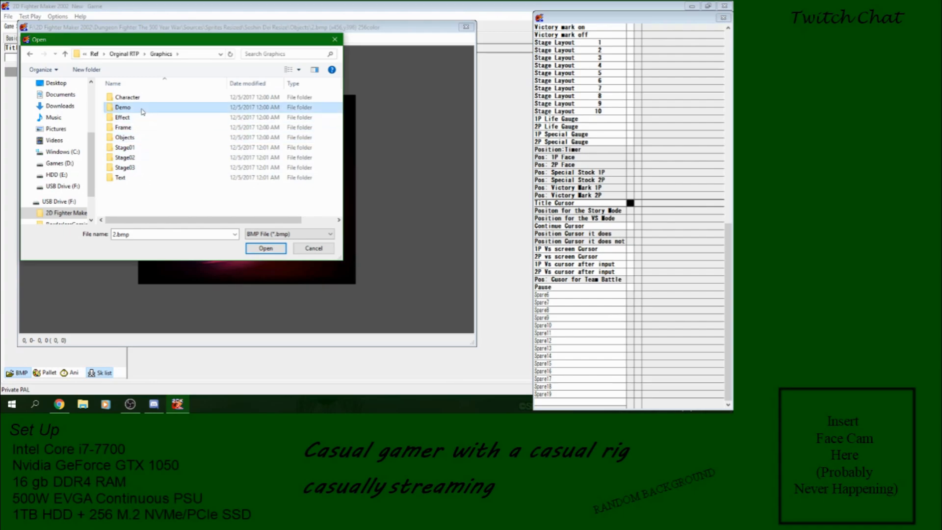
double_click(122, 107)
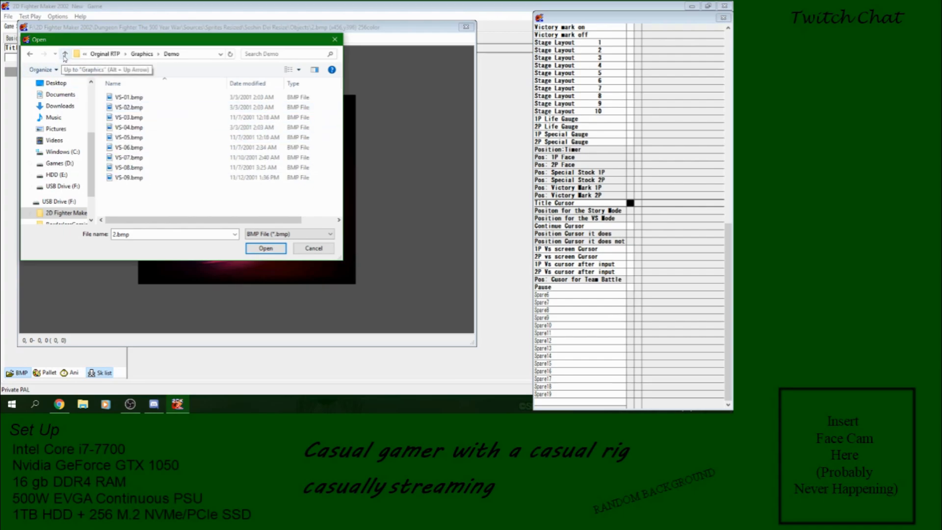
Preview the Demo background files as thumbnails
right_click(180, 198)
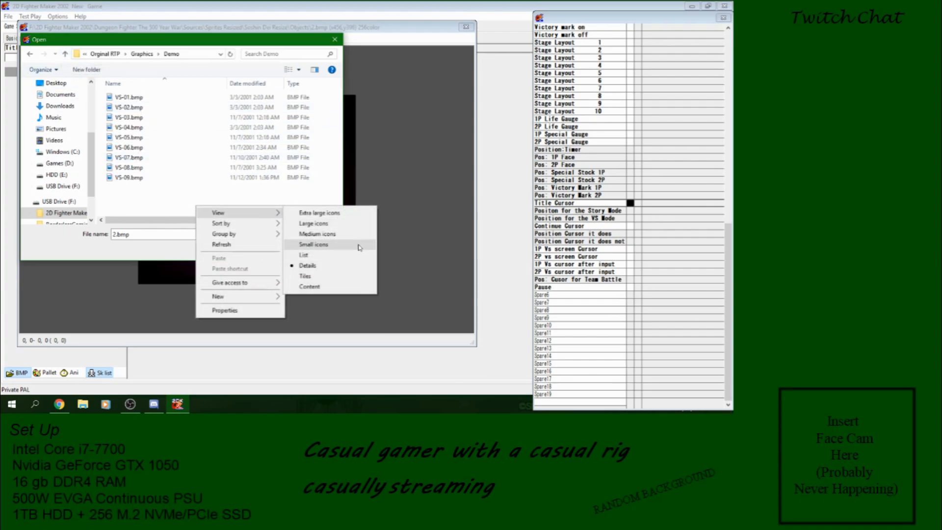
left_click(314, 222)
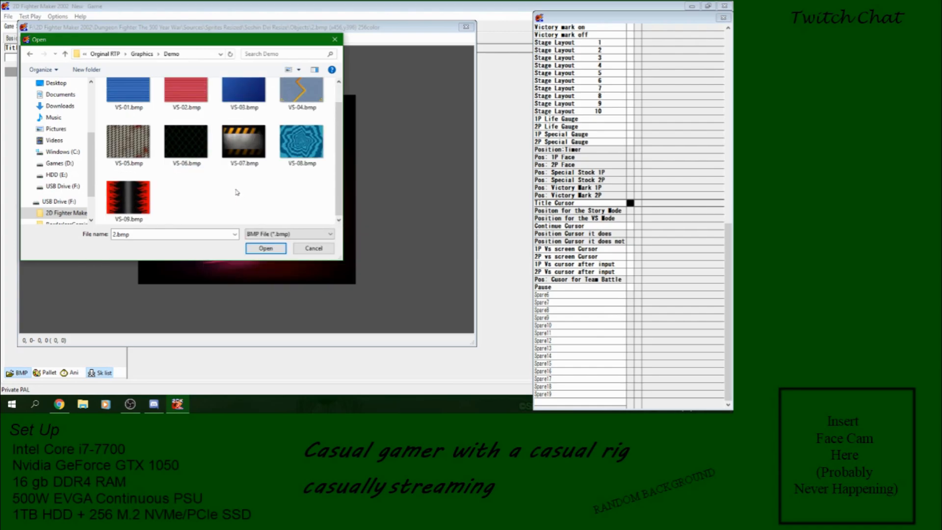
scroll("up", 3)
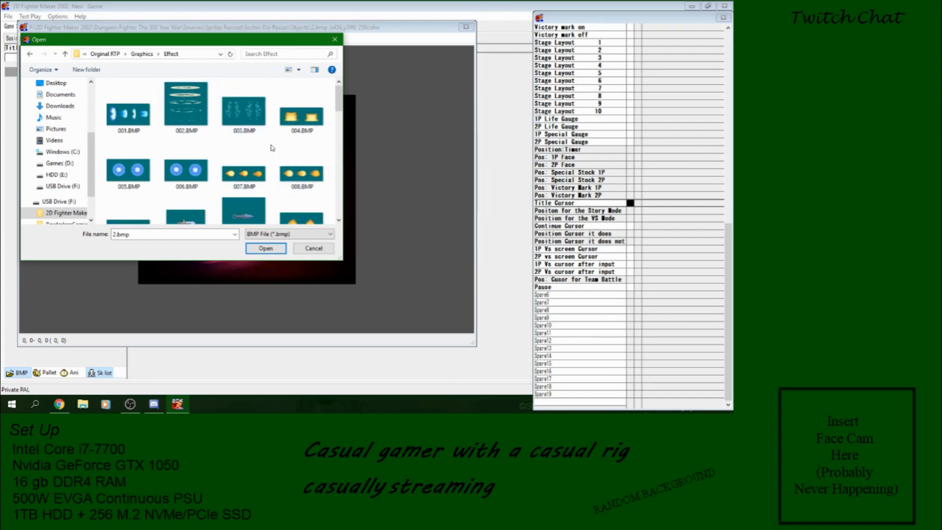
scroll("down", 3)
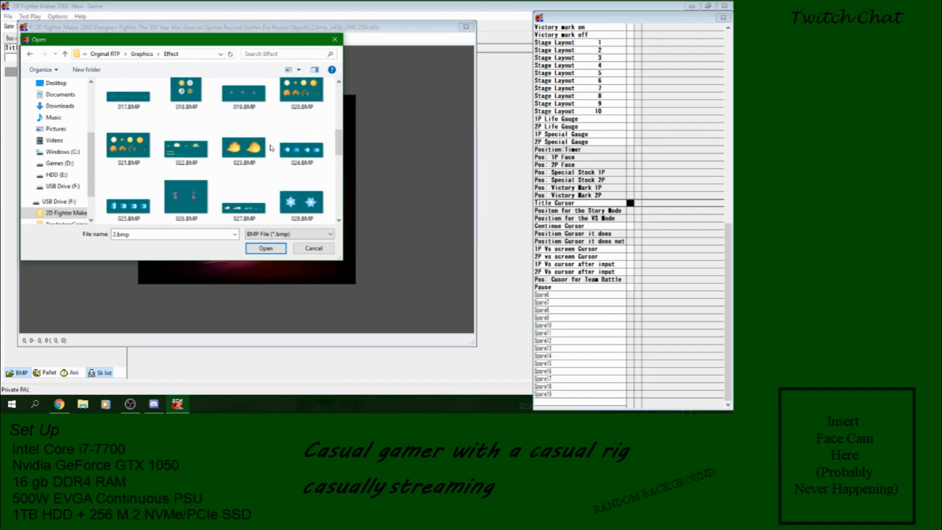
scroll("down", 3)
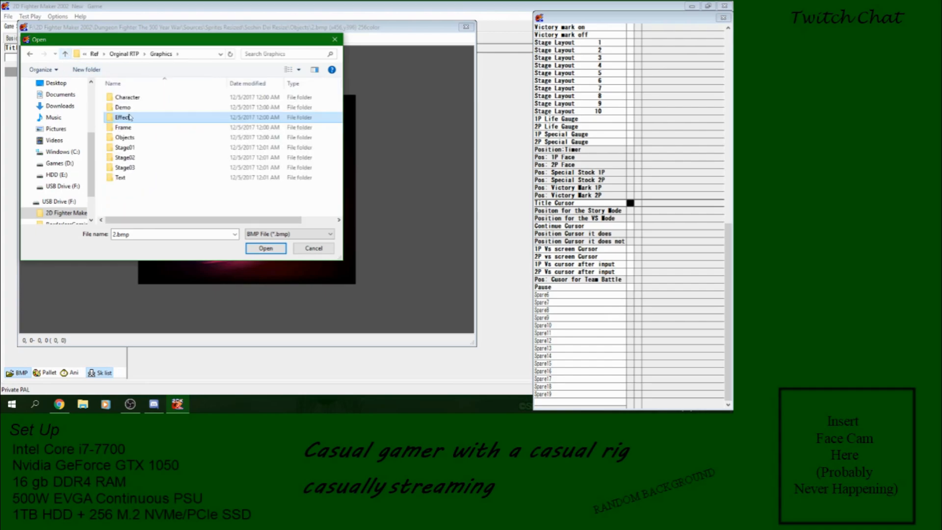
Preview the Objects and Text images as large thumbnails
double_click(124, 137)
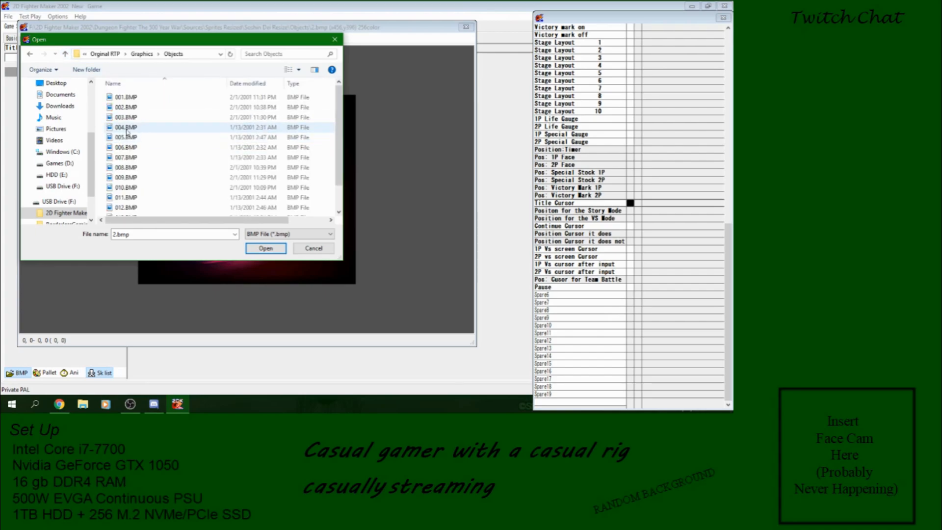
left_click(314, 69)
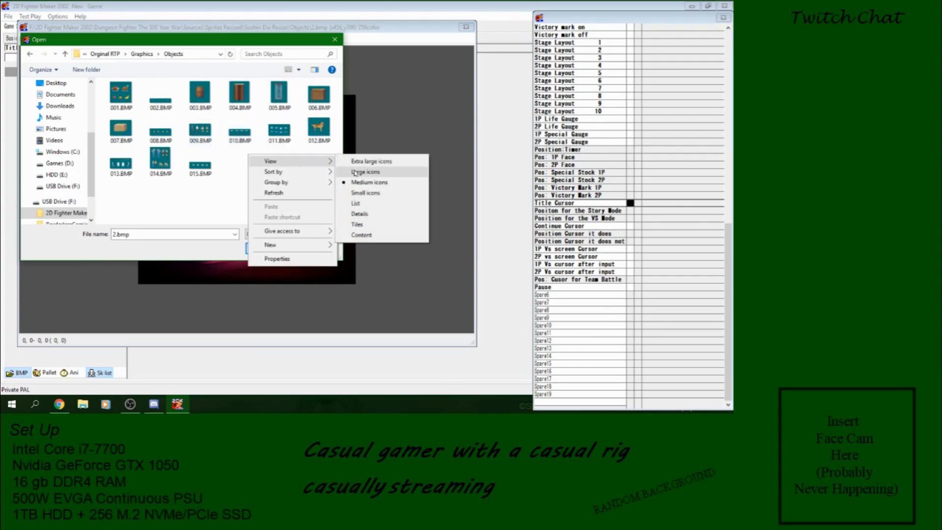
left_click(365, 171)
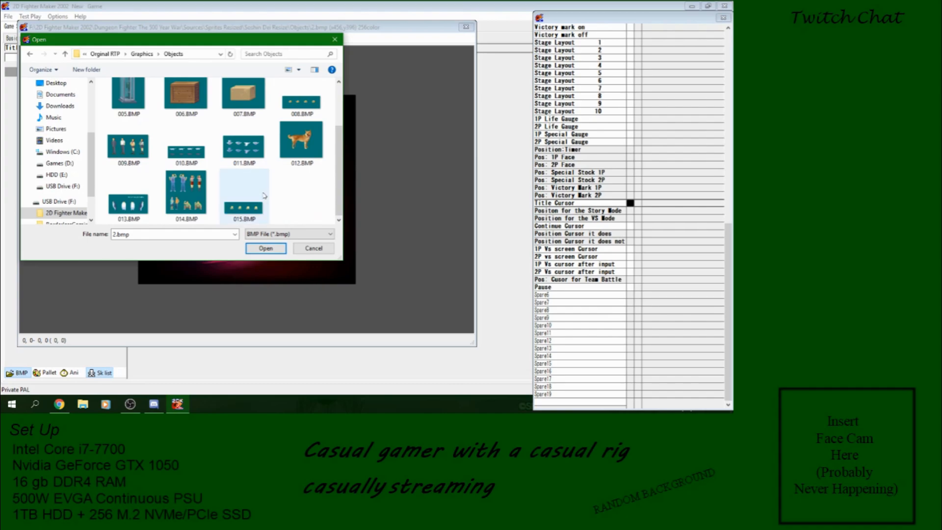
scroll("up", 3)
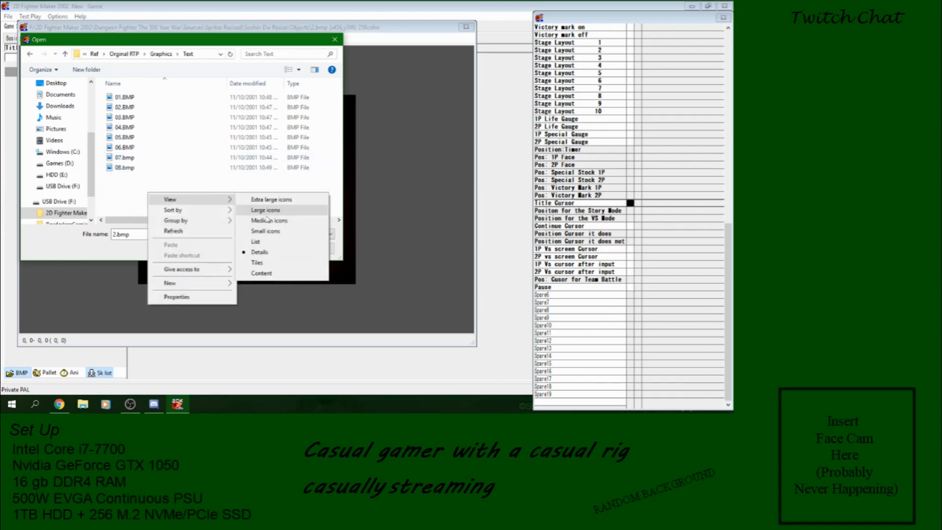
left_click(265, 210)
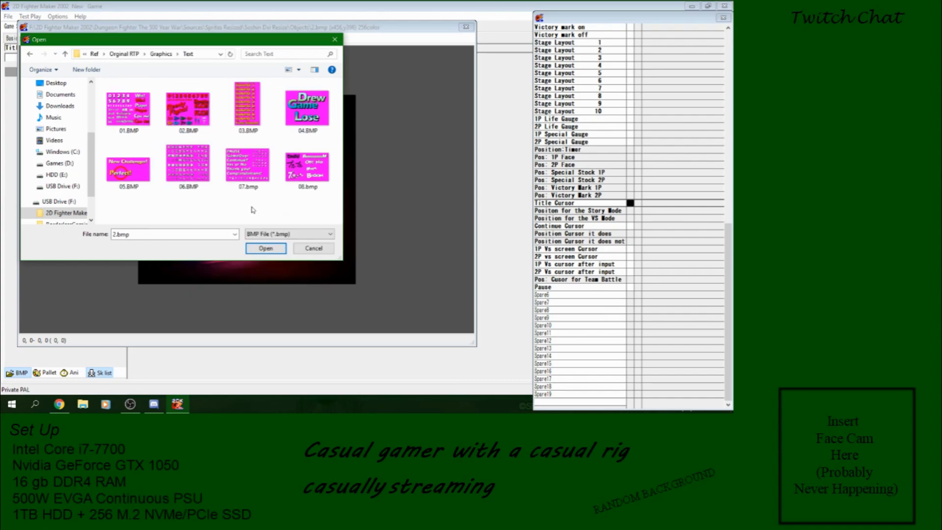
mouse_move(248, 206)
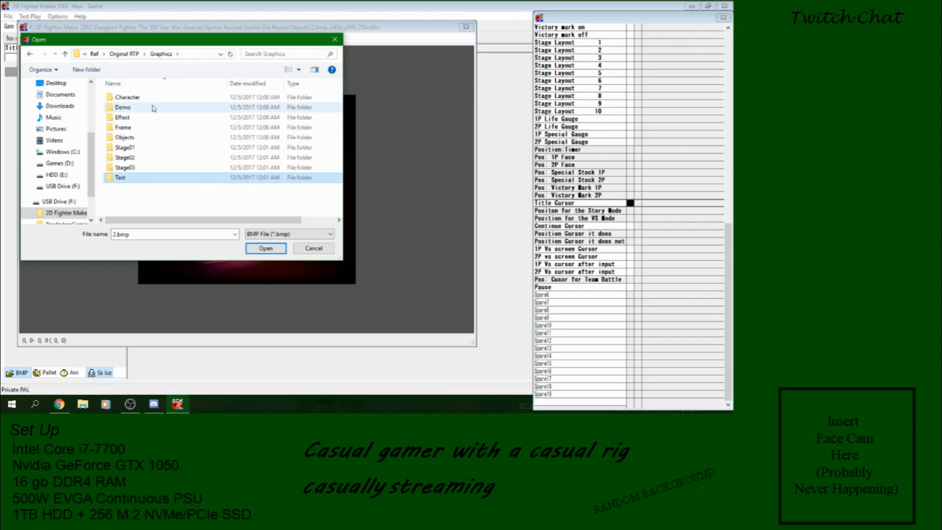
Load the magenta arrow sheet Frame\002.bmp
left_click(123, 127)
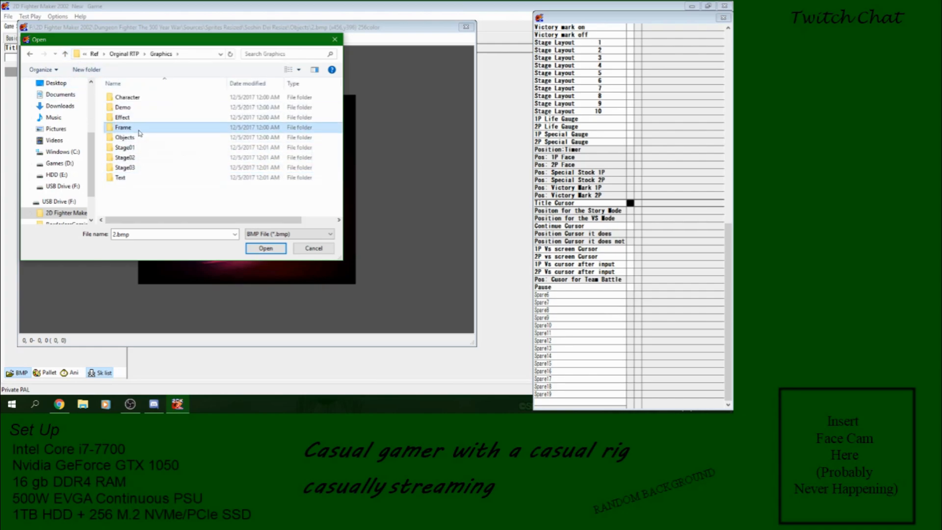
double_click(122, 127)
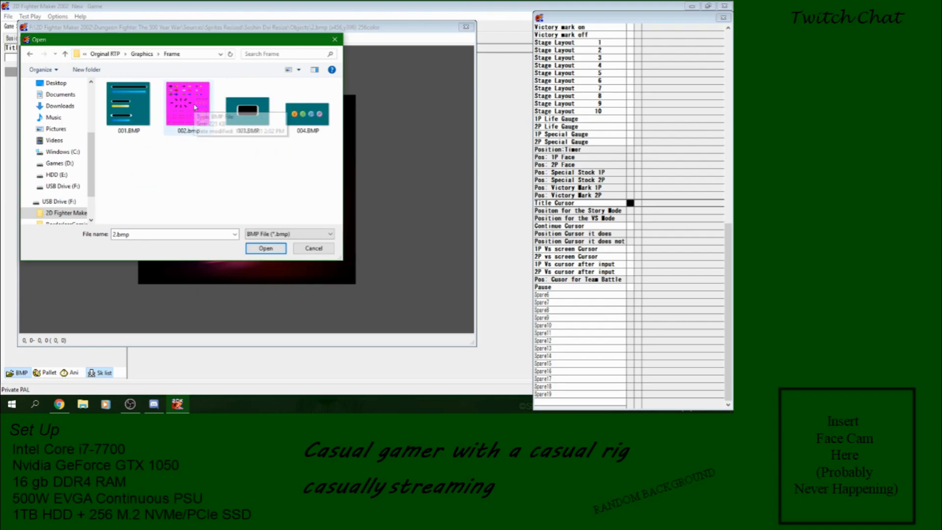
left_click(265, 248)
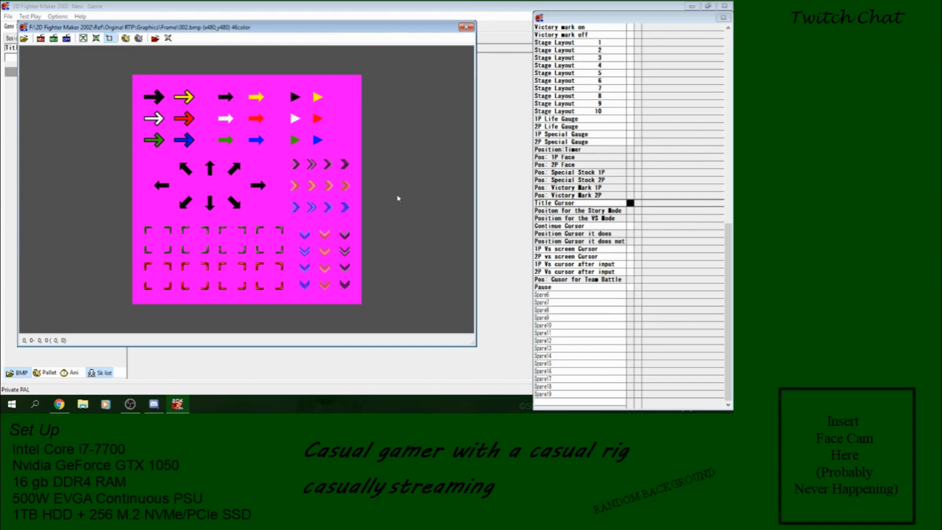
mouse_move(353, 217)
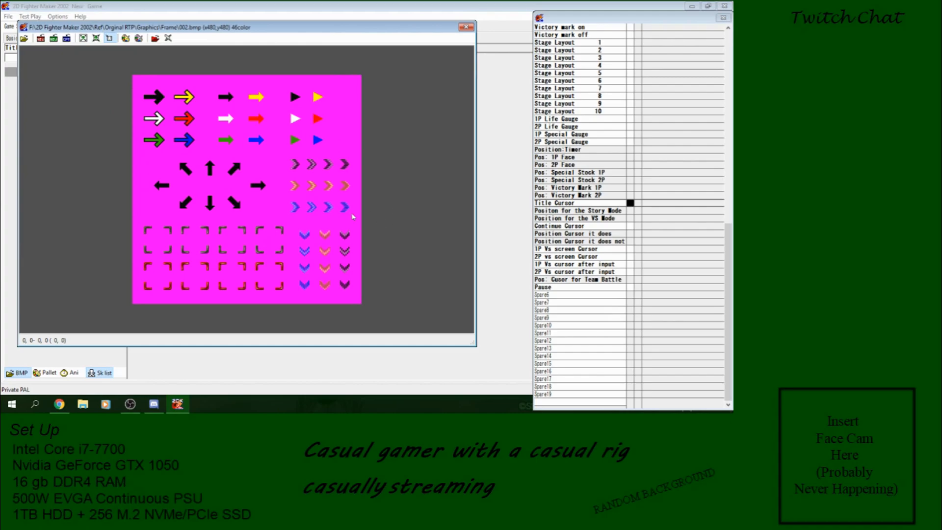
mouse_move(310, 126)
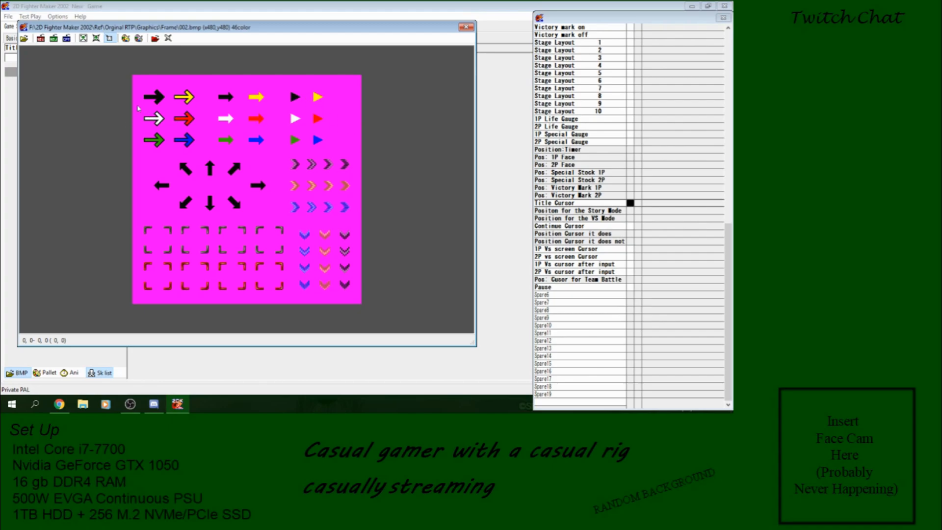
Select the yellow outlined arrow in 002.bmp and close the sheet window
left_click(185, 97)
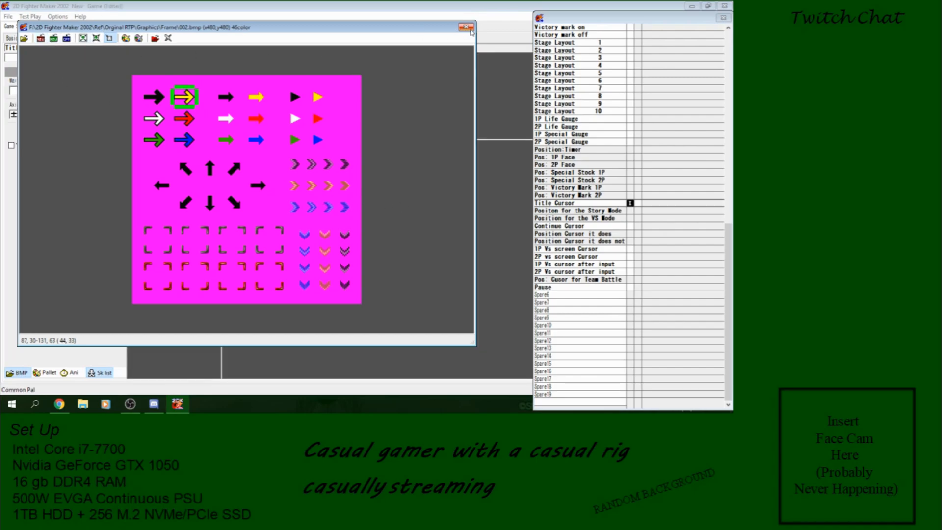
left_click(467, 27)
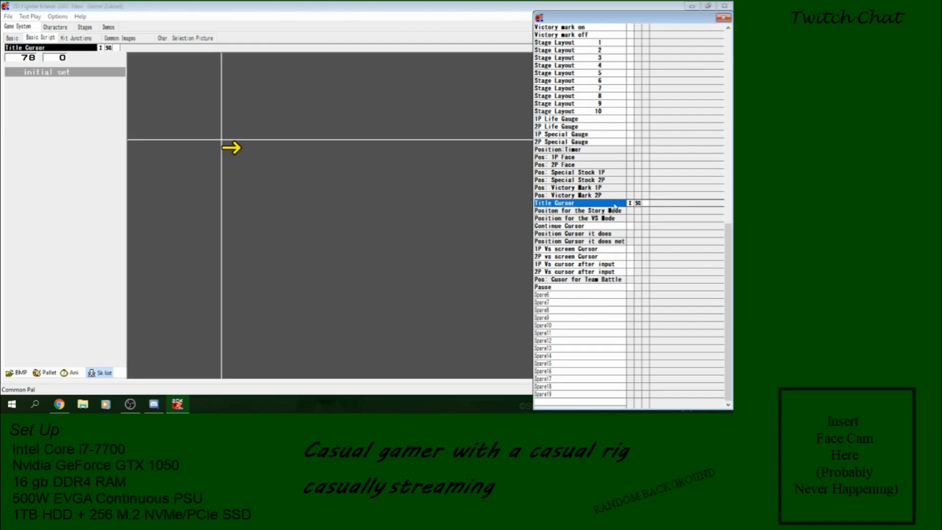
Save the project and compare the Story Mode and VS Mode cursor positions
left_click(8, 16)
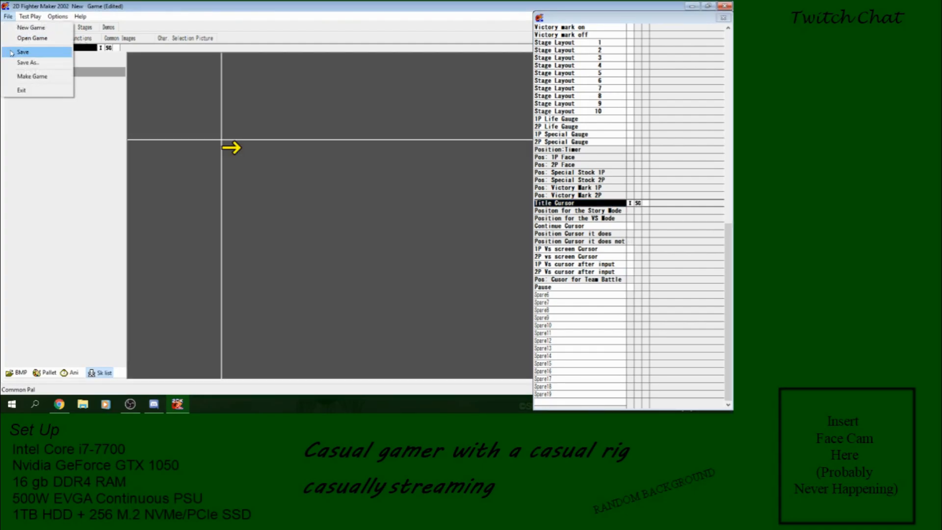
left_click(23, 51)
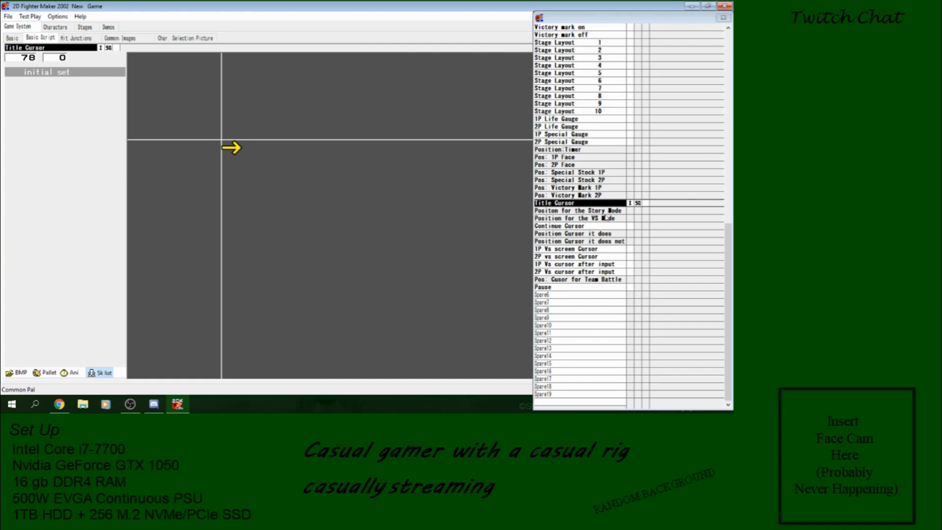
left_click(577, 217)
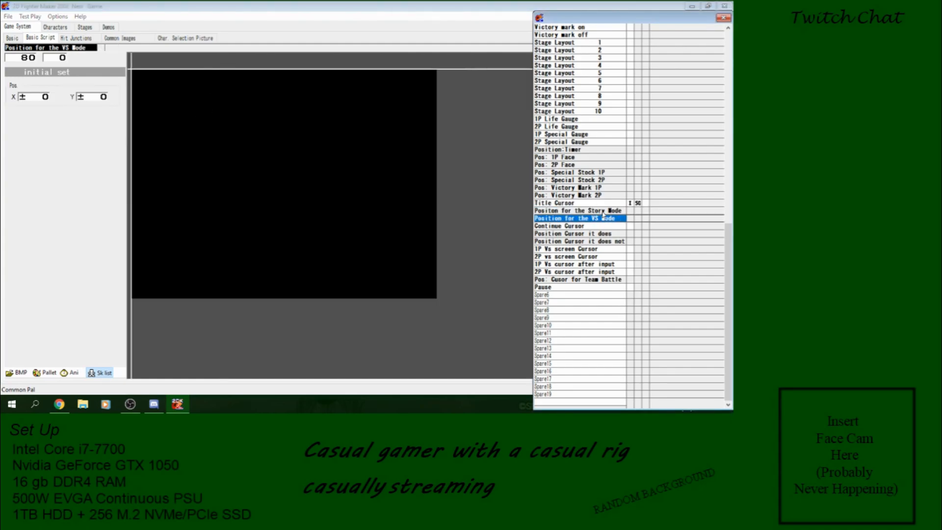
left_click(577, 210)
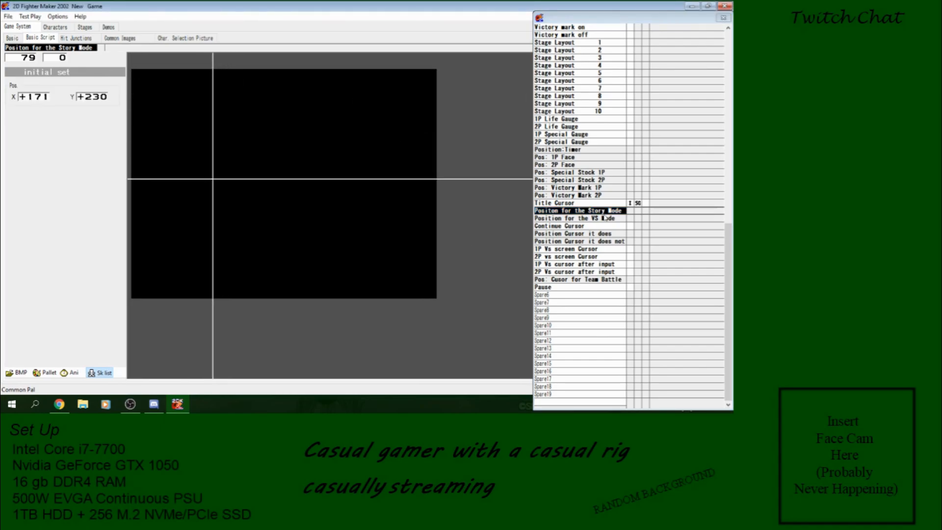
left_click(577, 217)
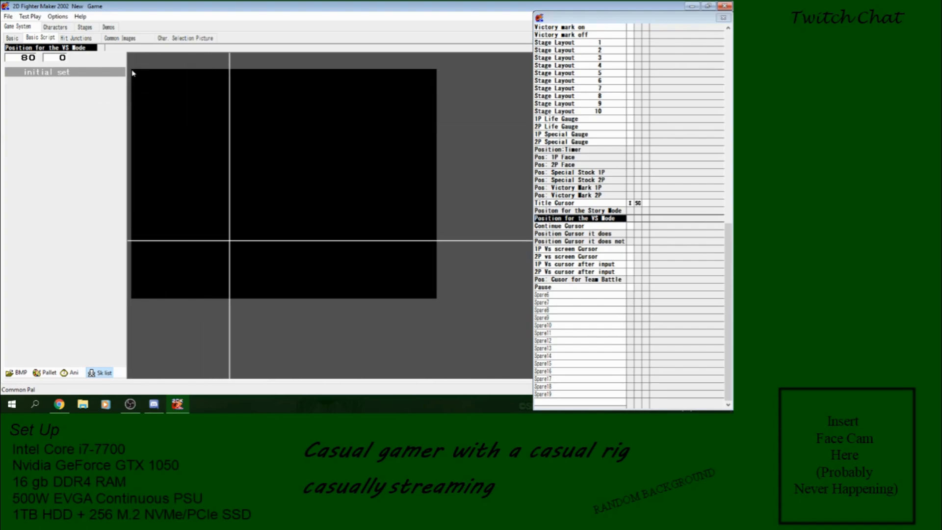
left_click(578, 211)
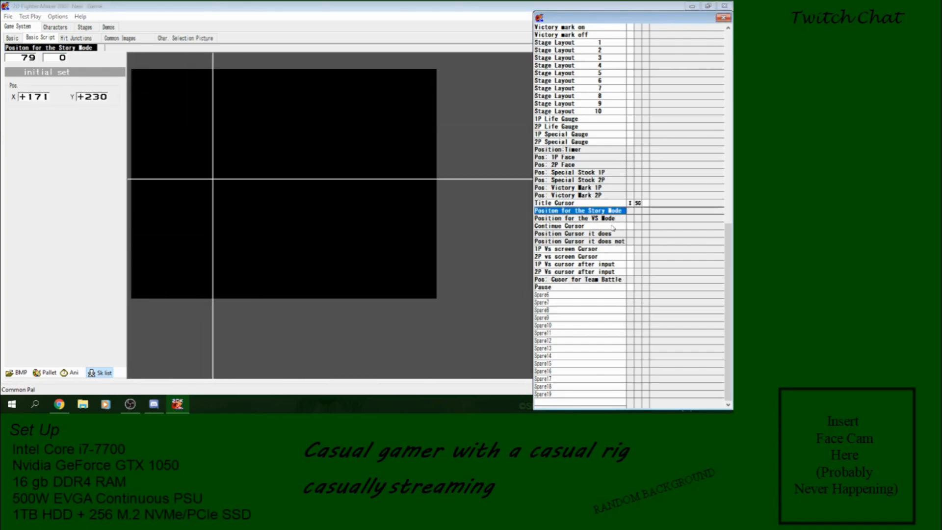
left_click(578, 218)
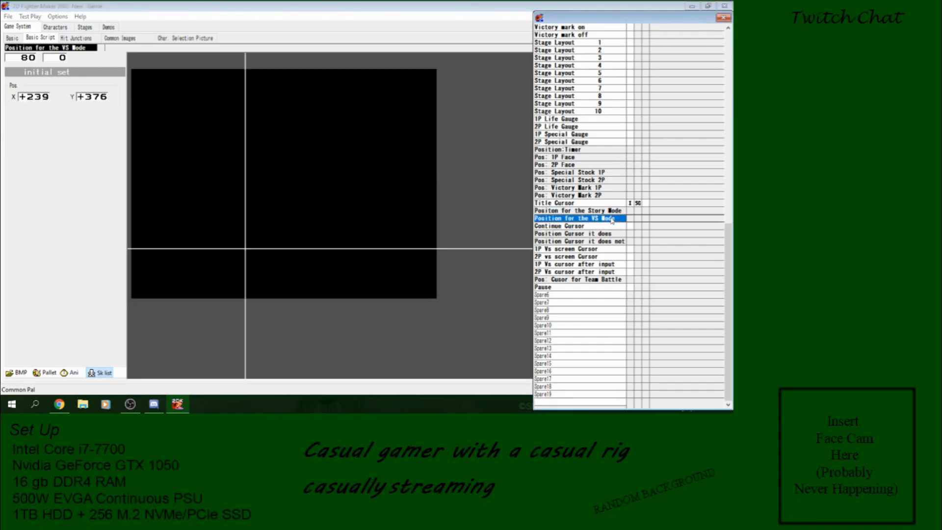
left_click(576, 210)
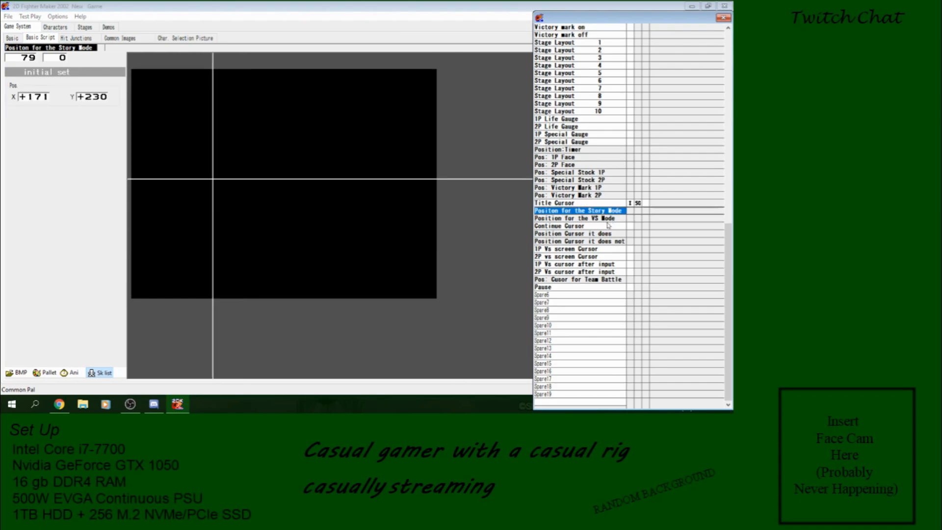
left_click(578, 218)
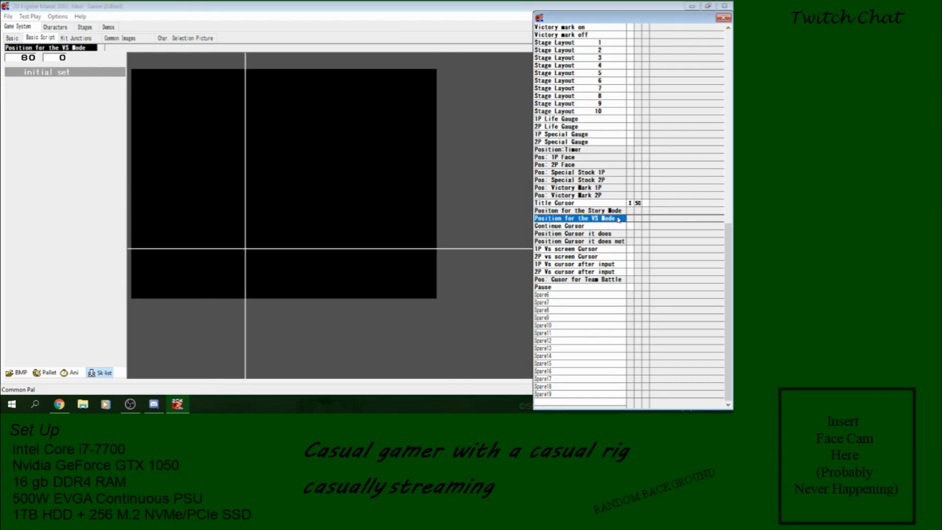
Set the VS Mode cursor X to 170, check Story Mode, and save
left_click(577, 217)
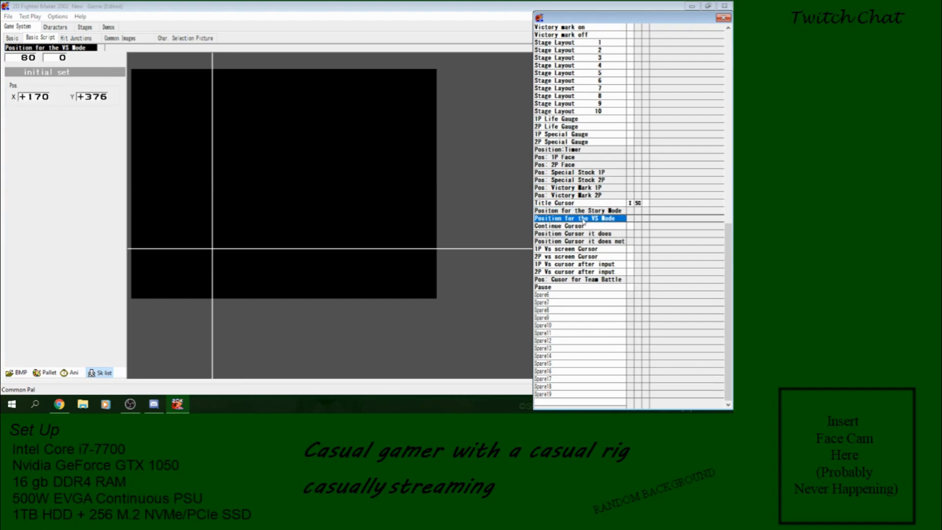
left_click(576, 210)
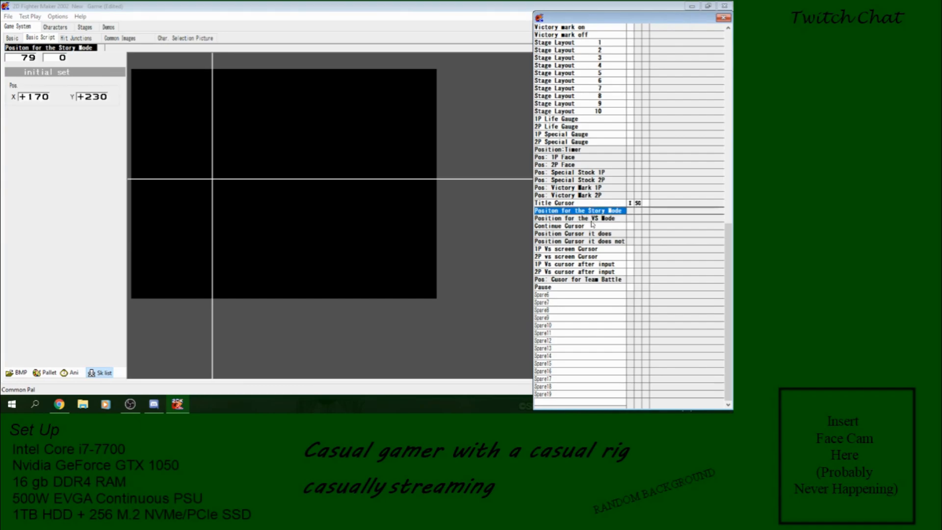
left_click(8, 17)
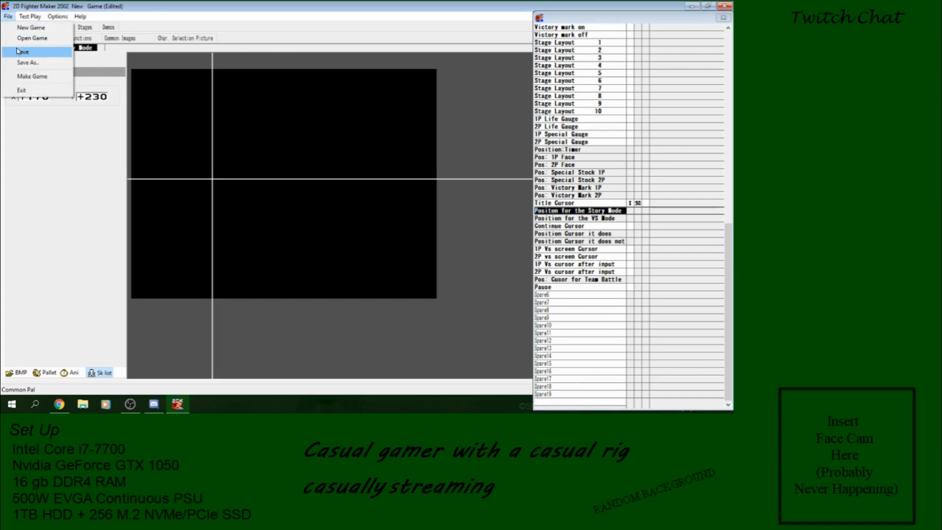
left_click(23, 52)
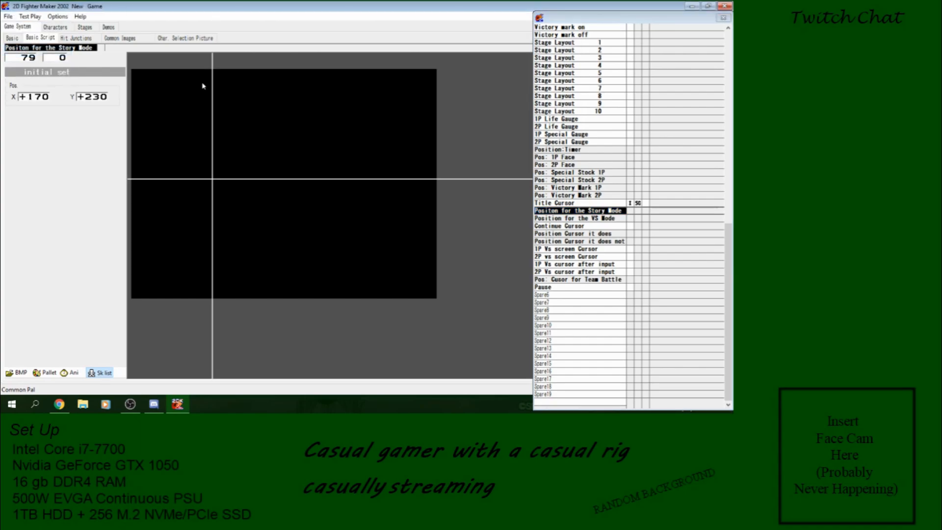
mouse_move(241, 141)
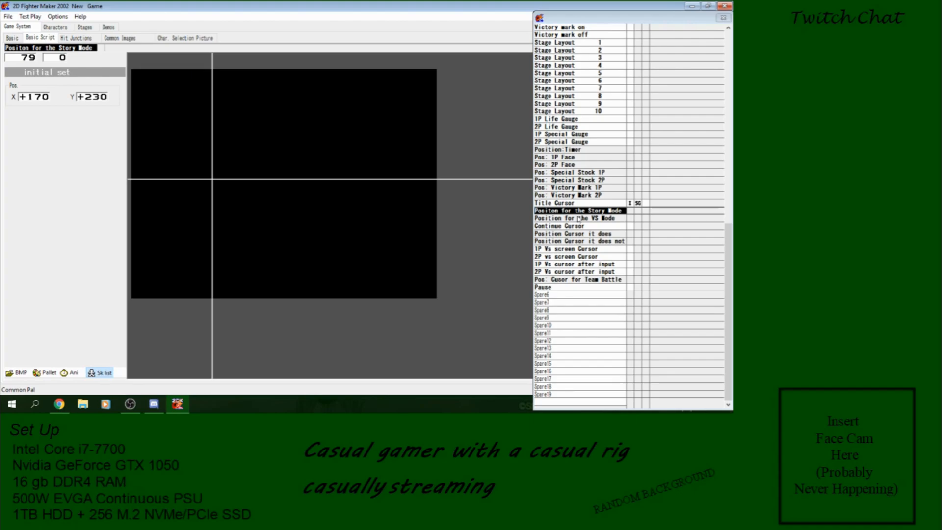
mouse_move(330, 225)
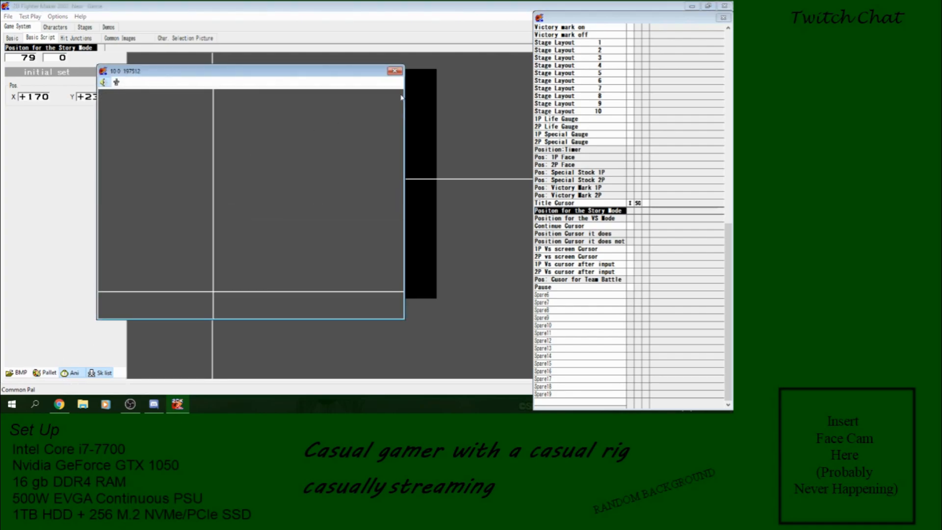
Close the preview window and switch to the Demos section showing Demo 1
left_click(394, 70)
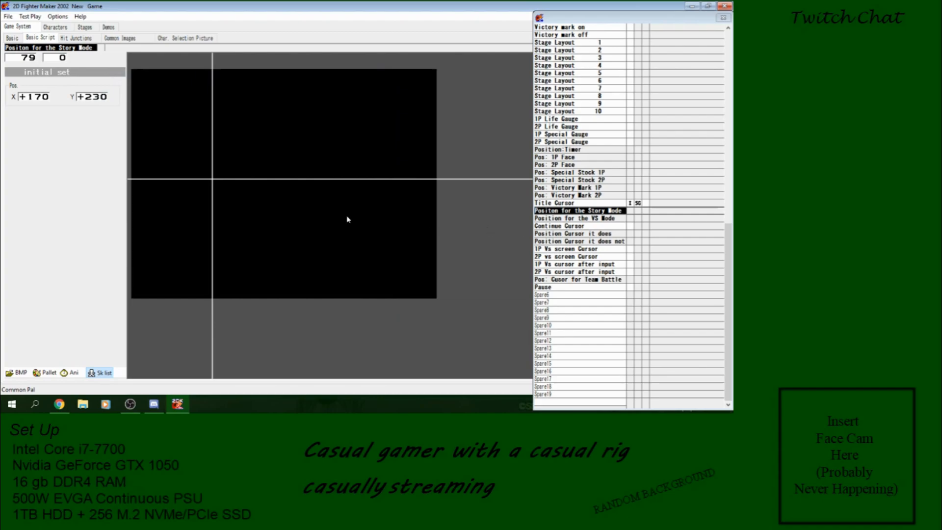
left_click(107, 27)
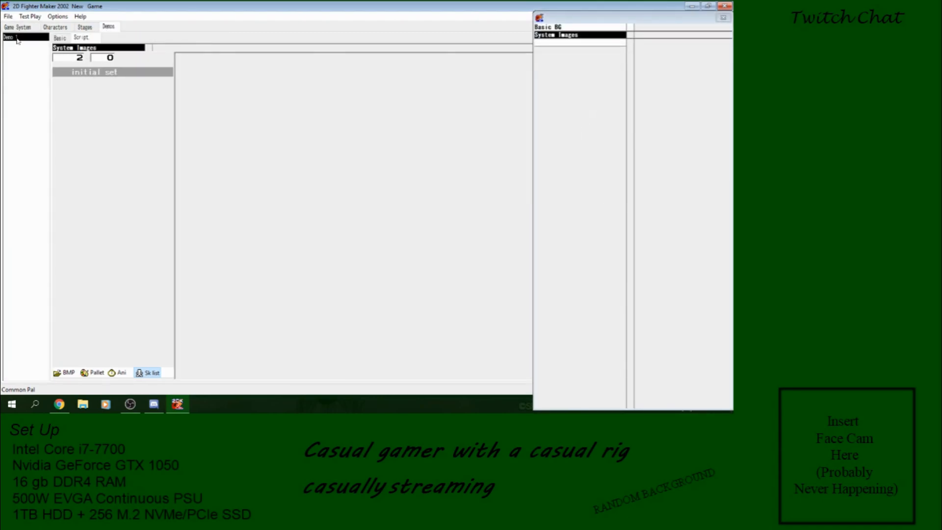
Rename Demo 1 to 'Main Menu' and select its Basic BG layer
right_click(8, 36)
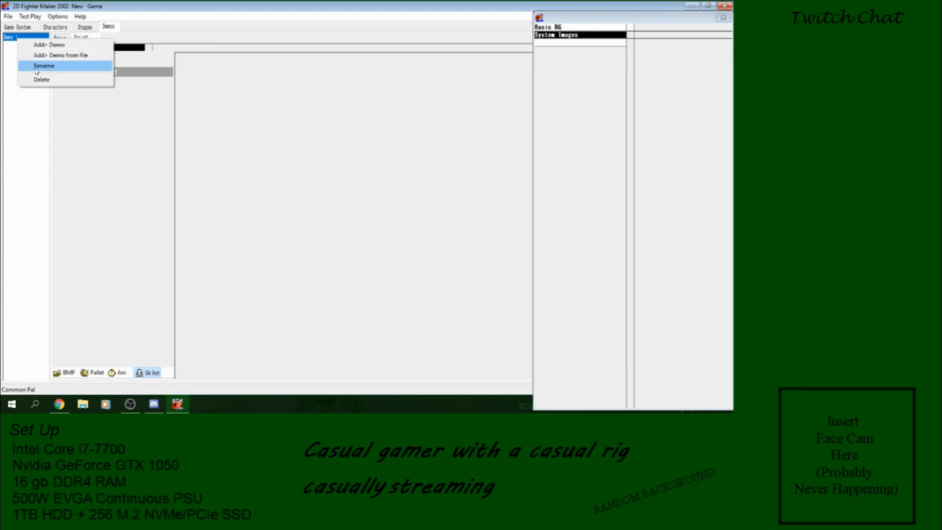
left_click(44, 65)
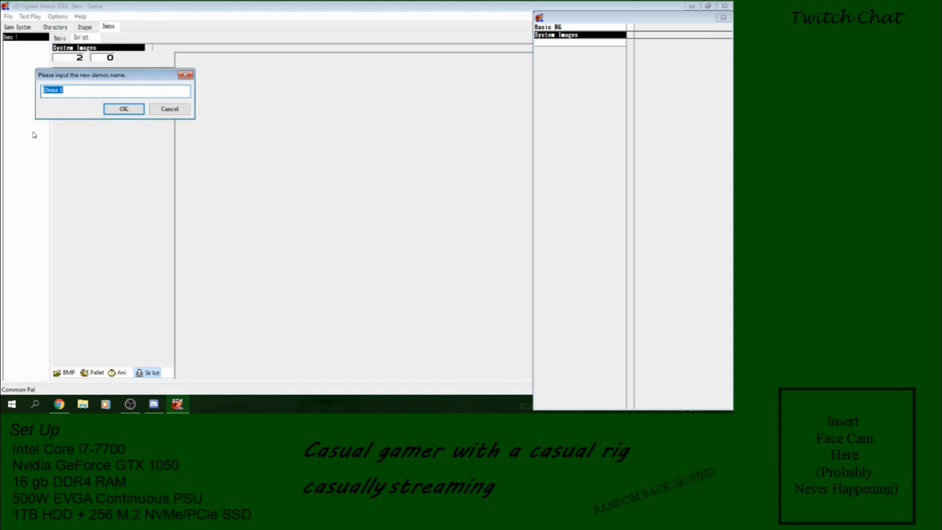
type("Main Meny")
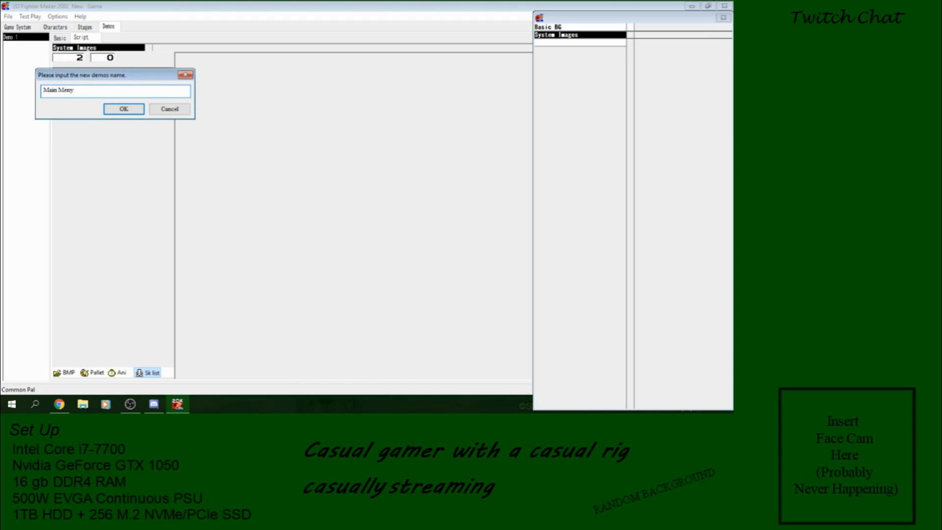
key("Backspace")
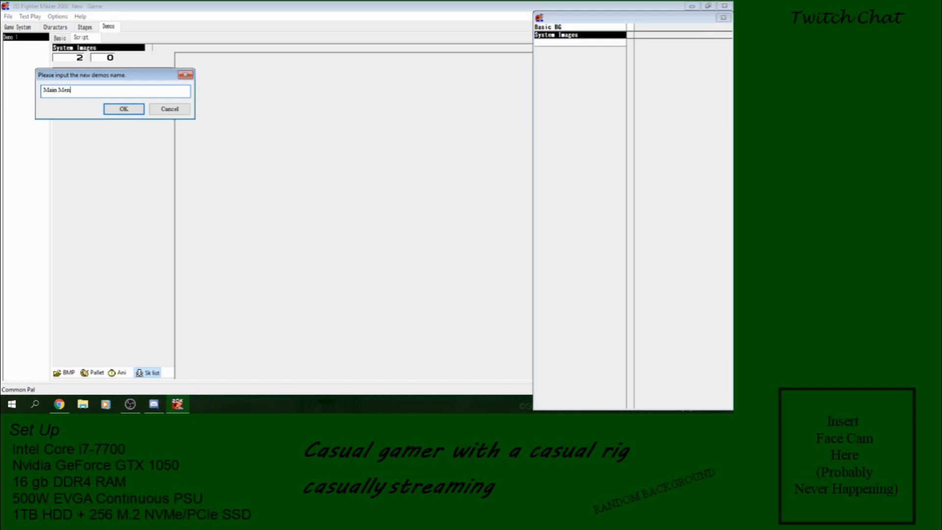
left_click(123, 109)
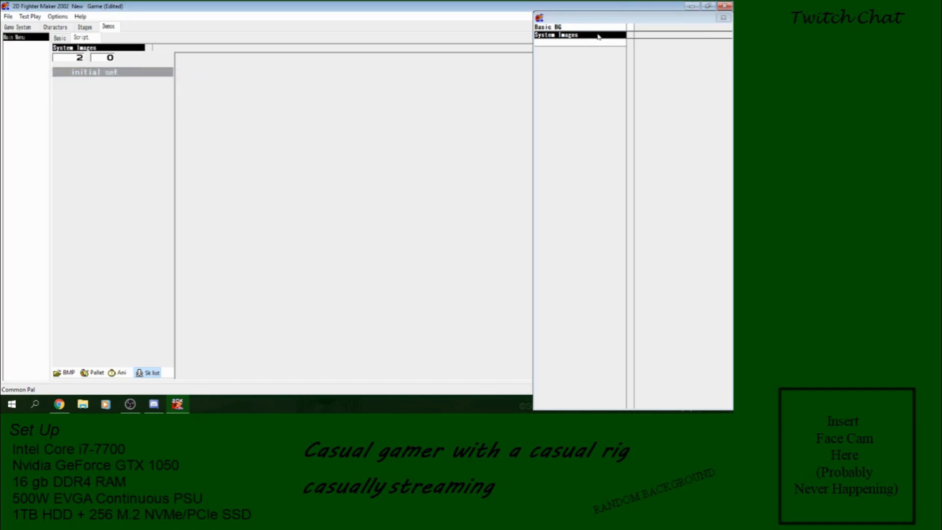
left_click(546, 27)
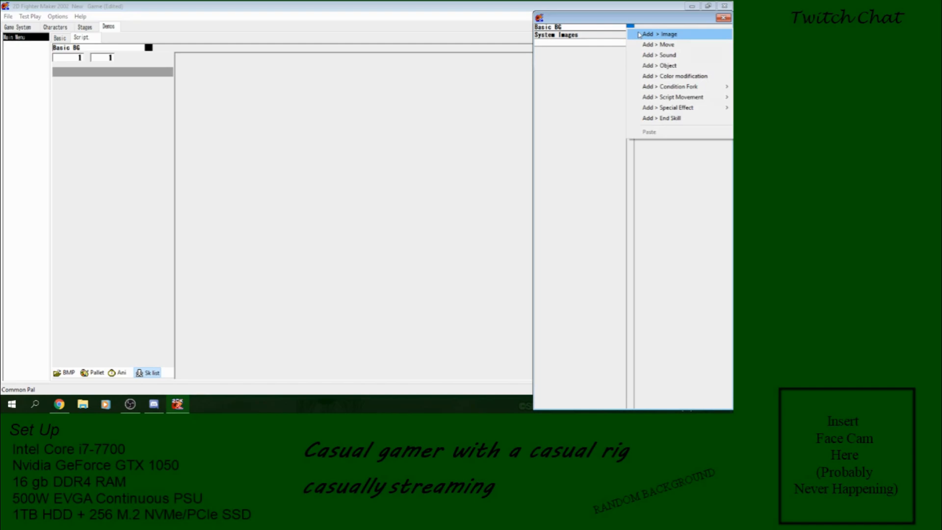
Add an image step to Basic BG and start browsing for its bitmap
left_click(660, 34)
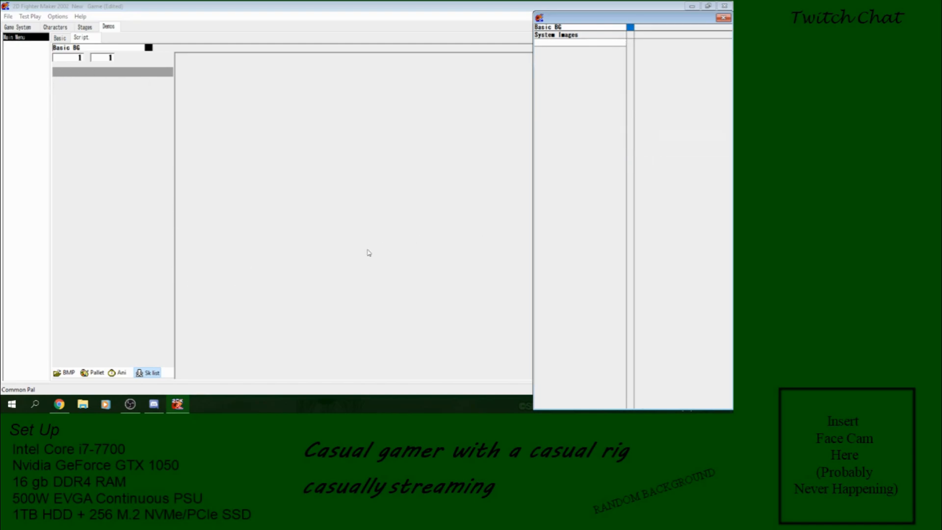
left_click(66, 372)
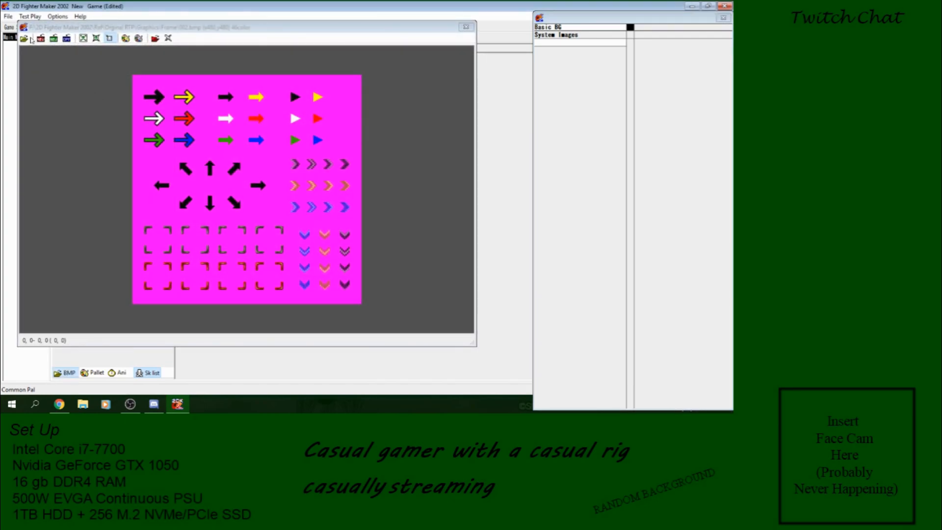
left_click(29, 38)
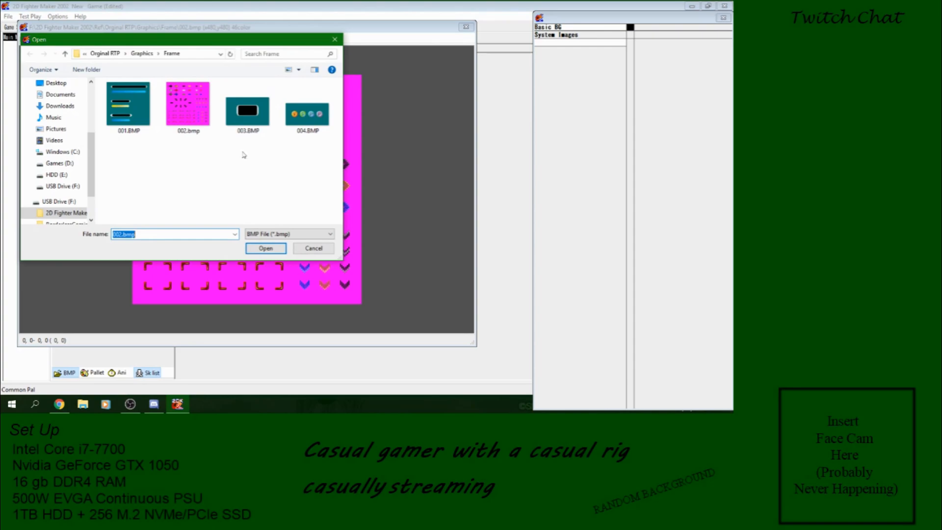
mouse_move(155, 78)
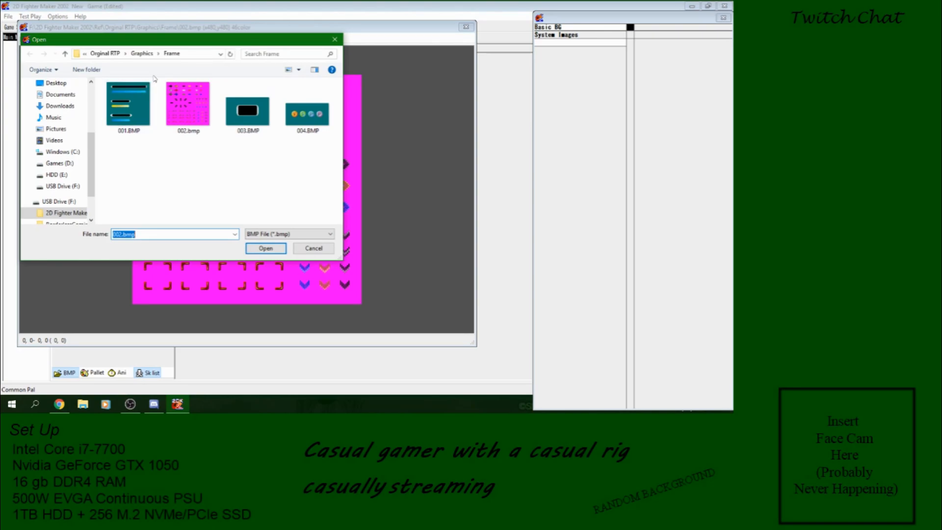
Navigate to the project's Sources > UI folder and pick Main Menu Mode copy.bmp
left_click(124, 53)
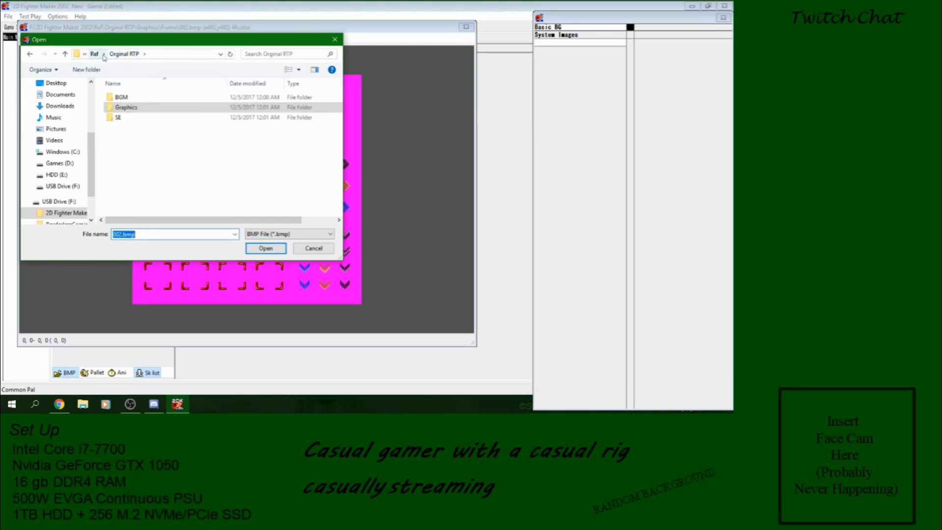
left_click(95, 54)
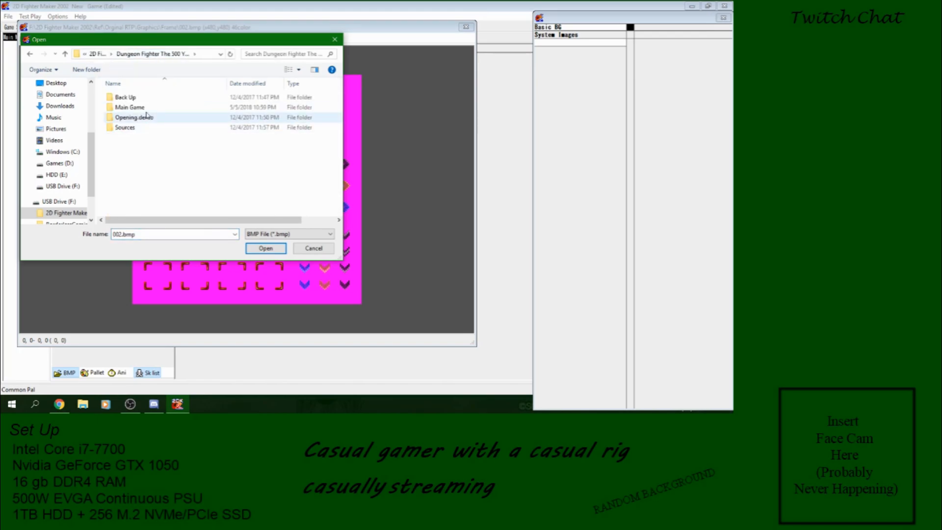
double_click(124, 127)
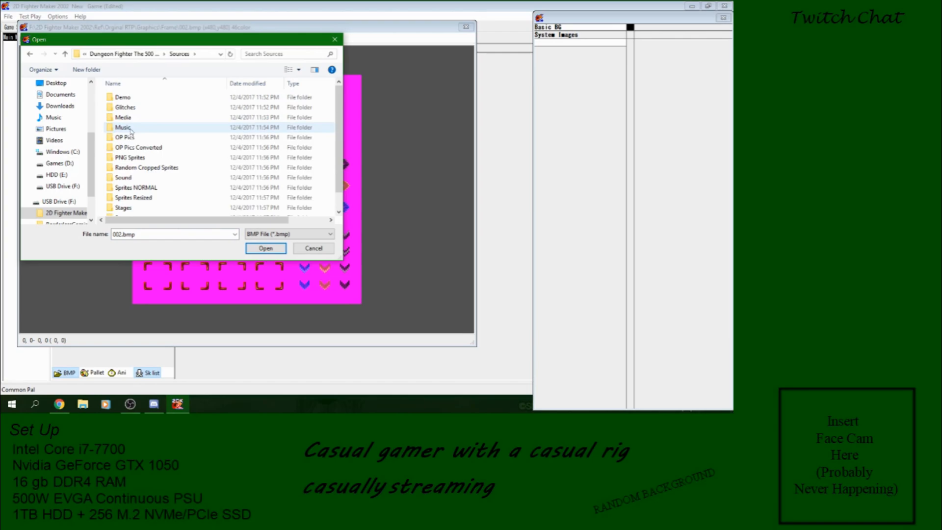
mouse_move(148, 105)
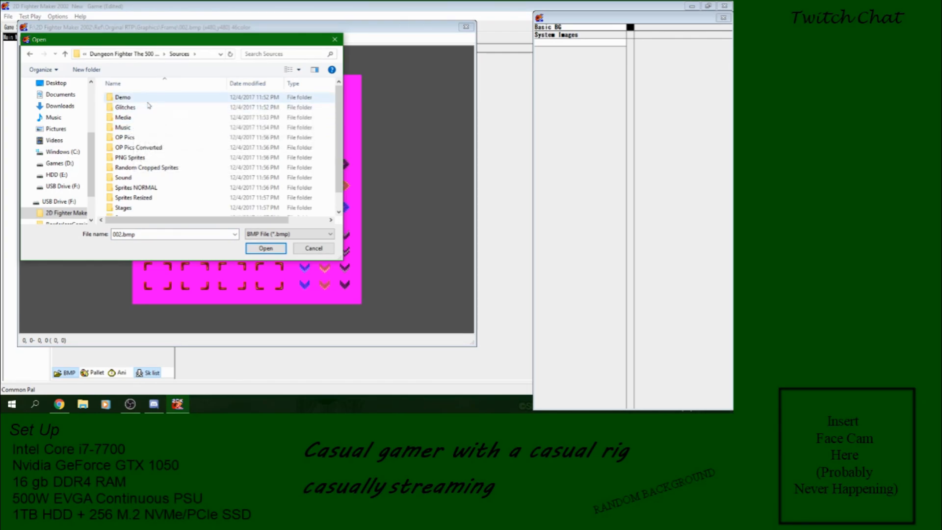
double_click(122, 97)
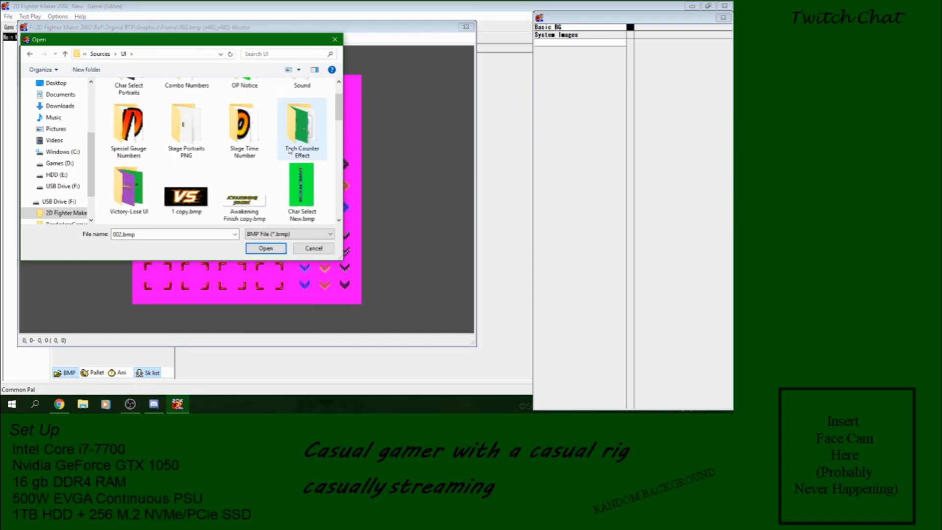
scroll("down", 3)
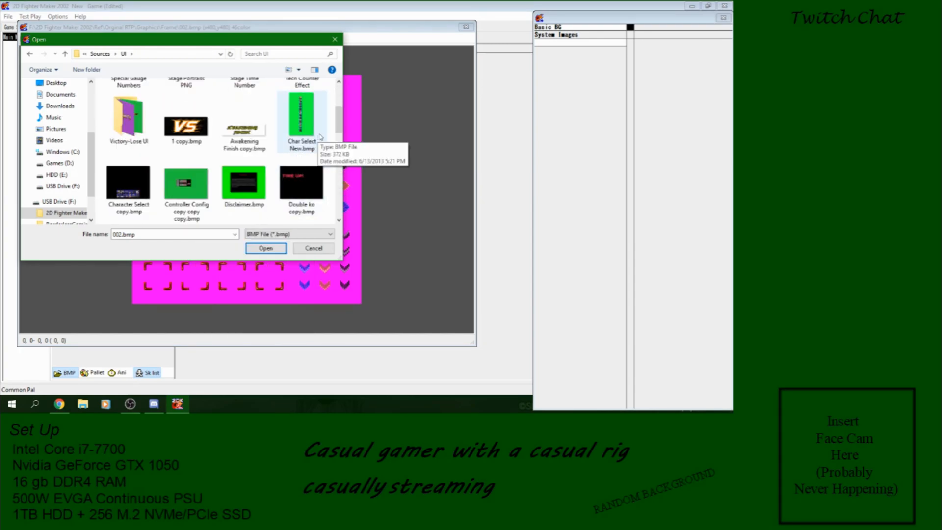
scroll("down", 3)
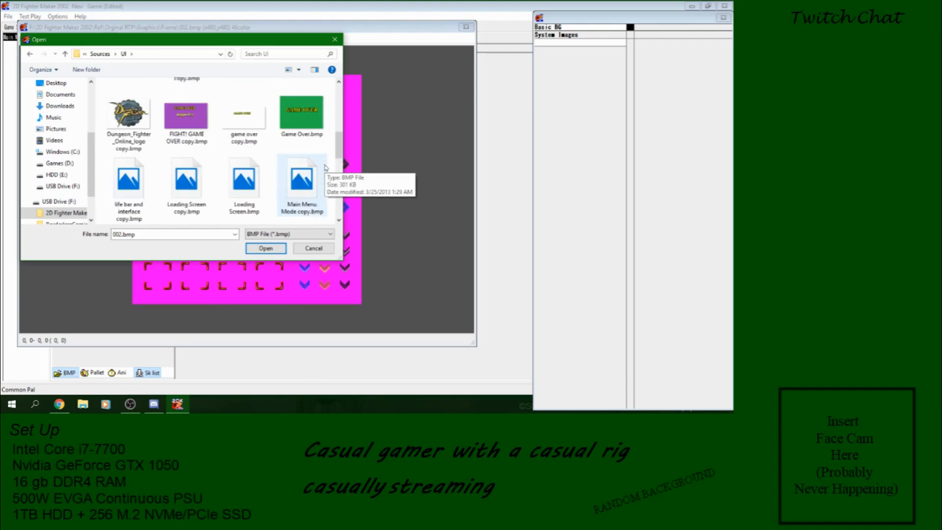
left_click(302, 177)
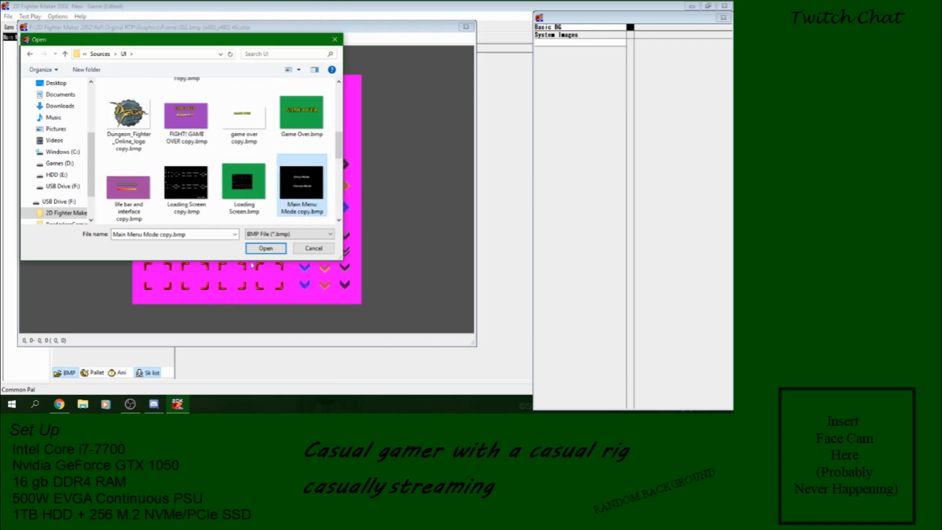
Open Main Menu Mode copy.bmp showing the Story Mode and Versus Mode text
left_click(265, 247)
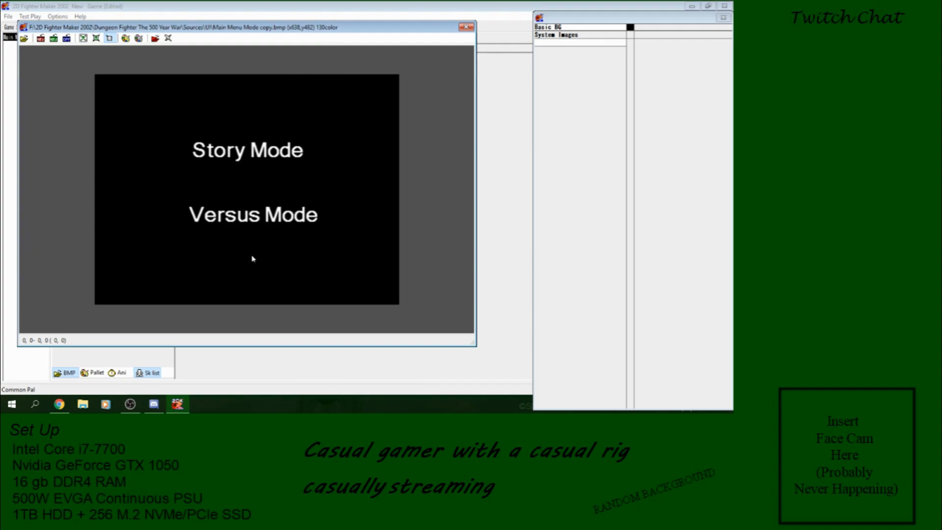
mouse_move(249, 209)
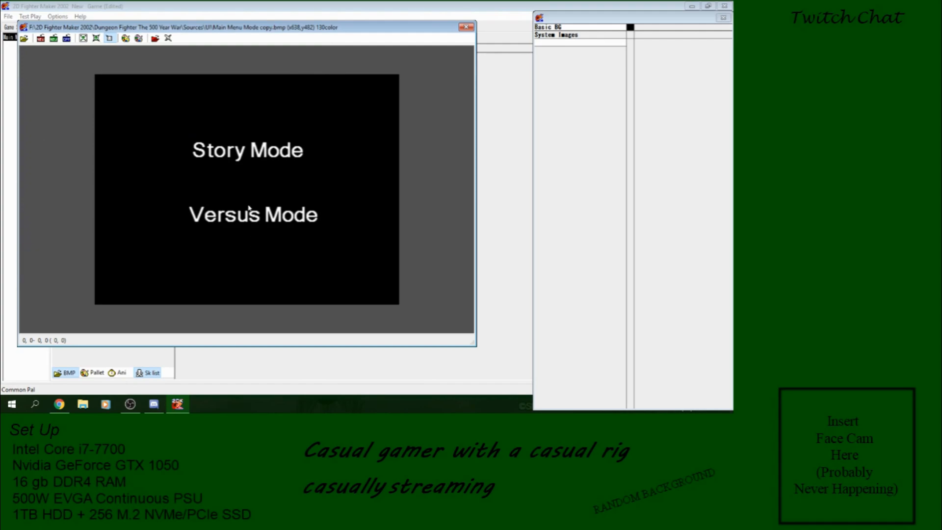
mouse_move(79, 54)
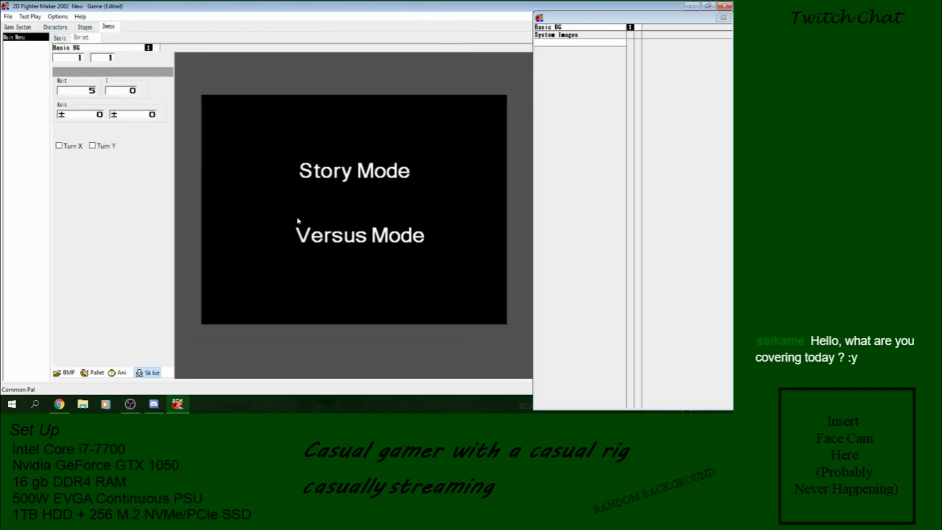
mouse_move(640, 30)
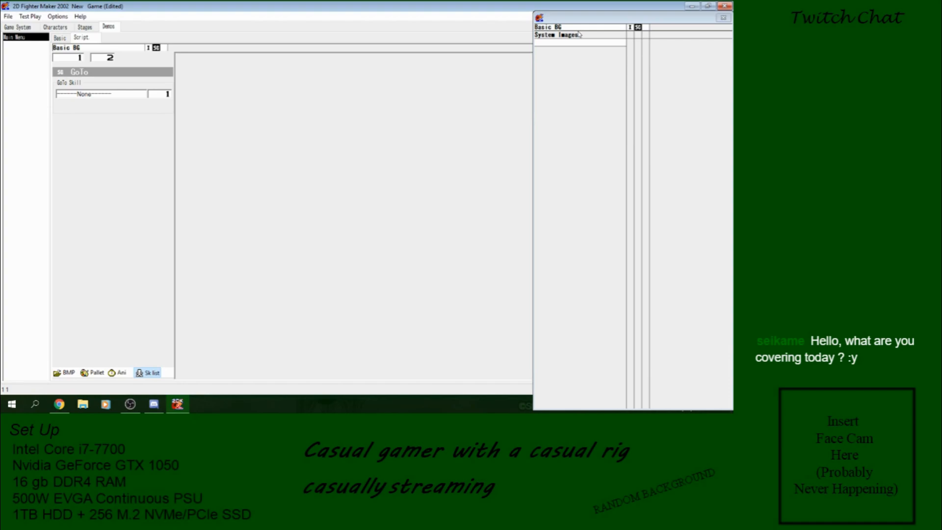
Save the game project through File > Save
left_click(8, 16)
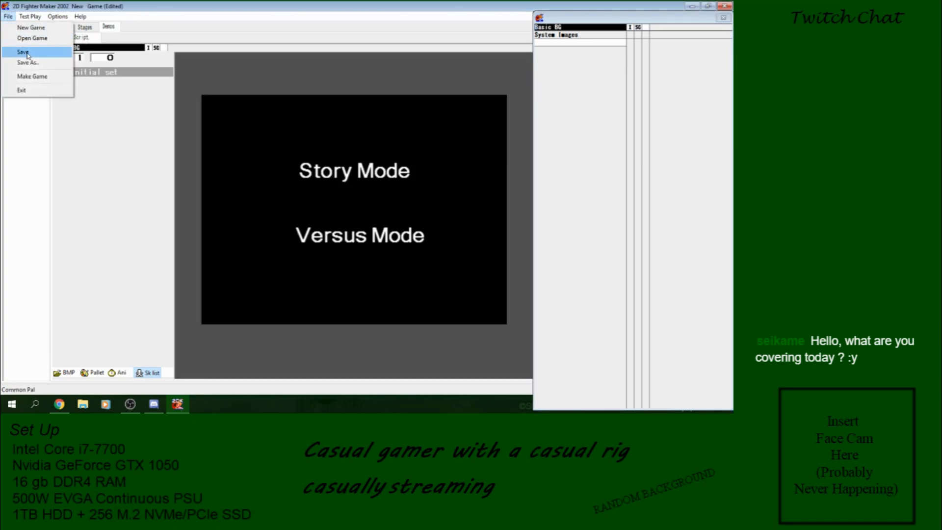
left_click(23, 53)
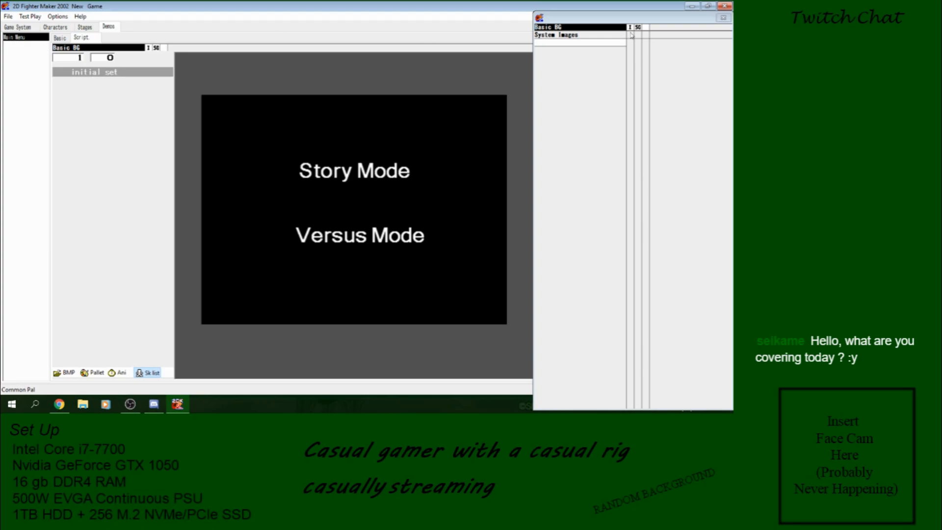
left_click(576, 27)
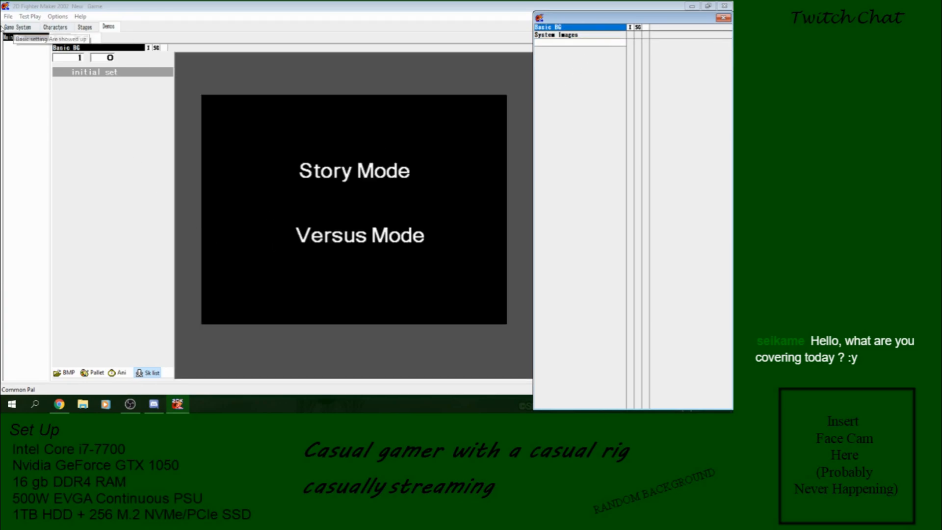
Set both the Title and Opening Demo dropdowns in Game System to Main Menu
left_click(18, 27)
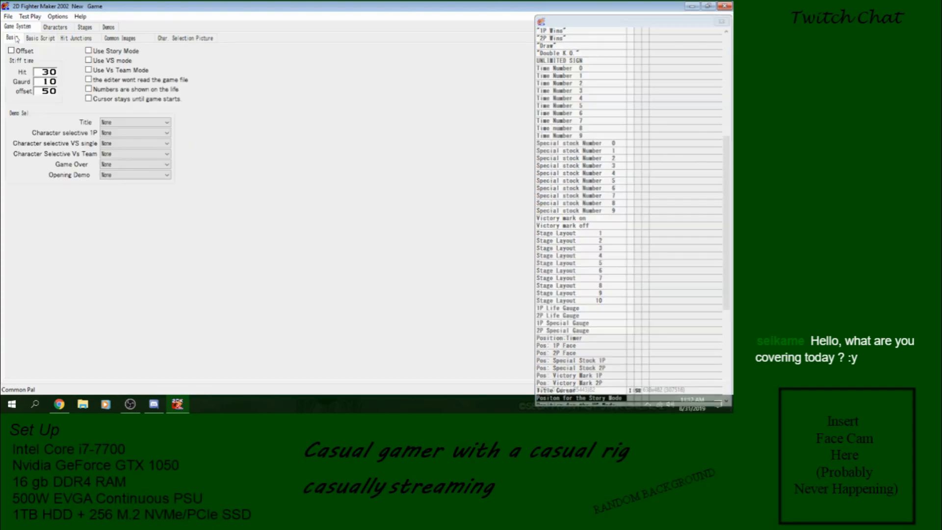
left_click(166, 122)
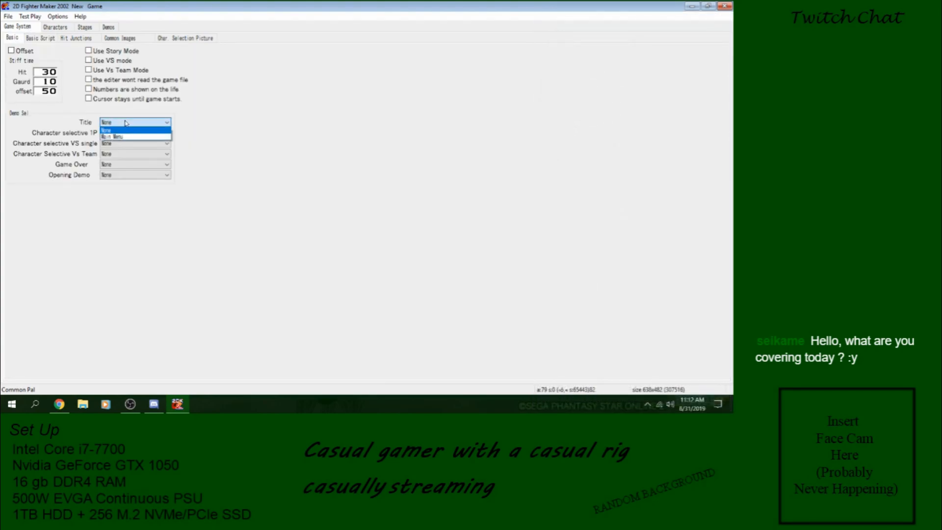
mouse_move(123, 136)
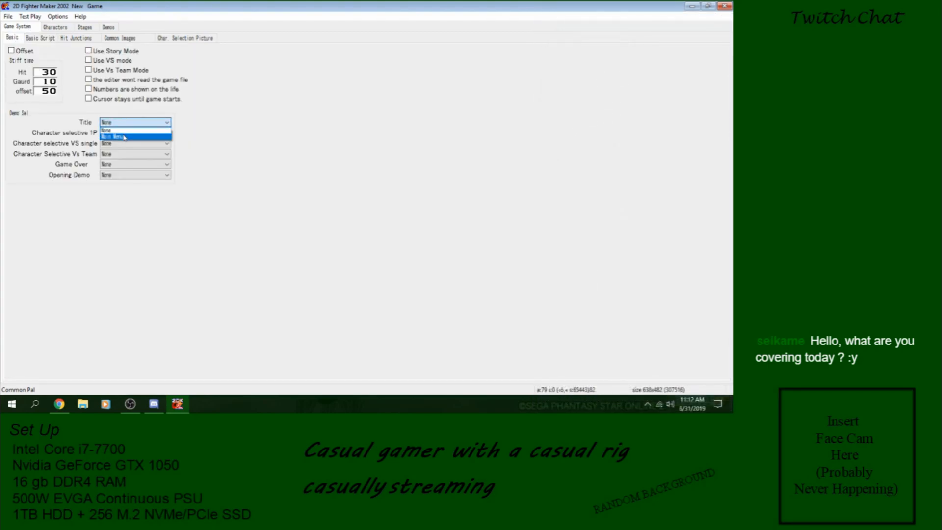
left_click(114, 137)
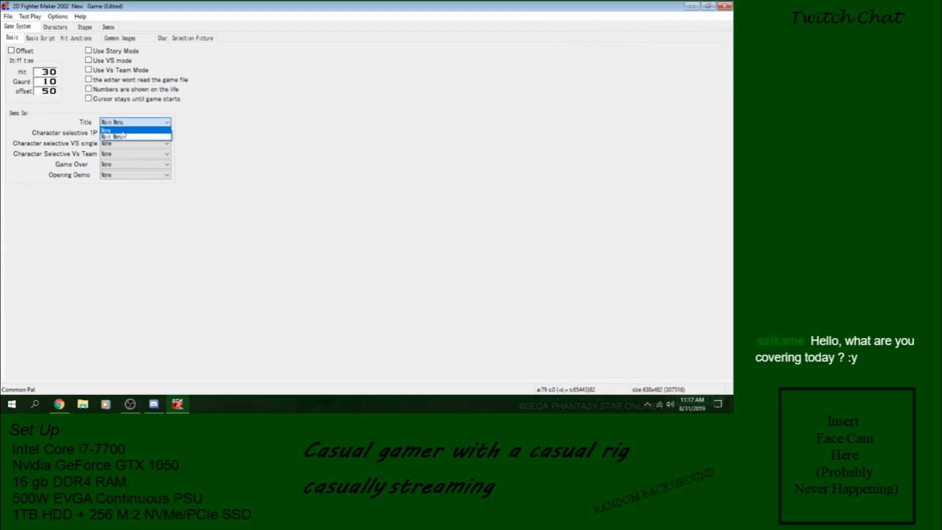
left_click(106, 129)
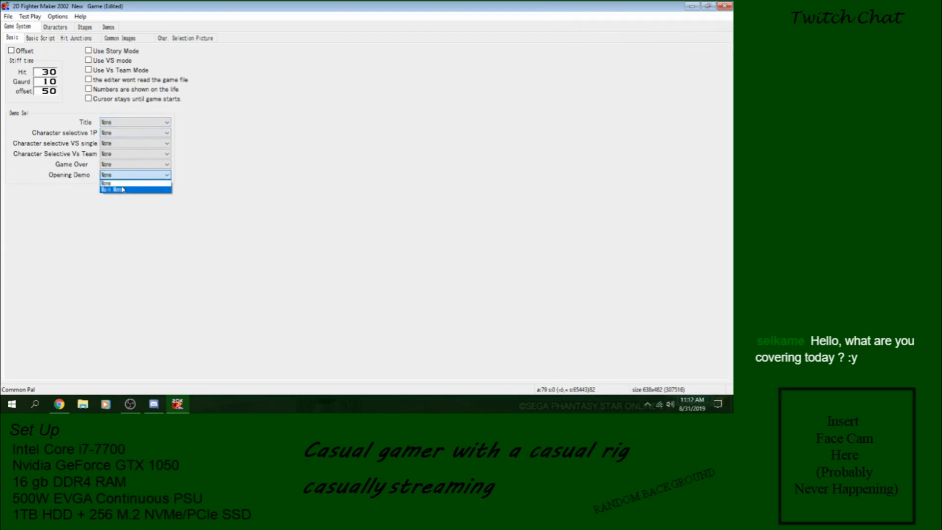
left_click(112, 190)
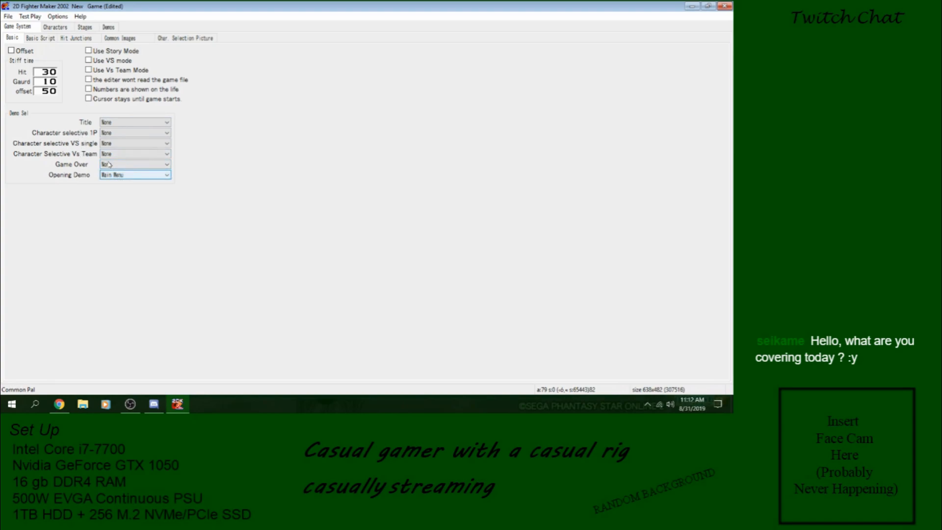
left_click(166, 122)
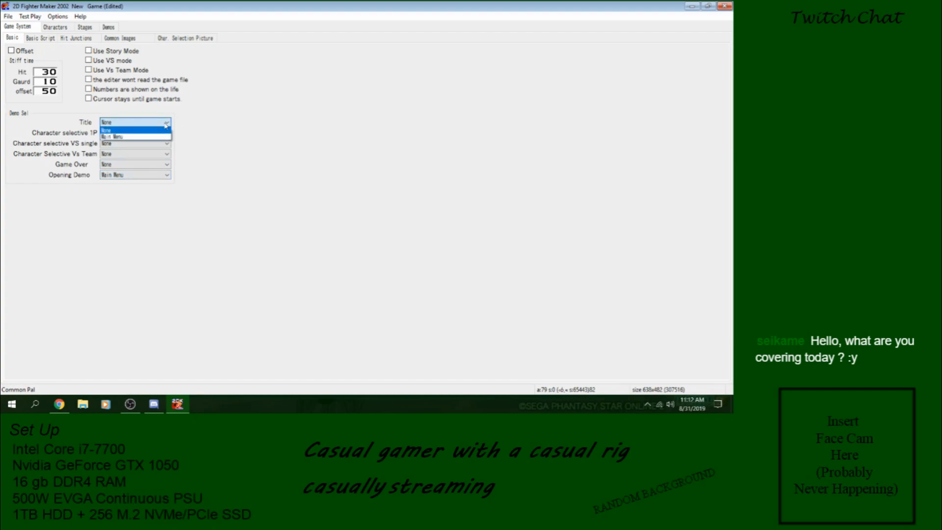
left_click(113, 136)
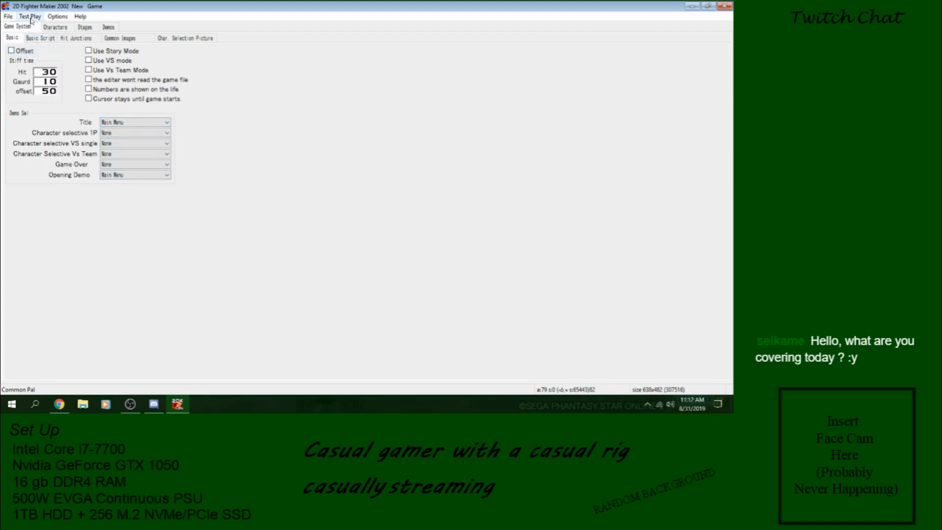
Open the Dungeon Fighter The 500 Year War KGT from the USB drive and view its DFO Title demo
left_click(8, 16)
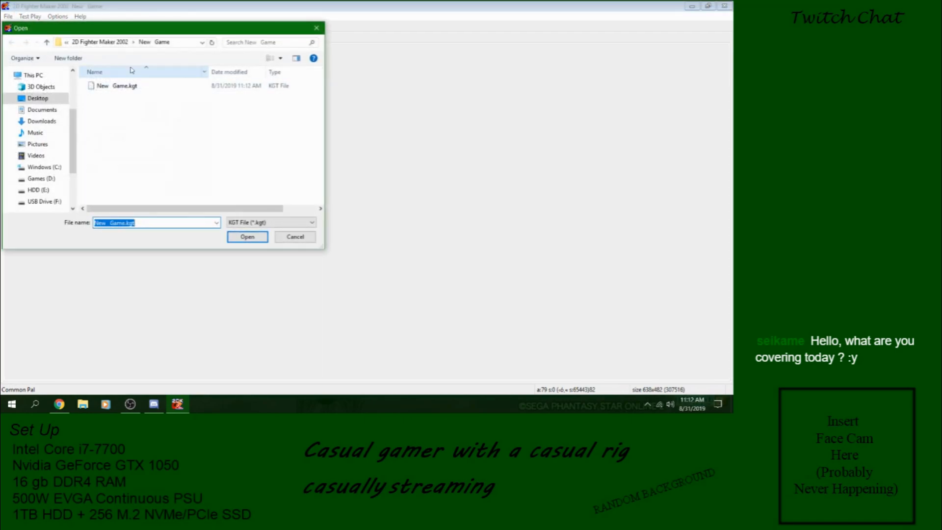
left_click(44, 201)
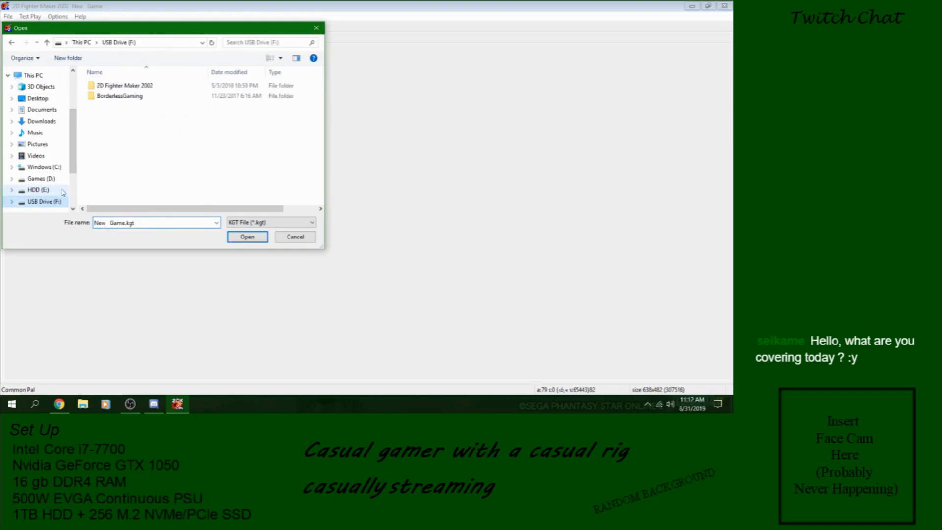
double_click(124, 85)
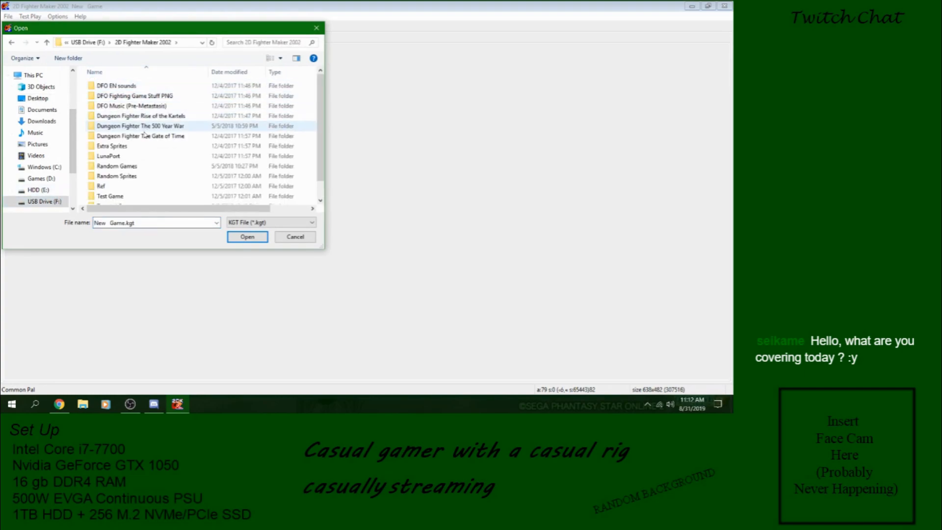
double_click(139, 126)
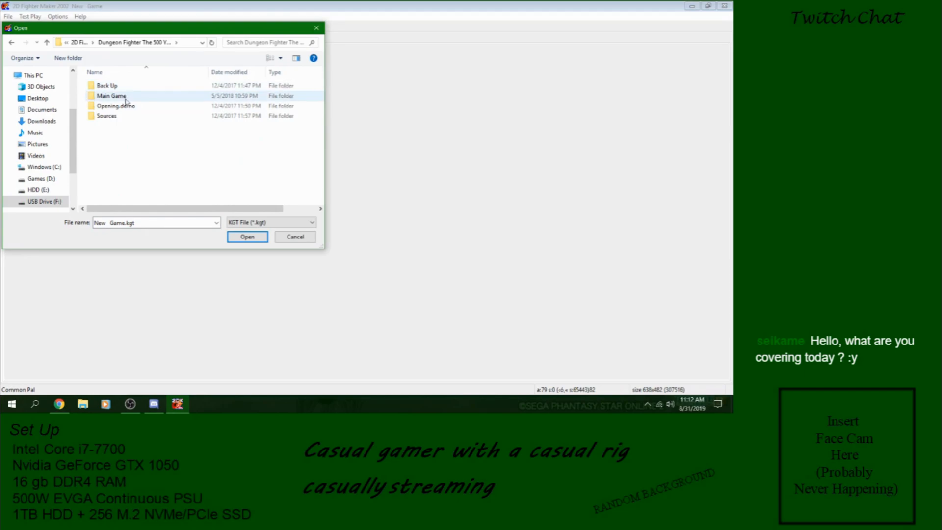
double_click(112, 96)
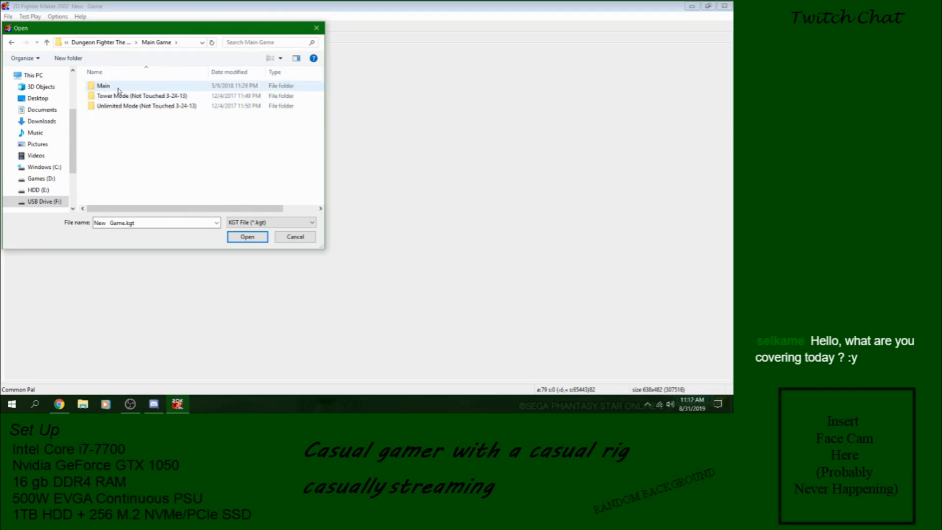
left_click(247, 236)
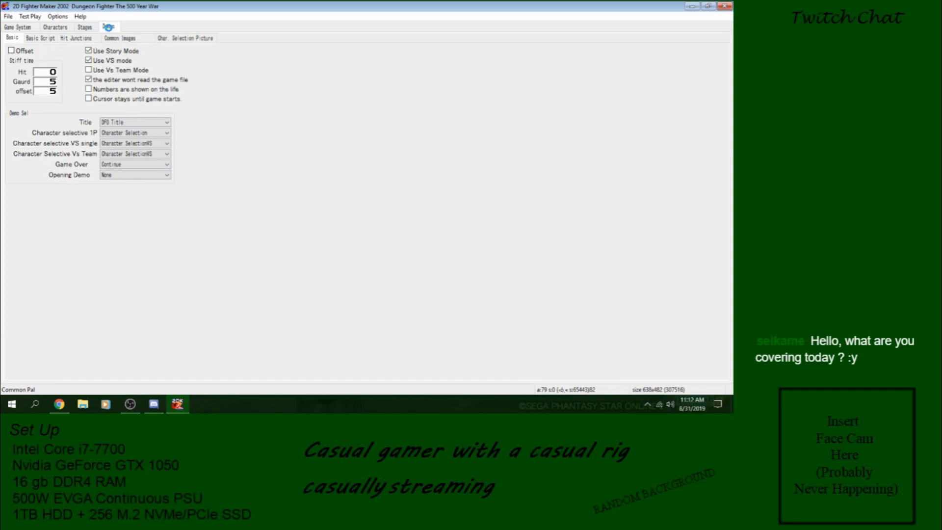
left_click(108, 26)
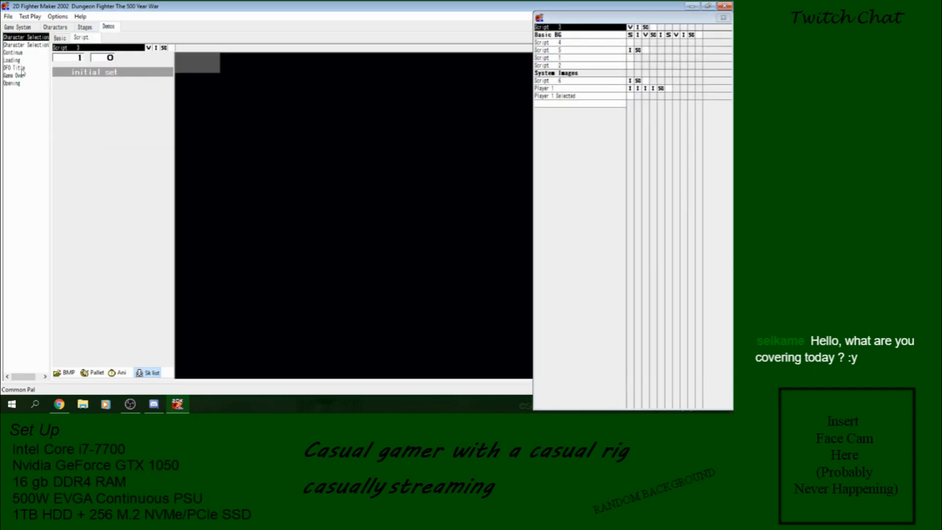
left_click(15, 67)
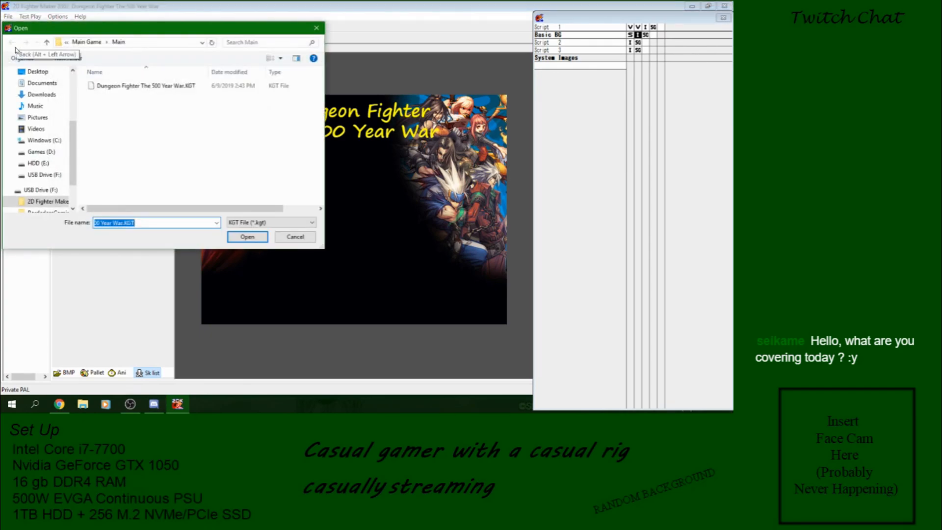
mouse_move(19, 50)
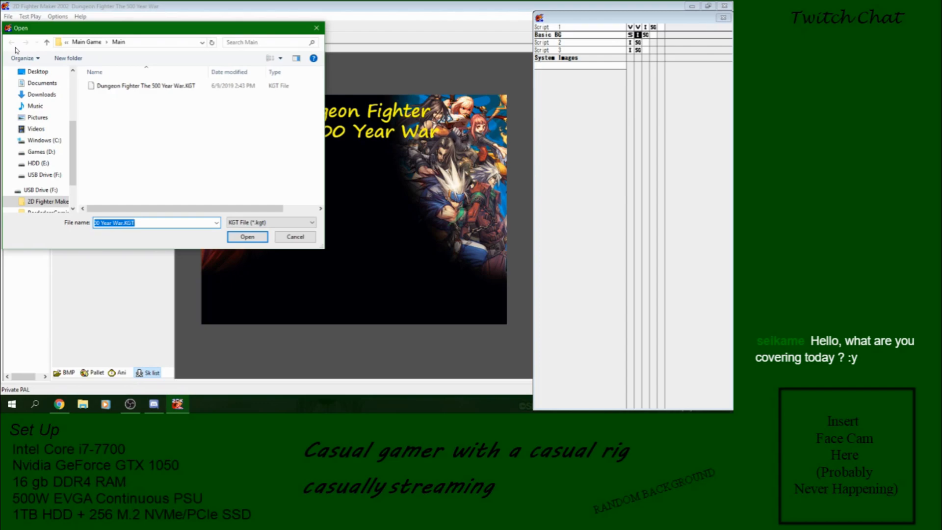
mouse_move(174, 241)
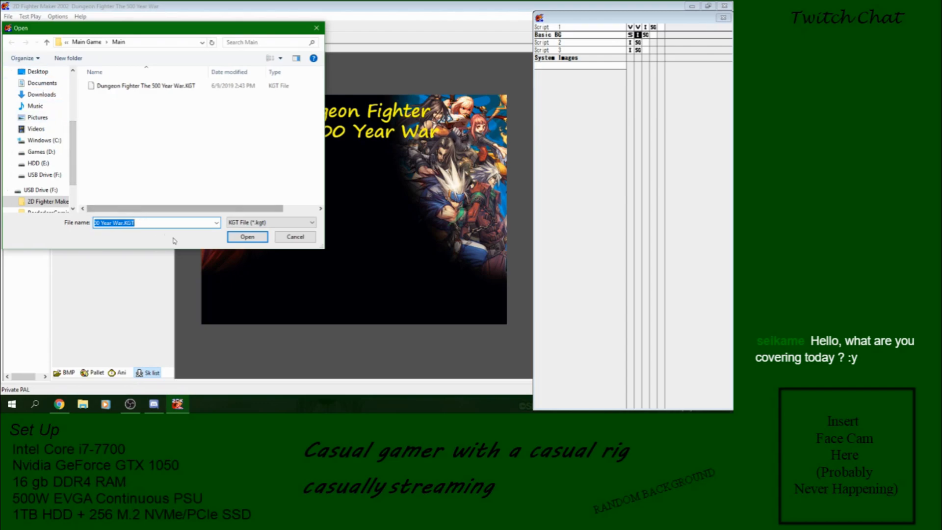
mouse_move(190, 195)
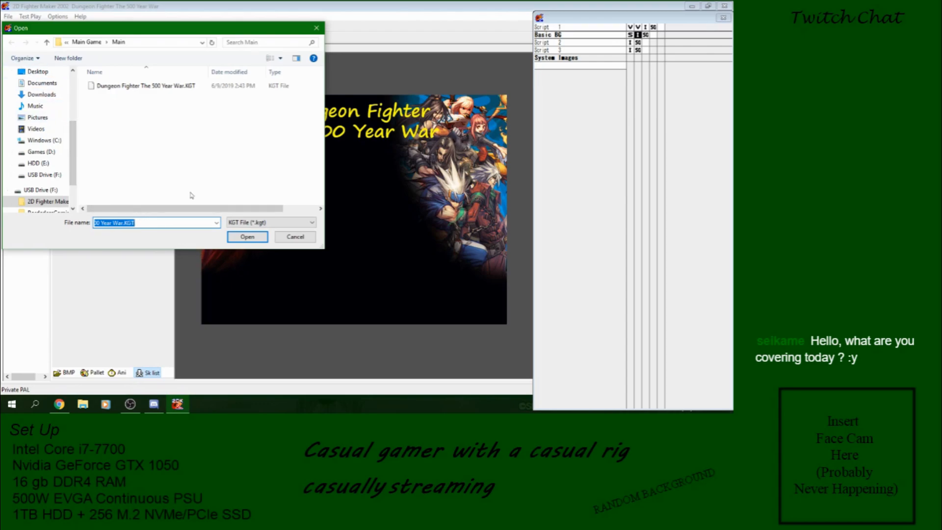
mouse_move(222, 193)
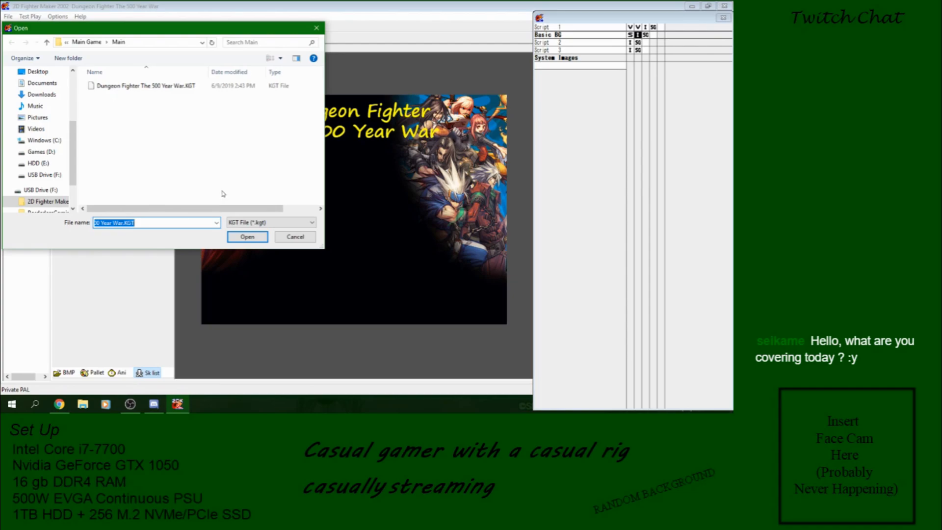
mouse_move(233, 190)
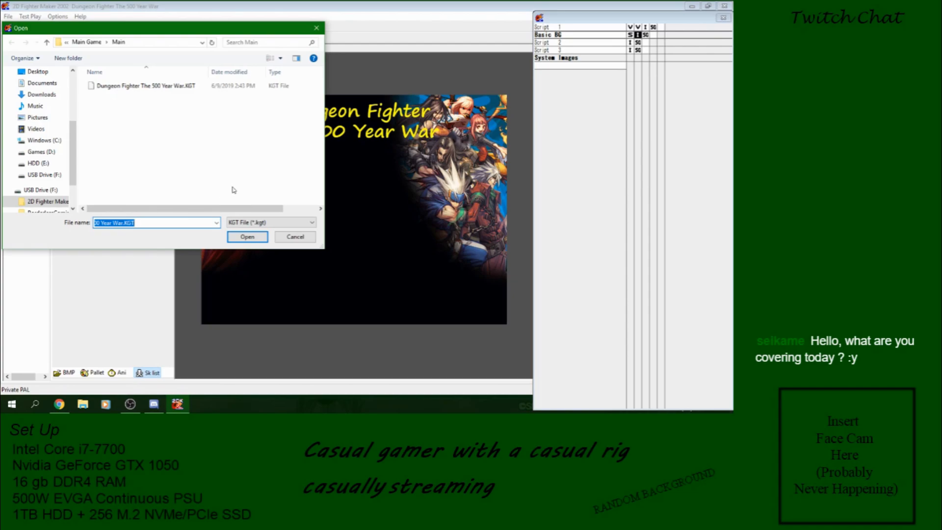
mouse_move(254, 187)
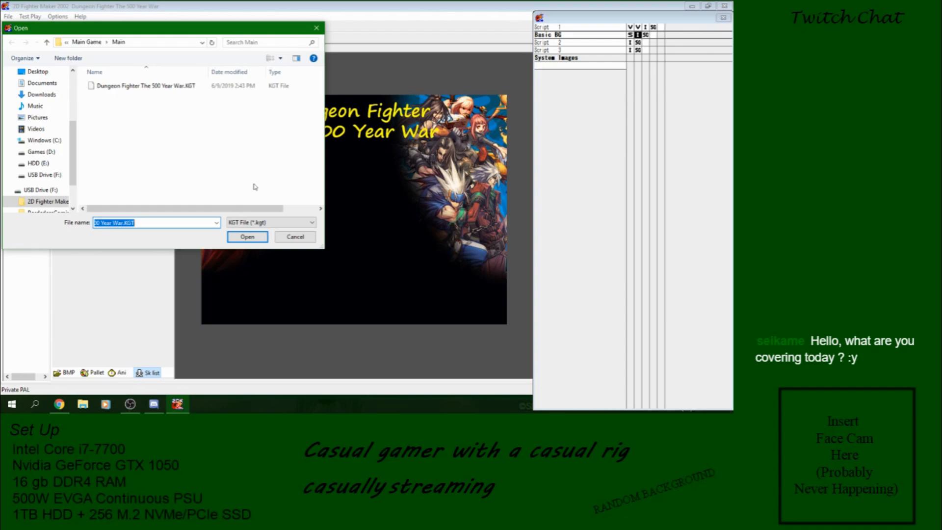
mouse_move(257, 169)
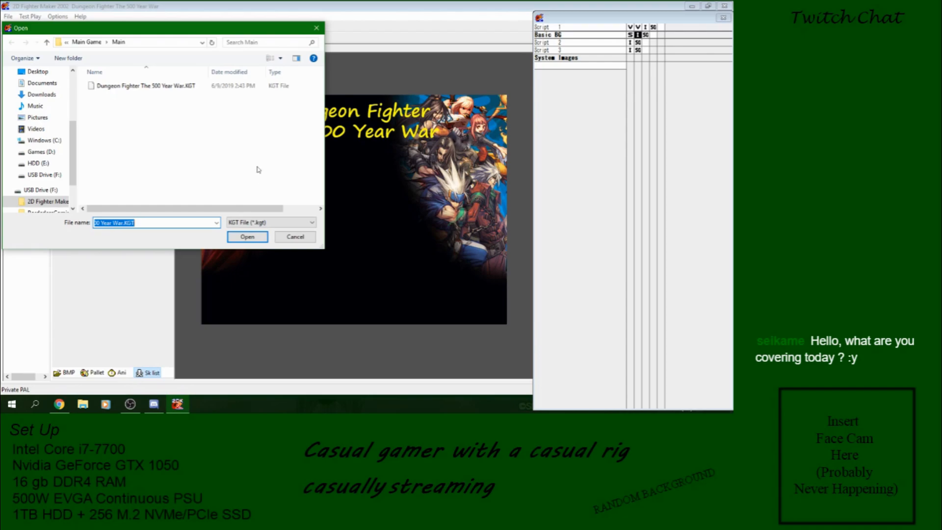
Open New Game.kgt from Desktop > Media-Entertainment > 2D Fighter Maker 2002 > New Game
scroll("down", 3)
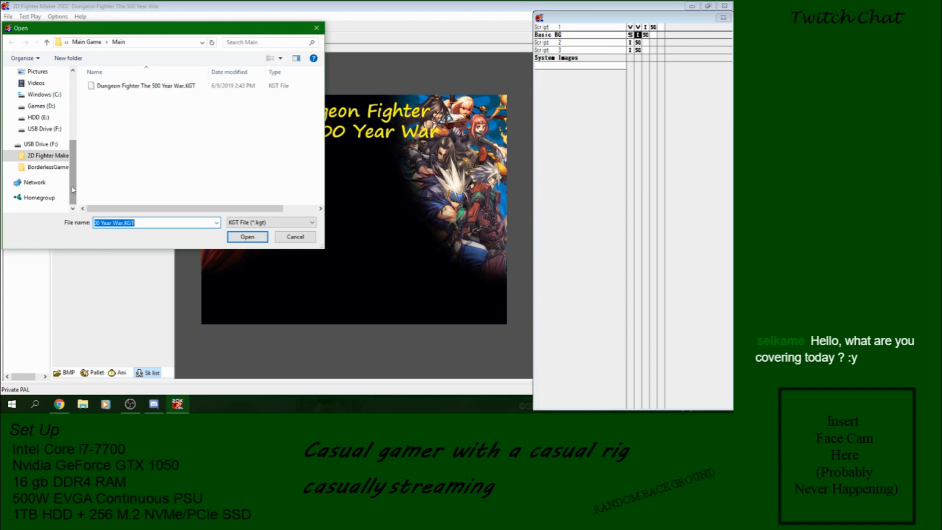
mouse_move(107, 20)
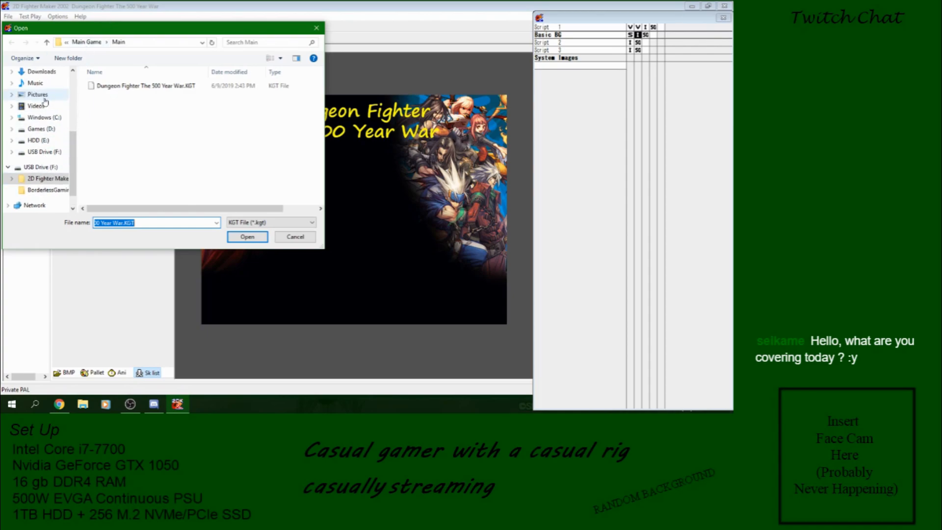
left_click(38, 82)
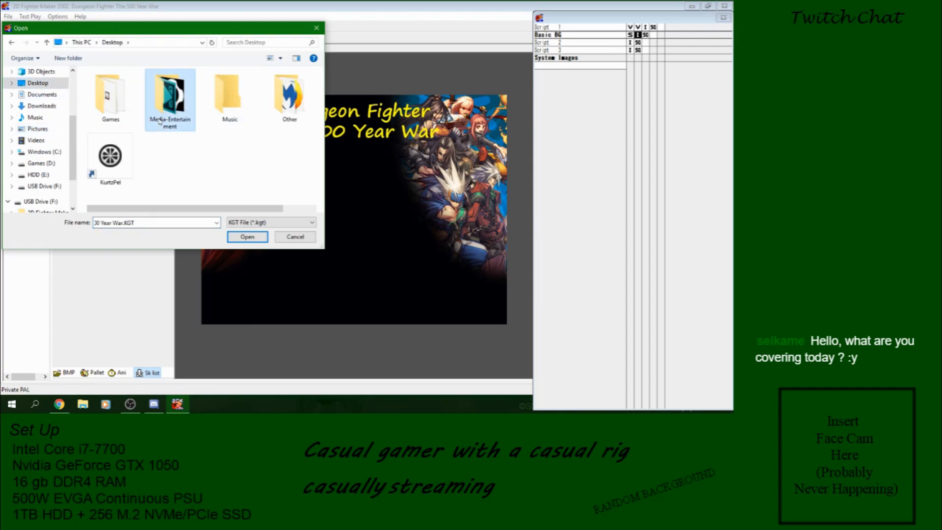
double_click(169, 96)
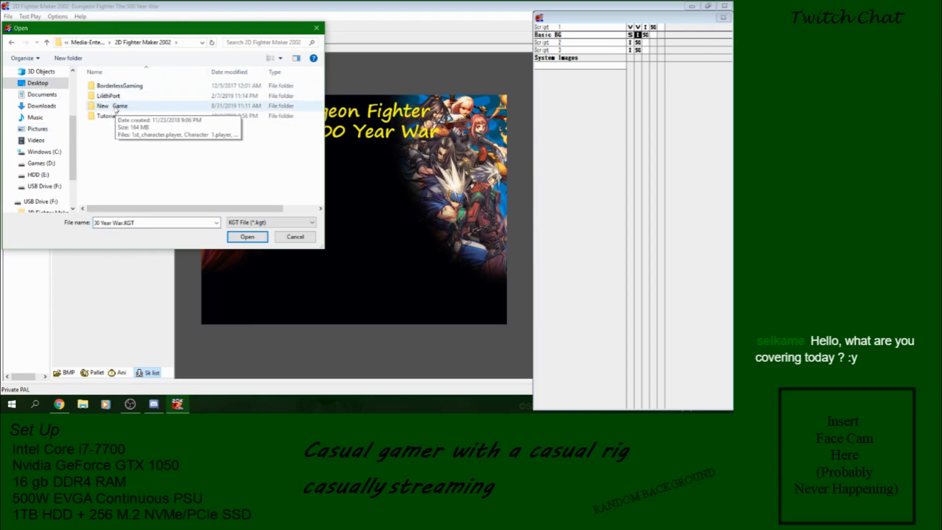
double_click(112, 105)
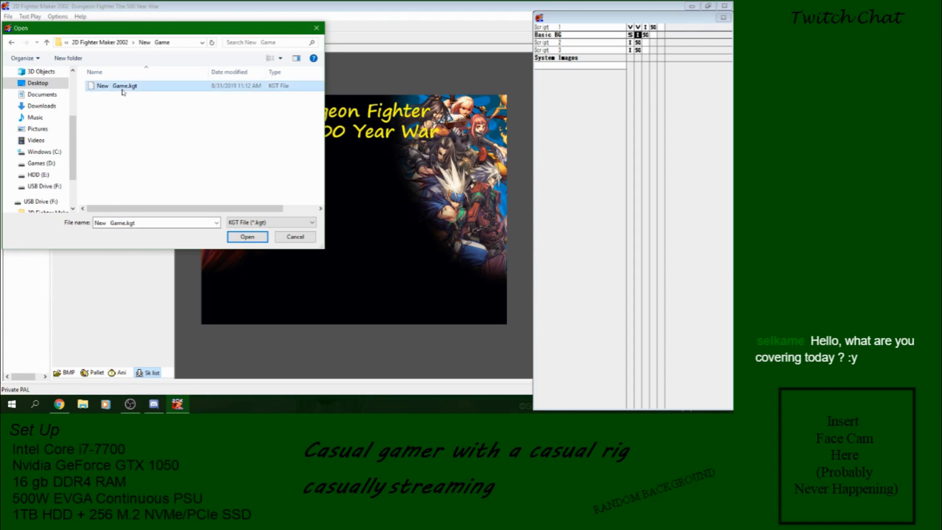
left_click(247, 236)
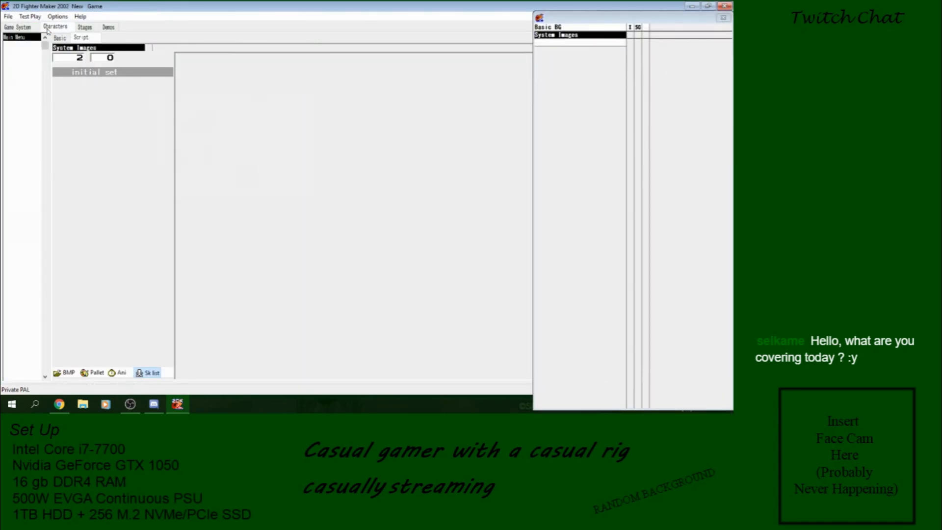
Set the Game System Title demo back to Main Menu and save the project
left_click(17, 26)
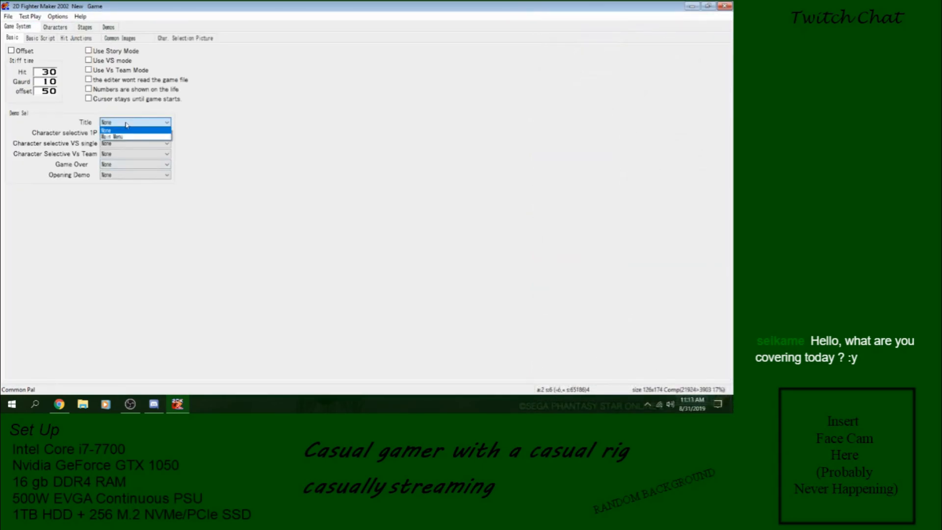
left_click(113, 136)
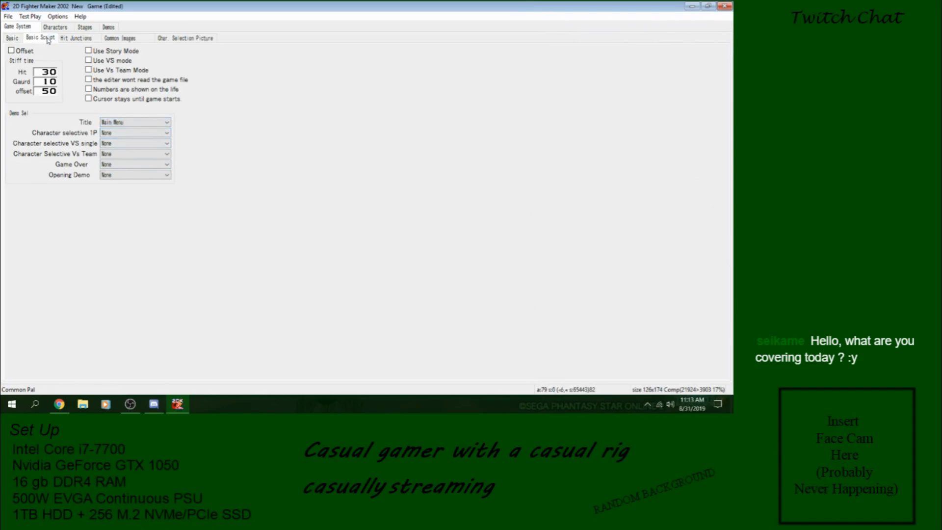
left_click(8, 16)
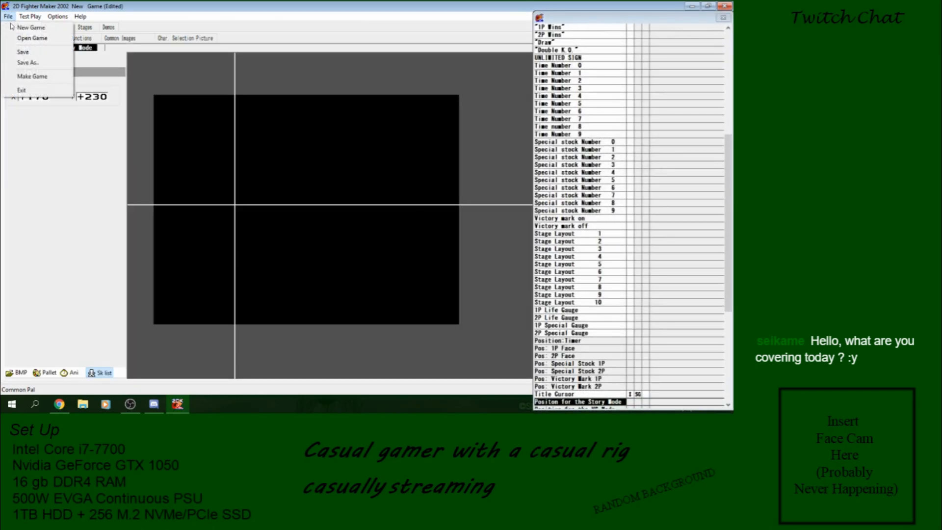
left_click(8, 17)
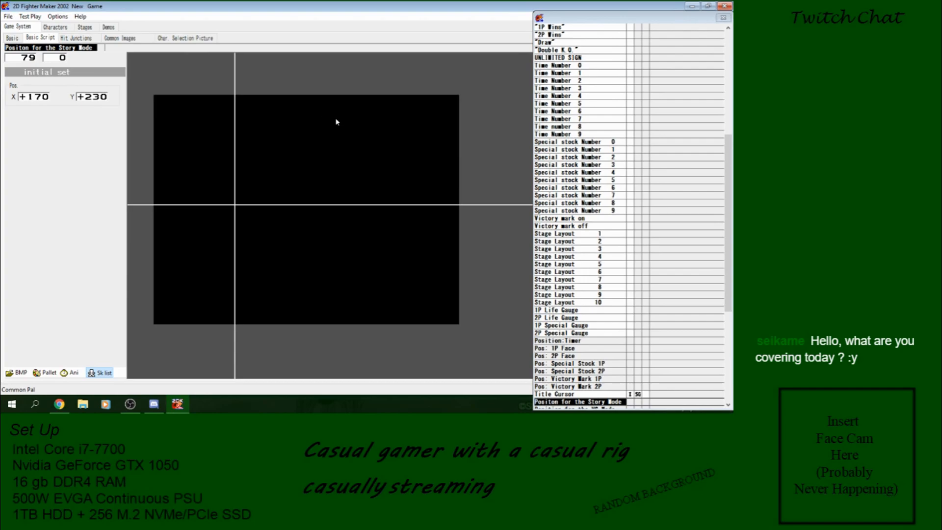
mouse_move(278, 131)
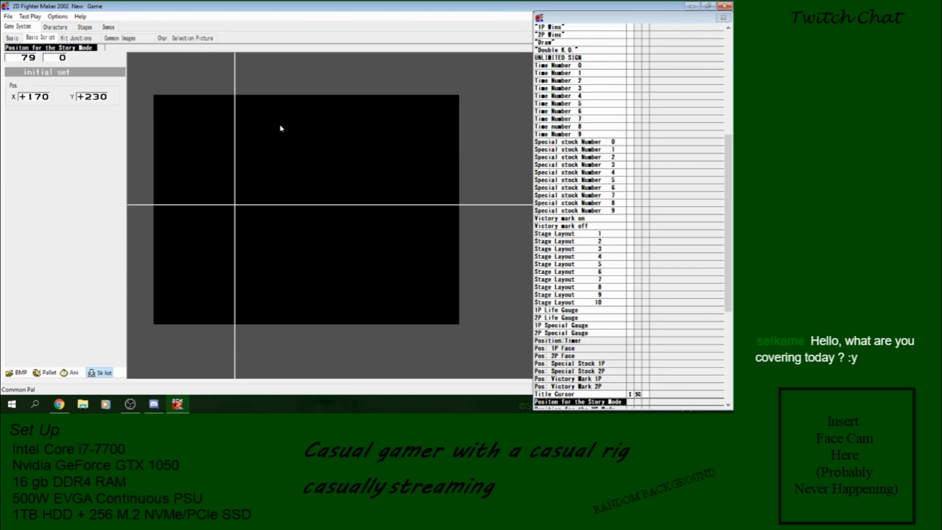
mouse_move(286, 110)
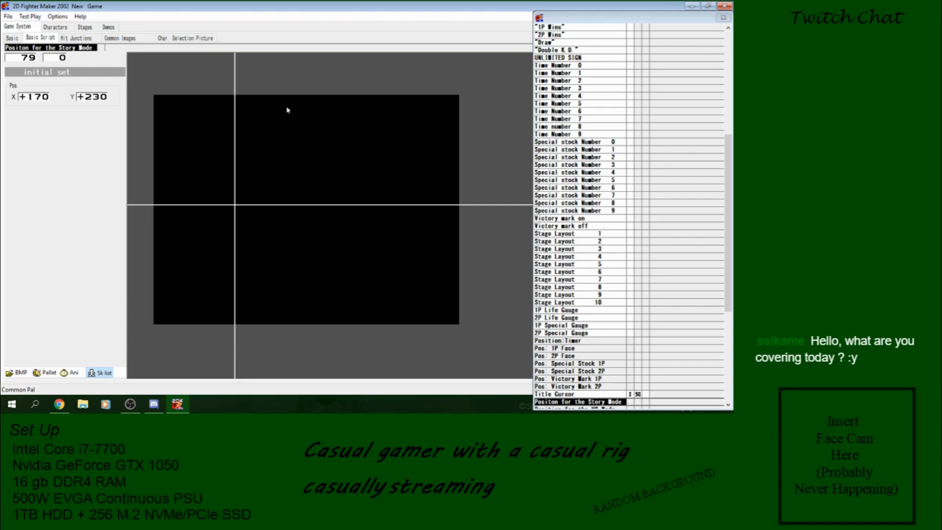
mouse_move(305, 116)
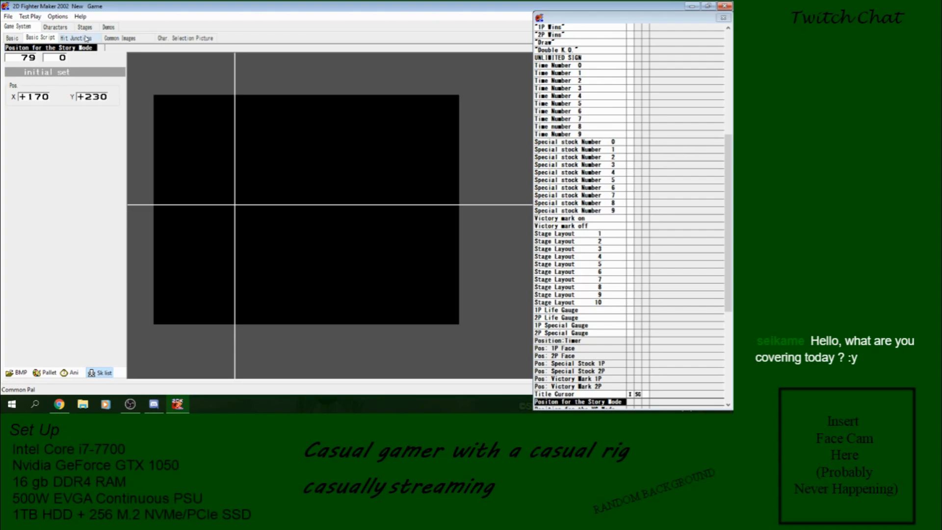
left_click(29, 16)
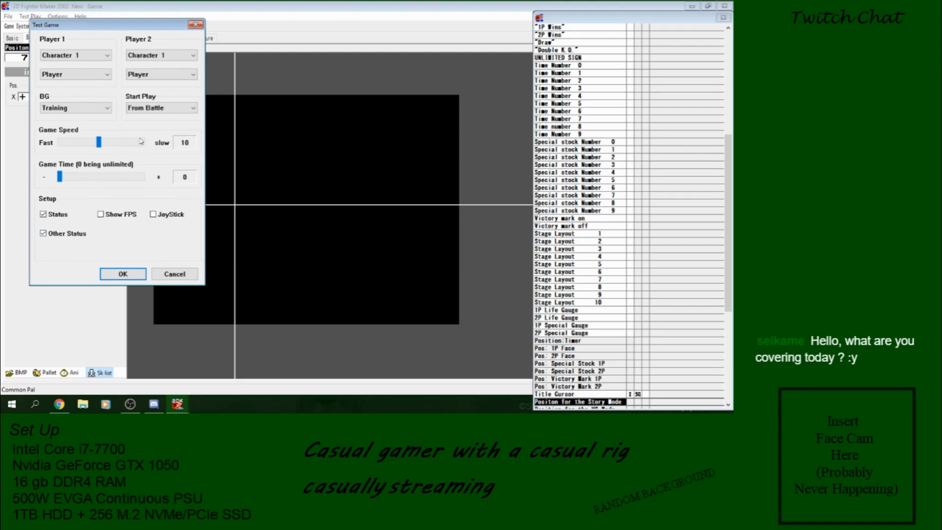
Run a test play starting From Title, then close the test window
left_click(161, 107)
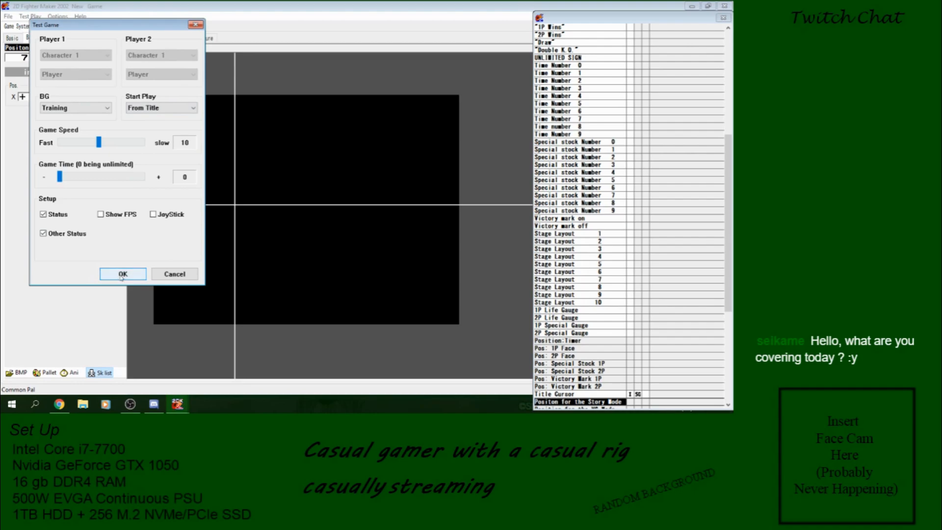
left_click(122, 273)
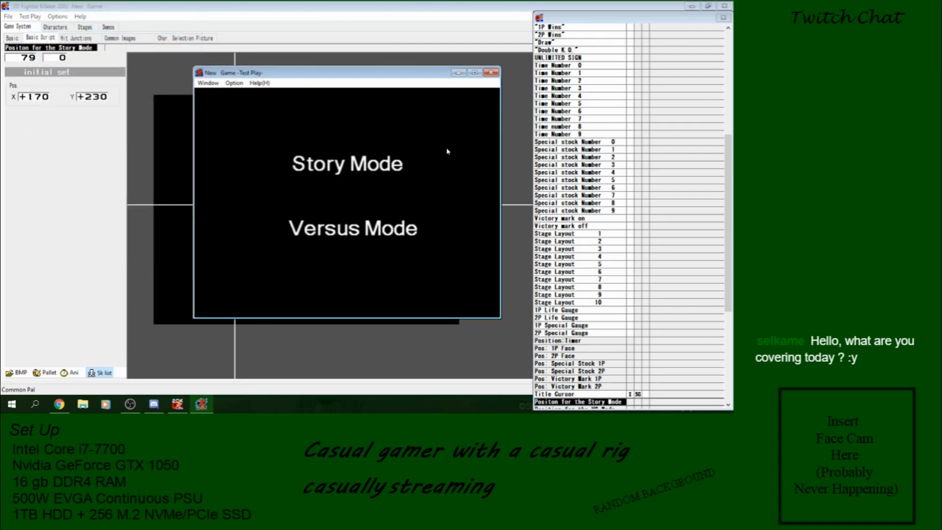
mouse_move(238, 96)
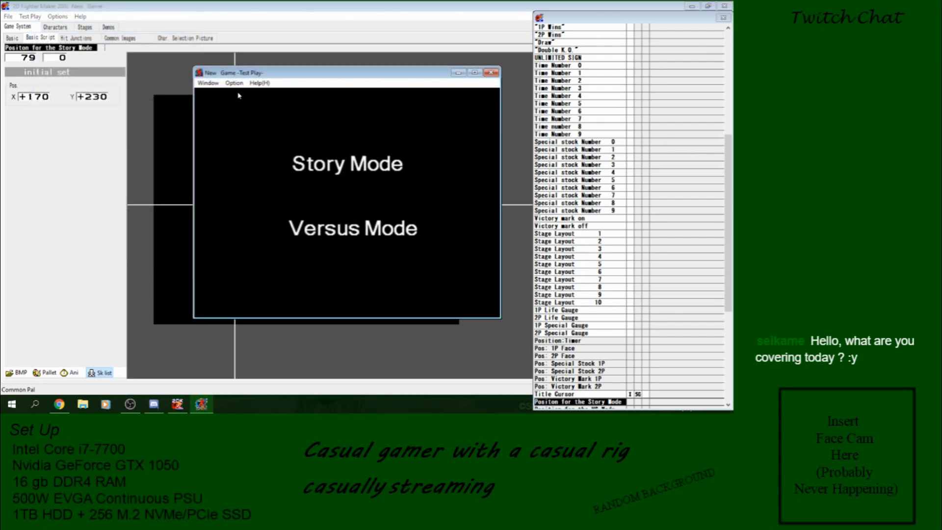
left_click_drag(347, 72, 313, 67)
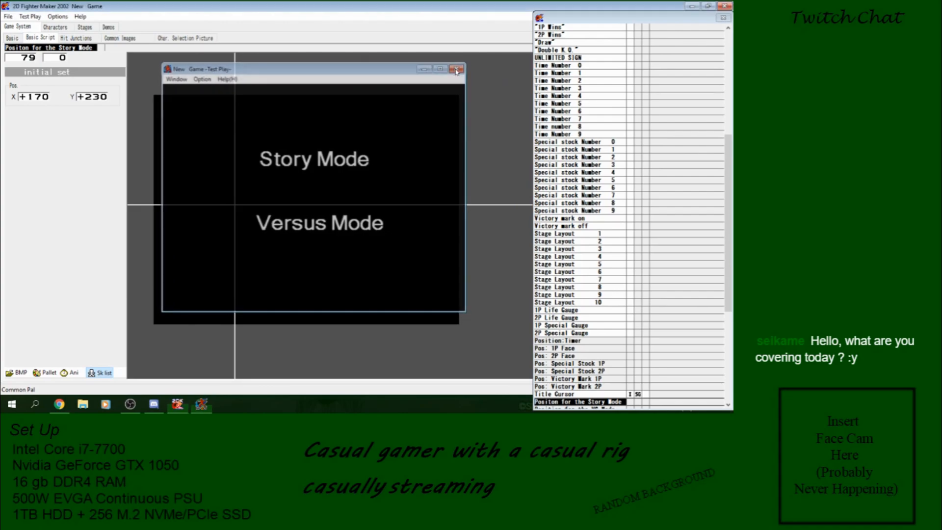
left_click(457, 68)
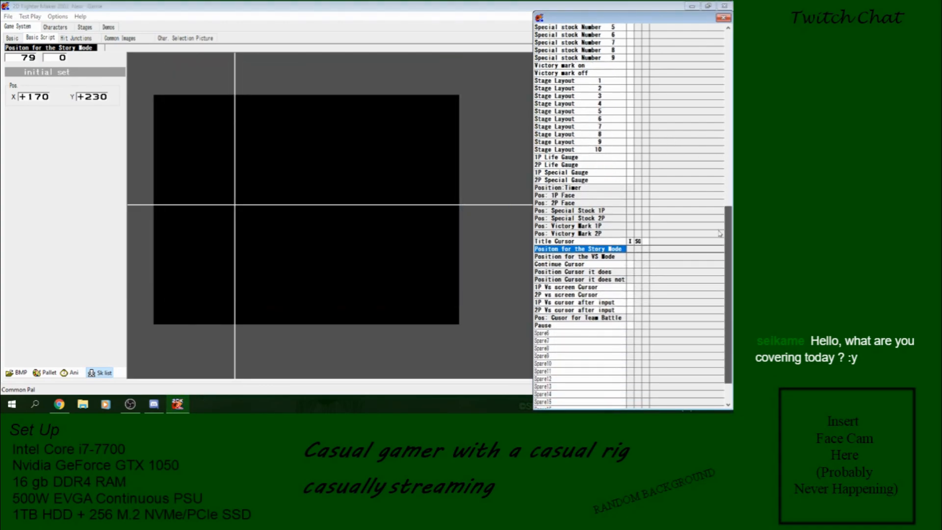
Browse the Title, Continue and 2P vs cursor entries, ending on 'Positon for the Story Mode' (X 170, Y 230)
left_click(553, 241)
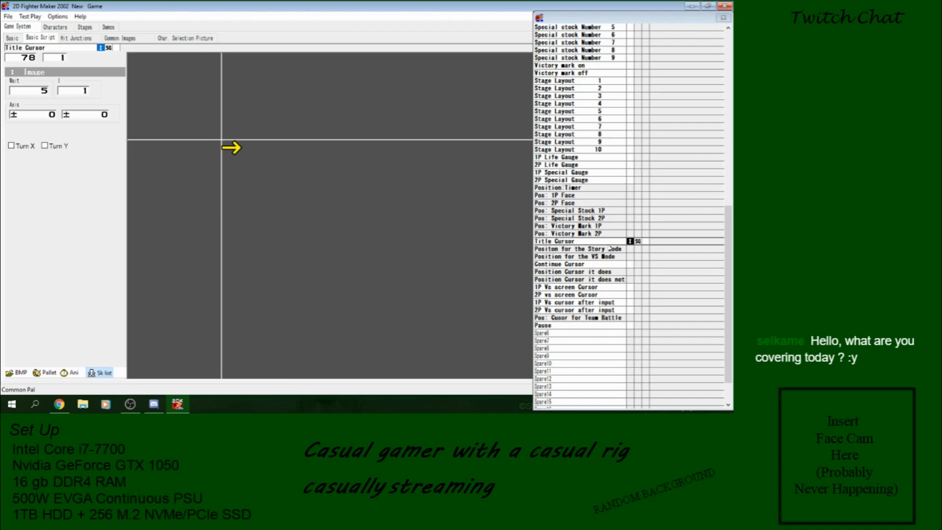
left_click(558, 265)
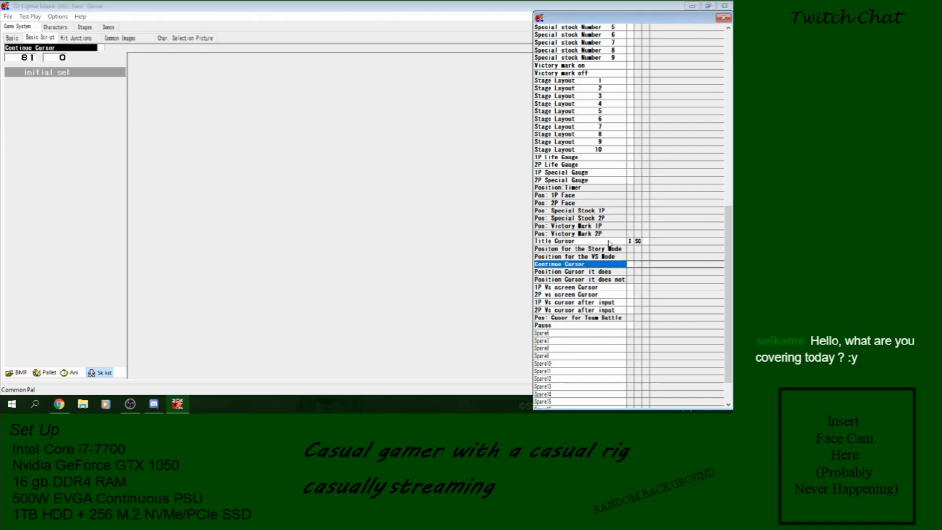
left_click(553, 241)
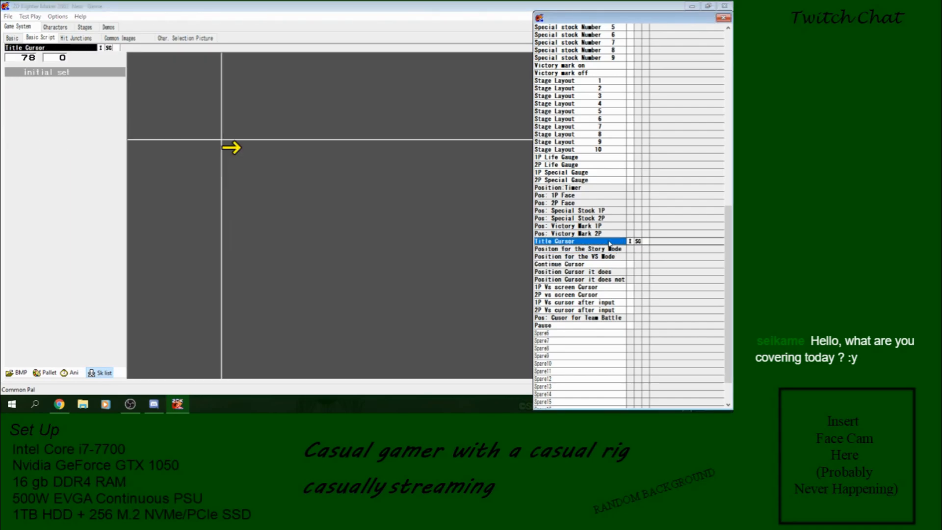
left_click(9, 16)
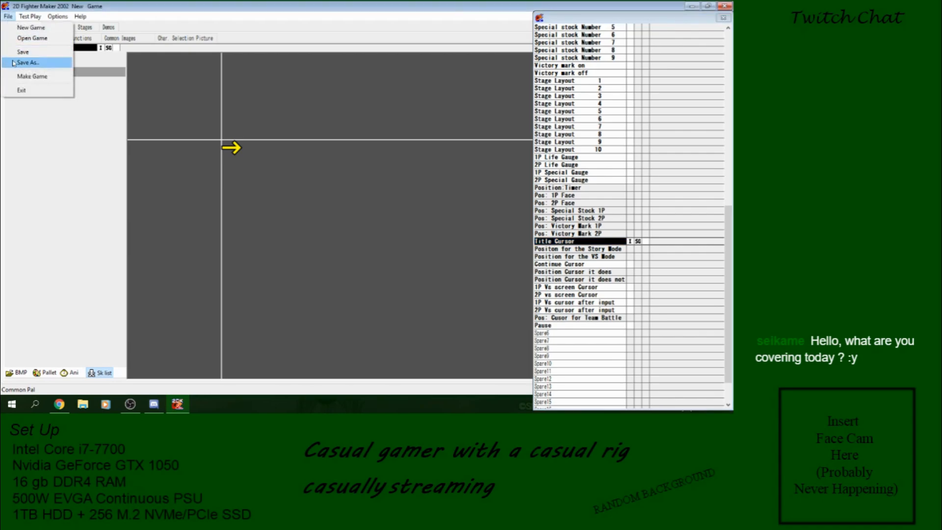
left_click(576, 294)
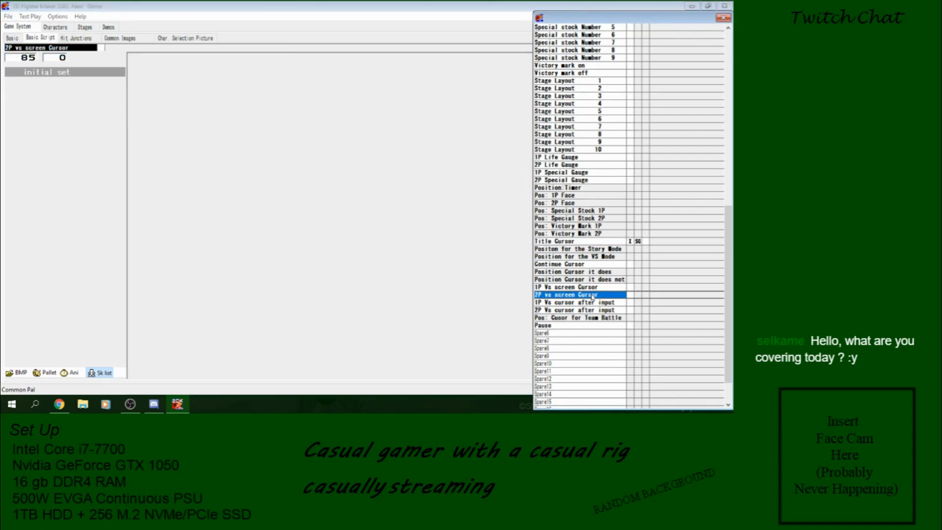
left_click(576, 309)
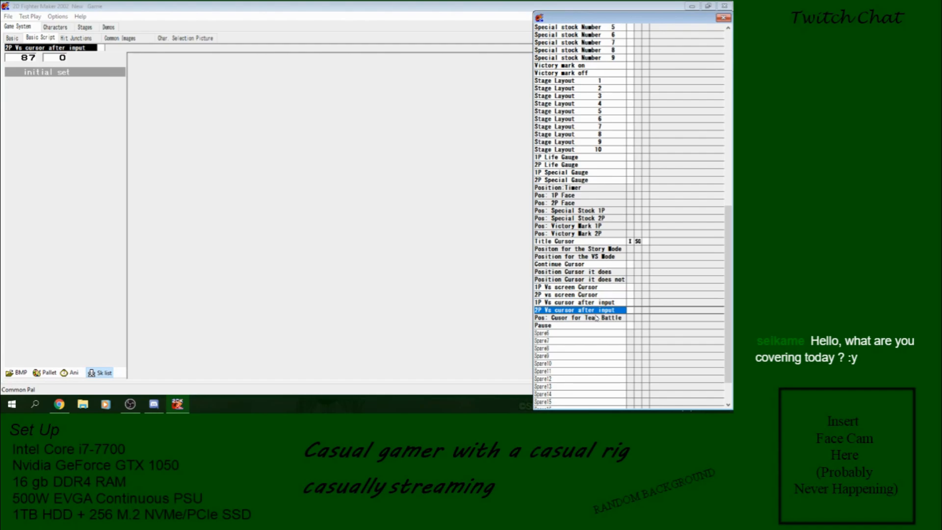
left_click(577, 248)
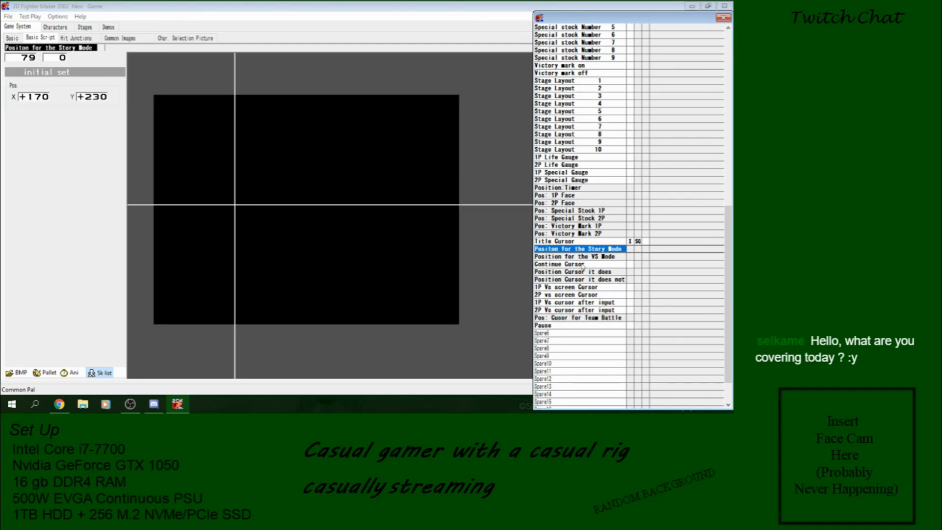
Tick Use Story Mode in the Basic game system settings and save the project
left_click(11, 38)
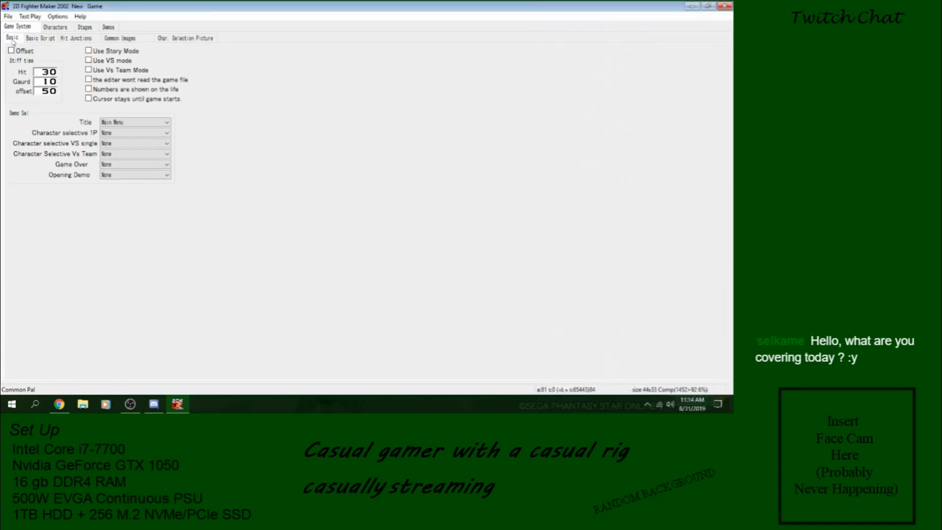
left_click(89, 60)
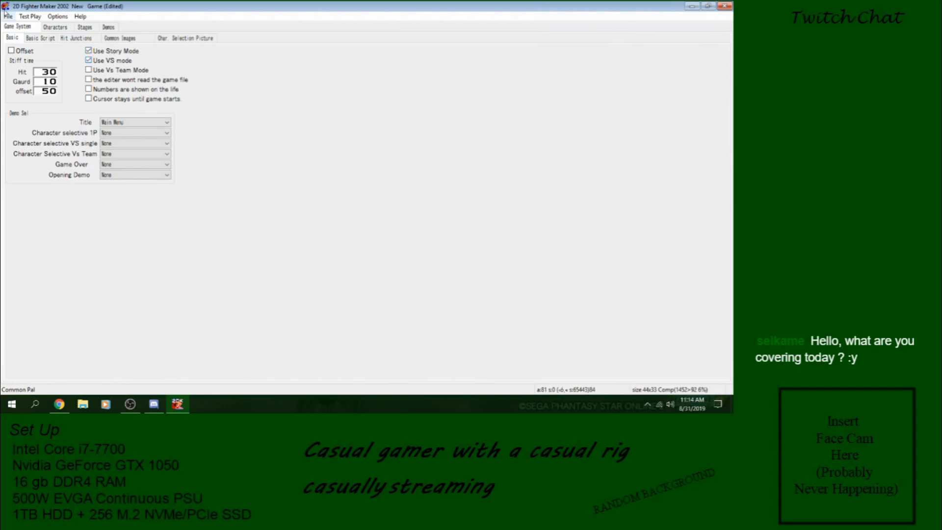
left_click(8, 16)
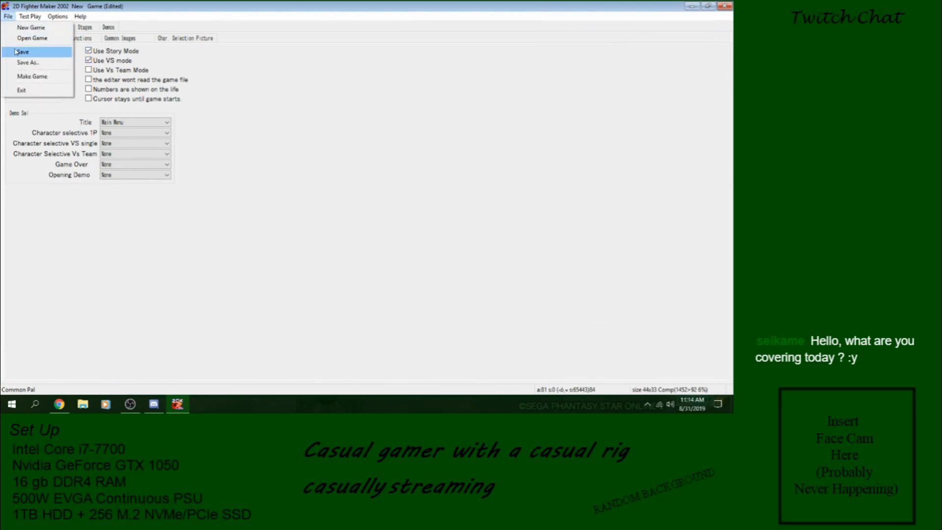
left_click(22, 51)
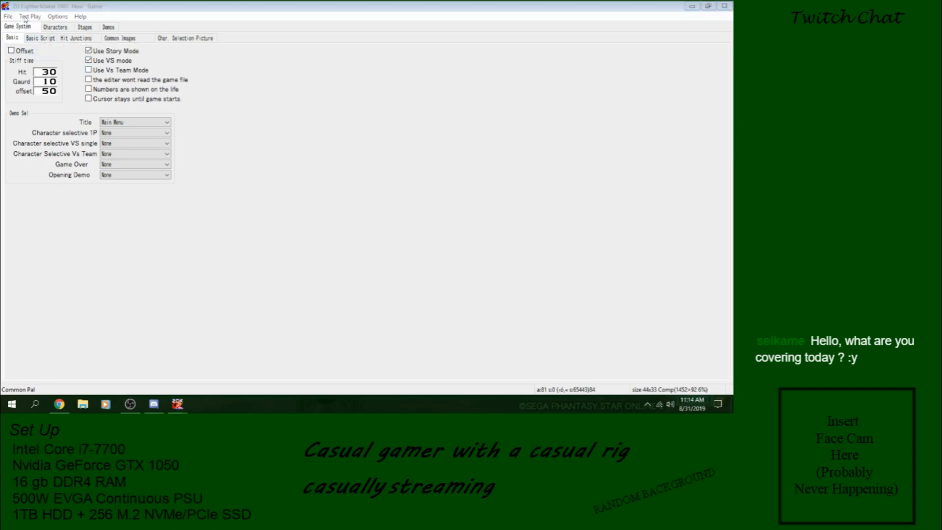
left_click(29, 16)
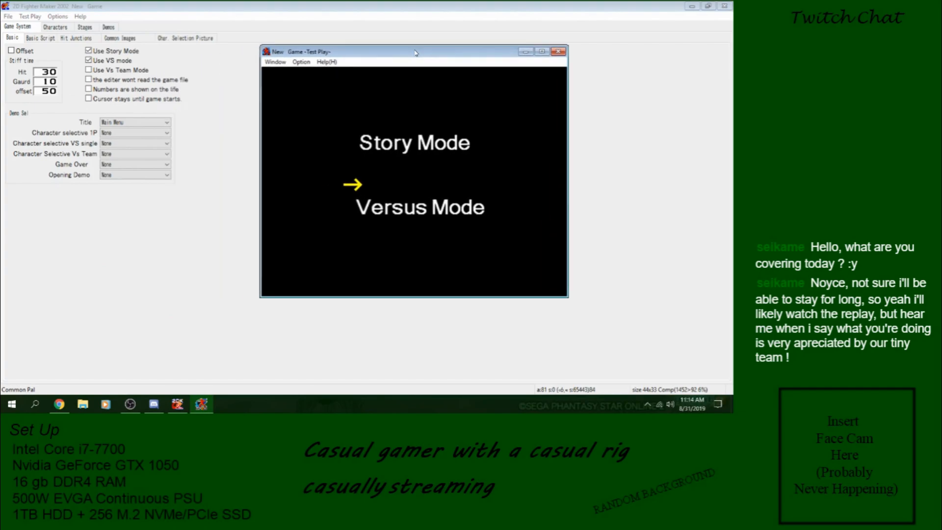
mouse_move(438, 102)
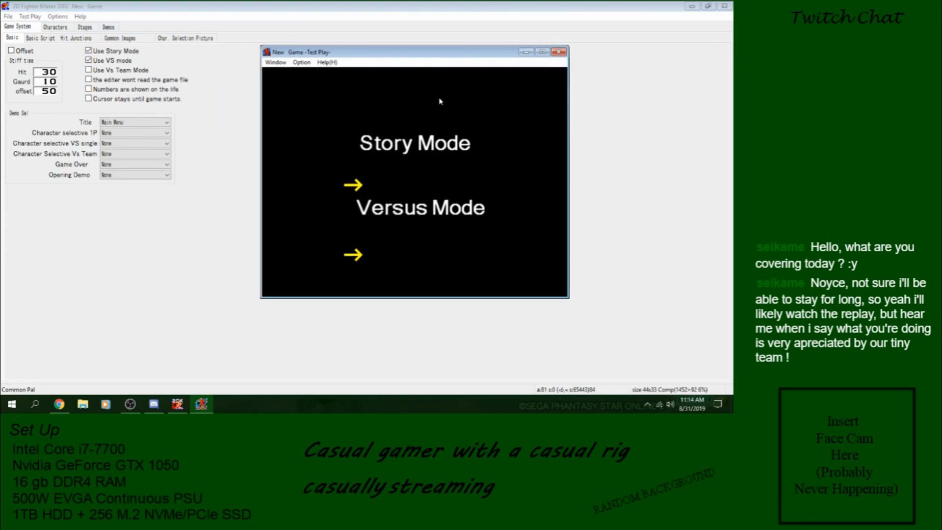
Close the test play window and return through Characters and Game System to the Demos section
left_click(558, 51)
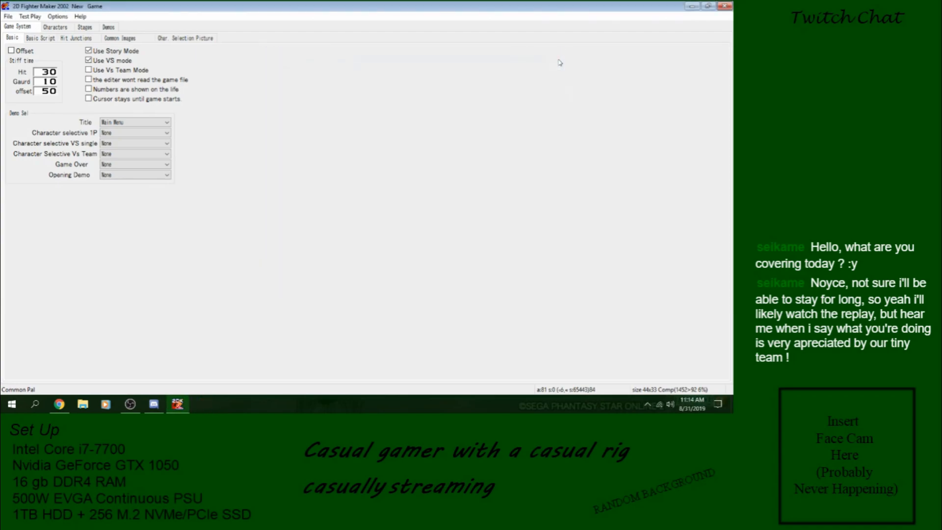
left_click(54, 27)
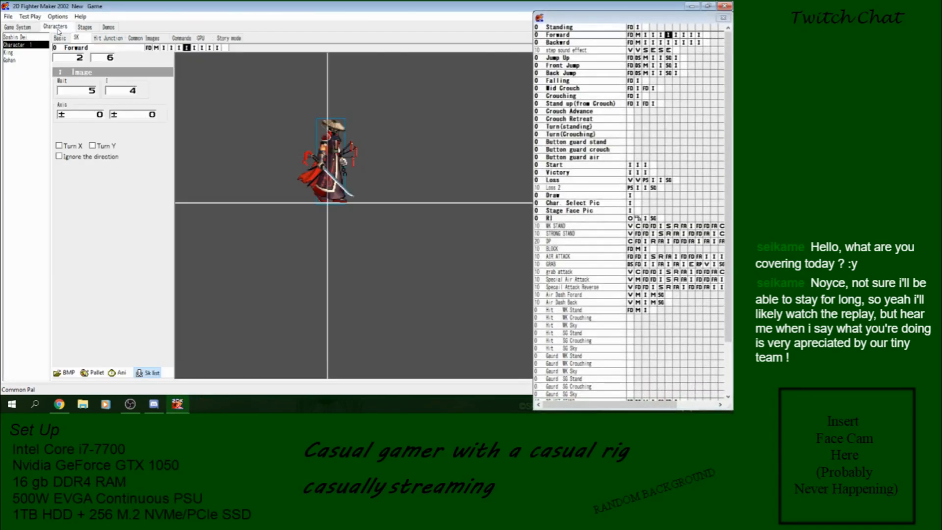
left_click(18, 26)
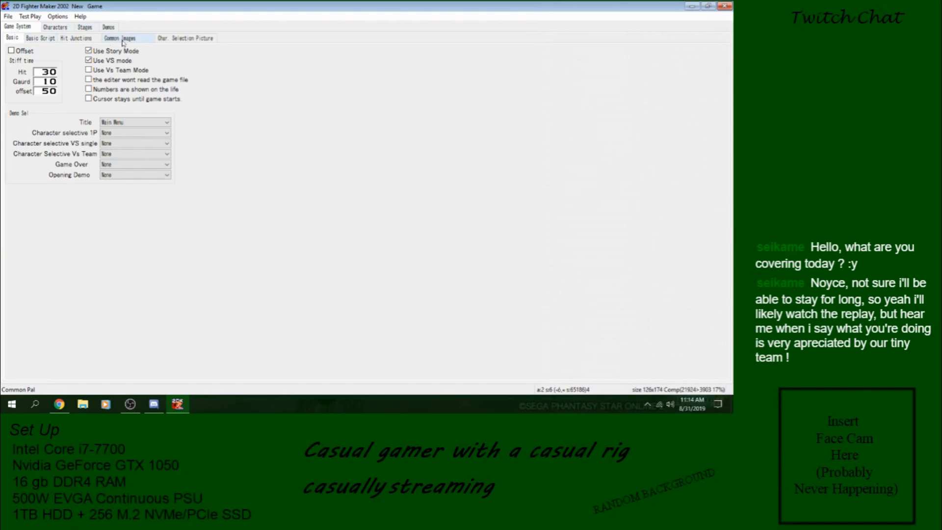
left_click(120, 38)
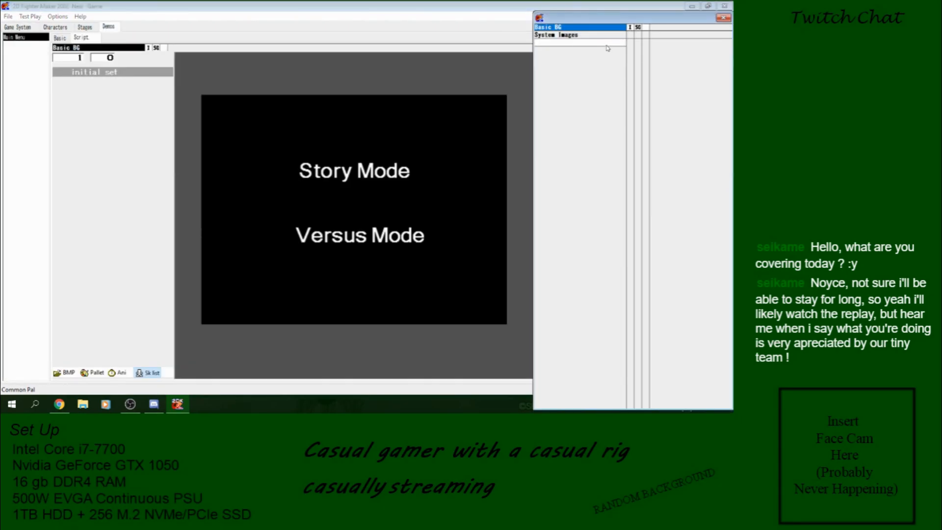
Add a new skill named 'Main Menu' to the demo's skill list
right_click(552, 35)
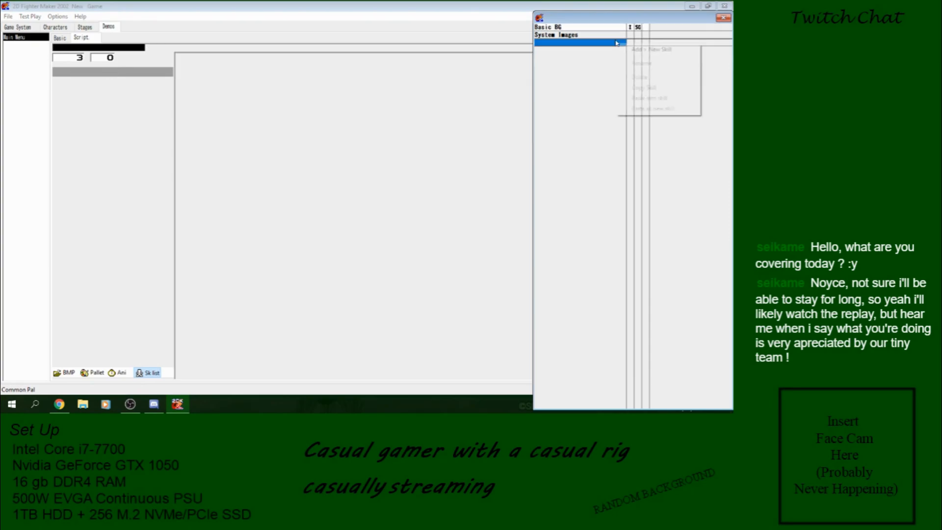
left_click(650, 49)
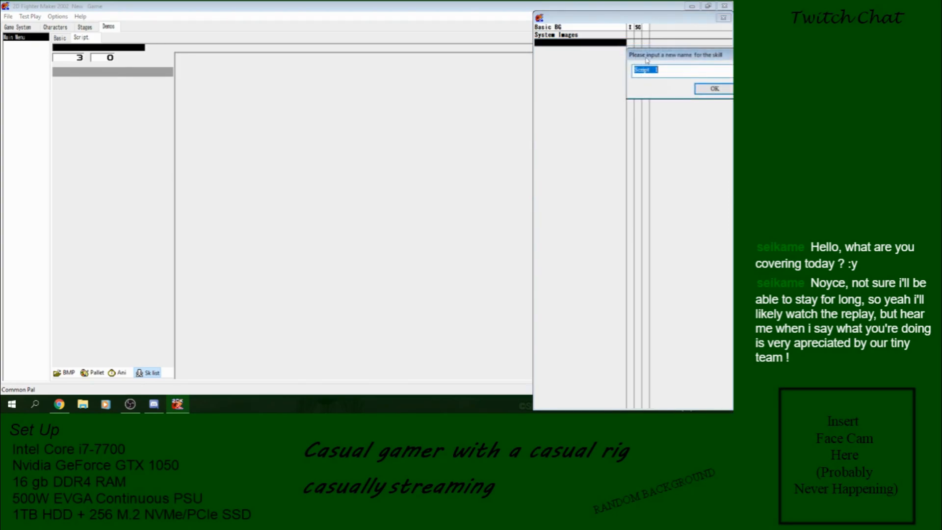
type("M")
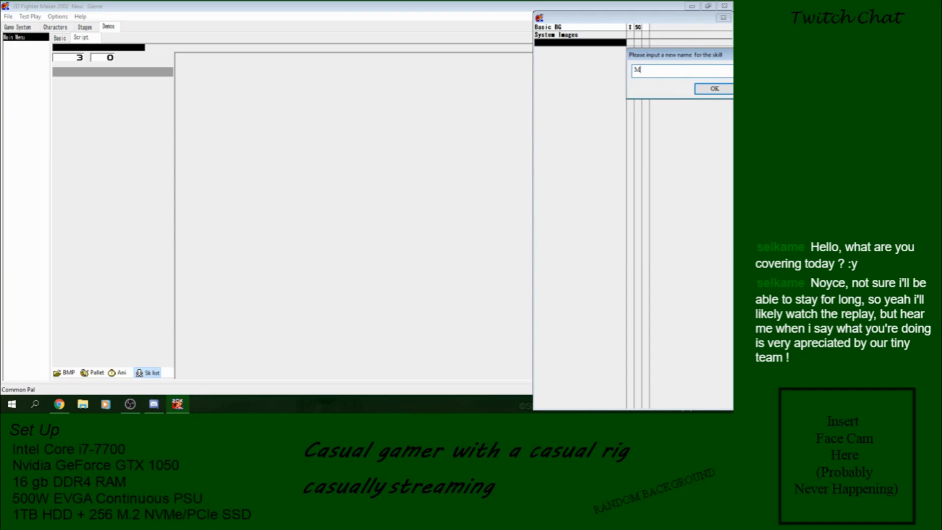
type("ain Menu")
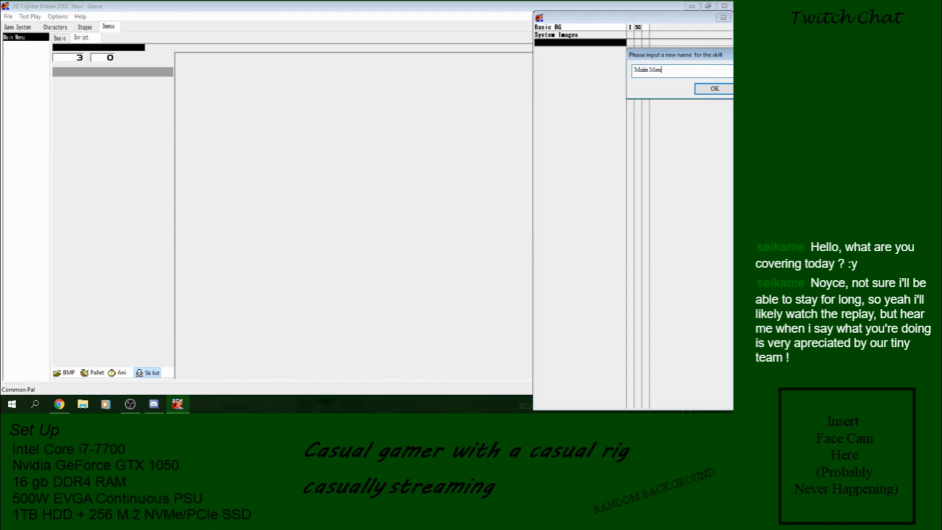
type("u")
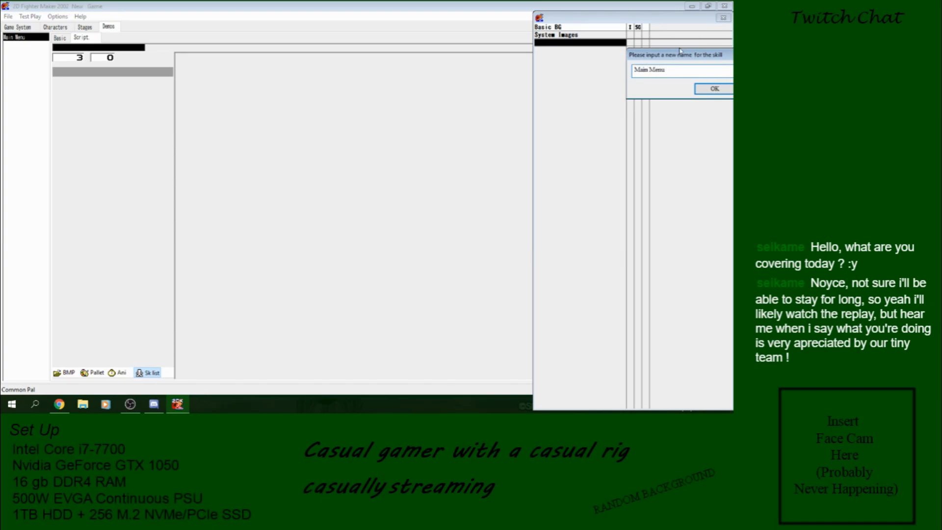
left_click(714, 88)
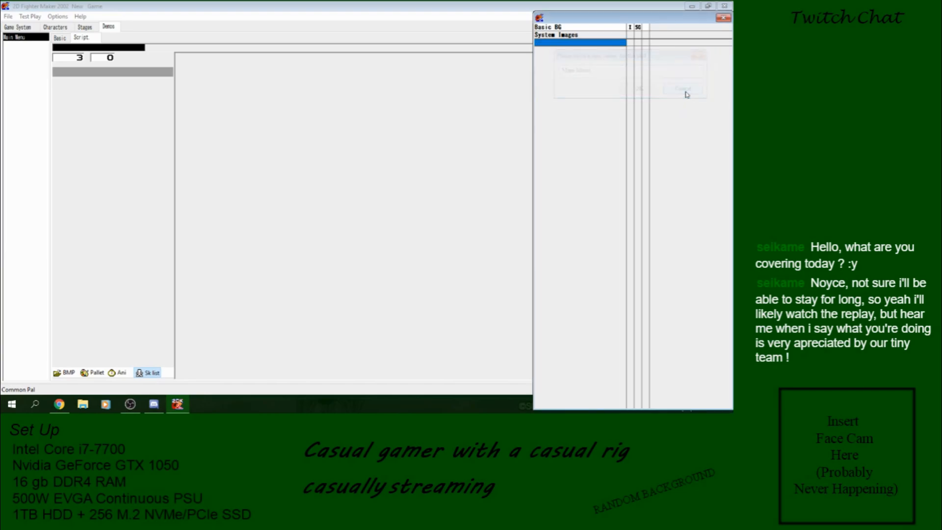
left_click(29, 16)
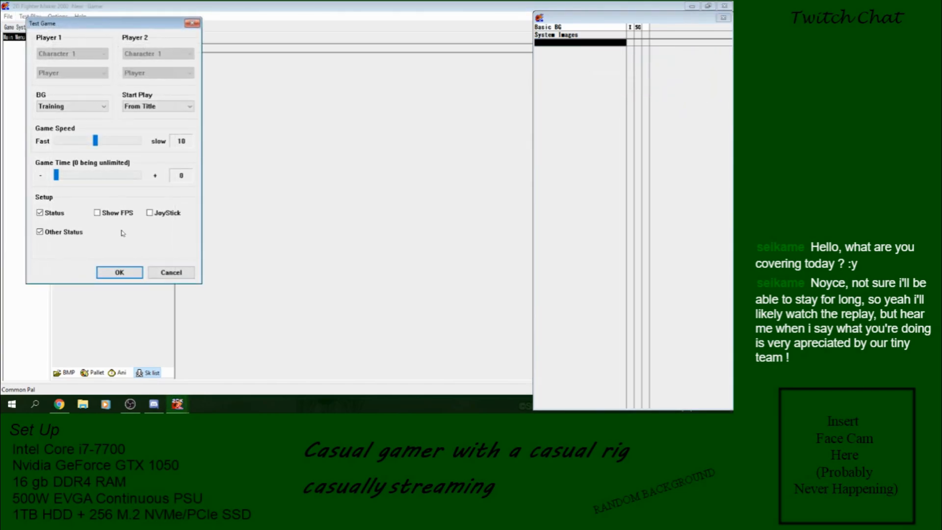
Start the test play and move the cursor down through the Story Mode/Versus Mode menu
left_click(119, 272)
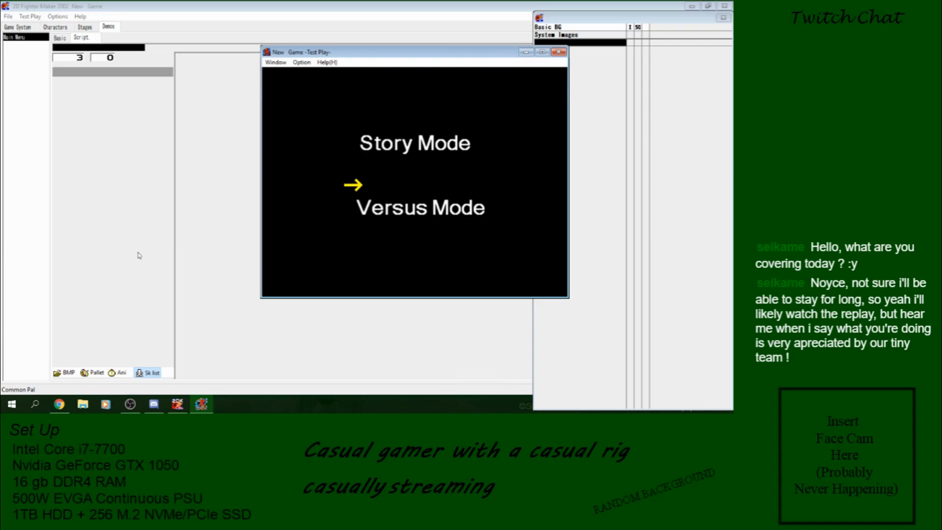
key("down")
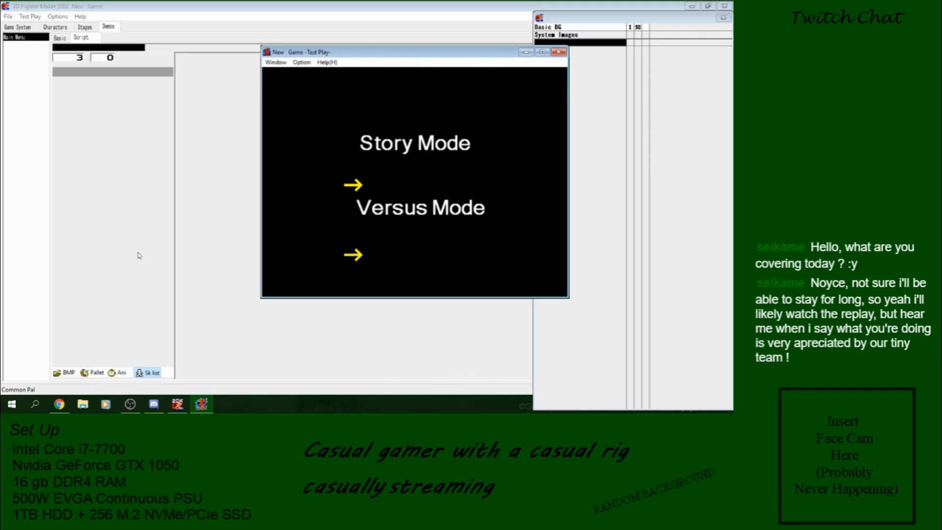
mouse_move(374, 243)
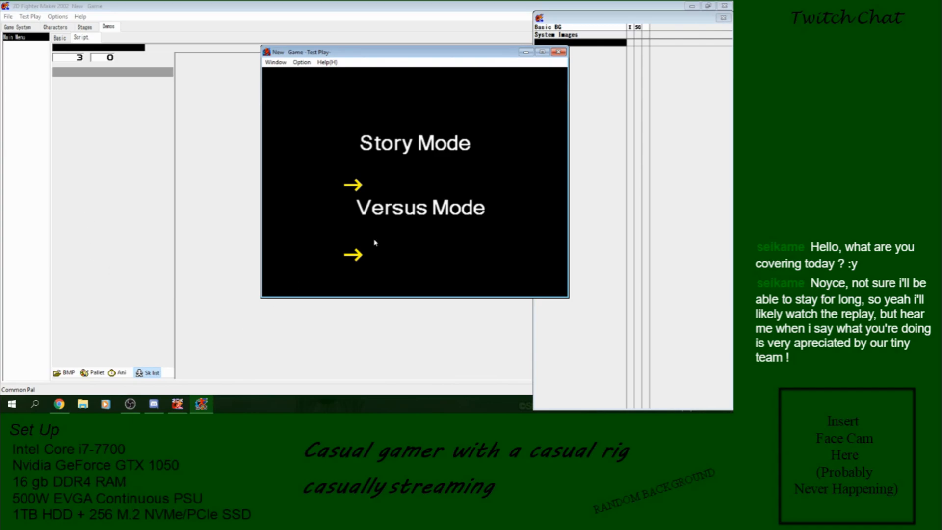
mouse_move(475, 186)
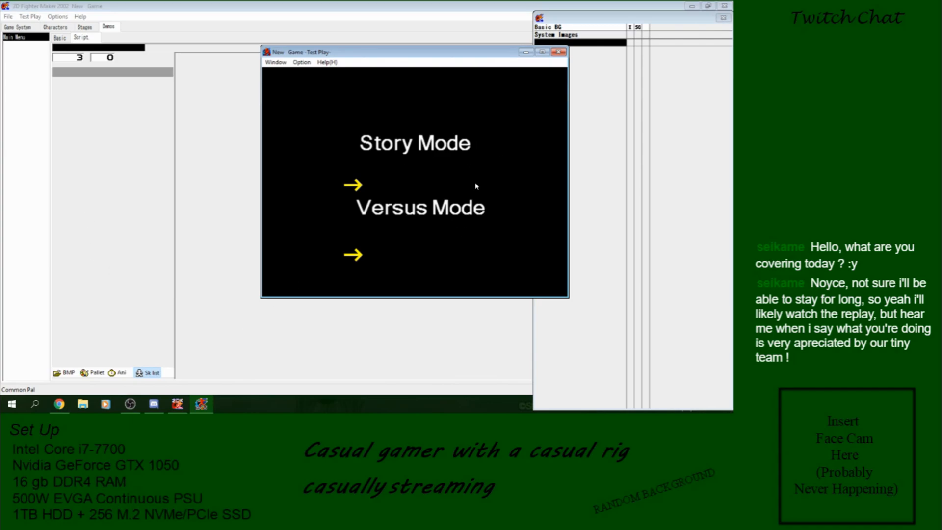
mouse_move(512, 210)
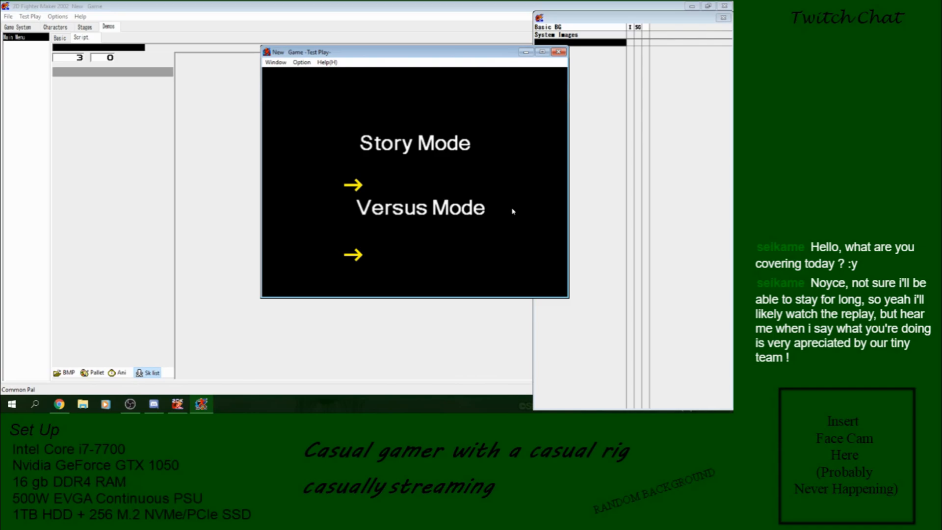
mouse_move(485, 185)
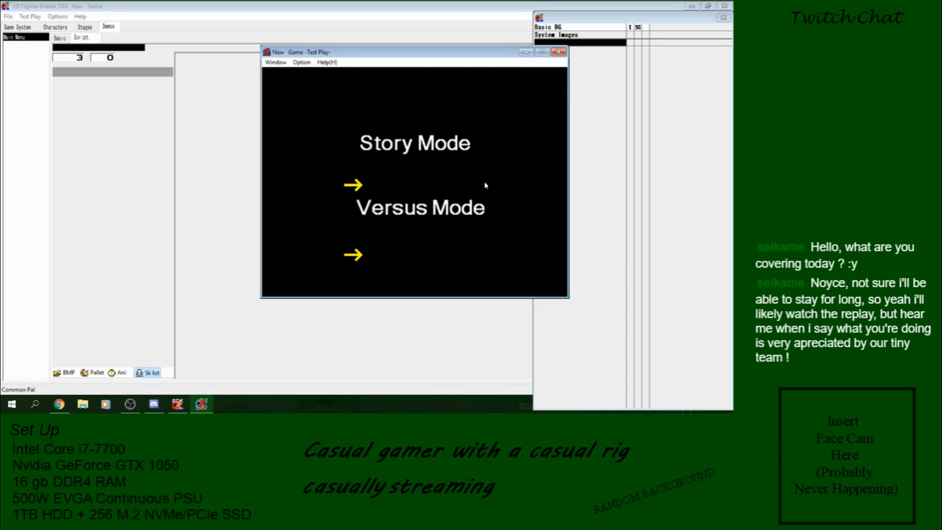
Close the test play and edit the Basic BG image's X and Y axis offset values
left_click(558, 52)
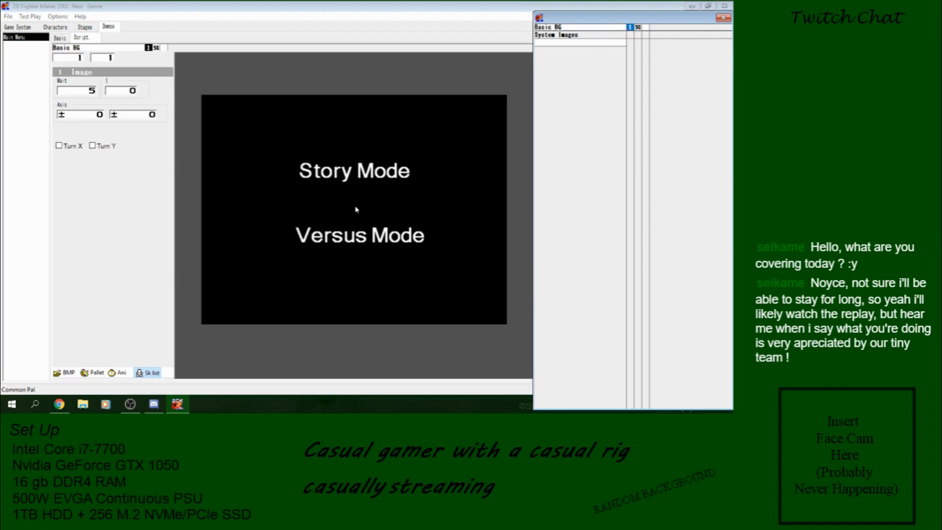
mouse_move(362, 282)
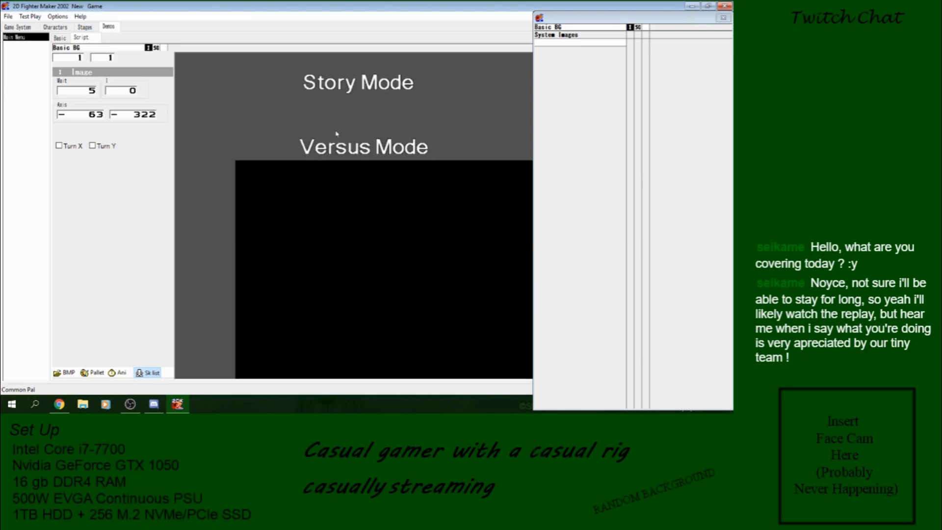
triple_click(80, 114)
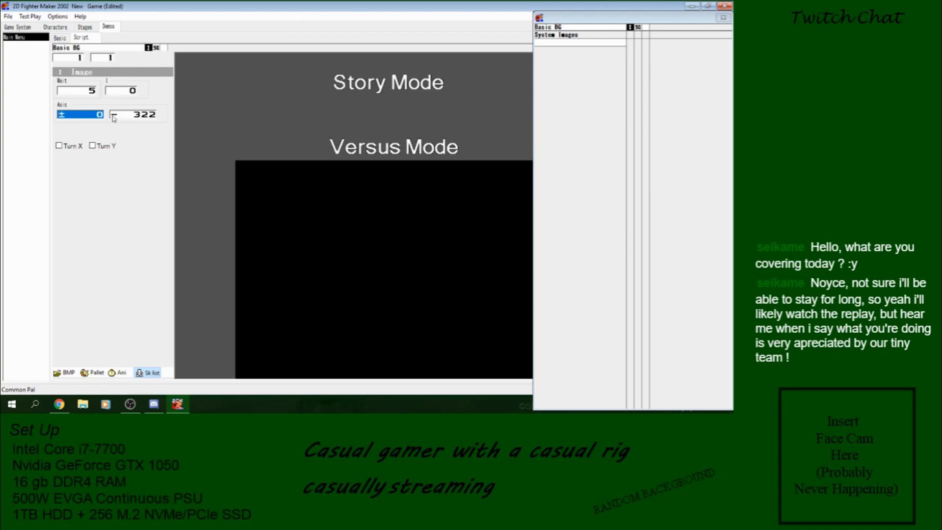
triple_click(134, 114)
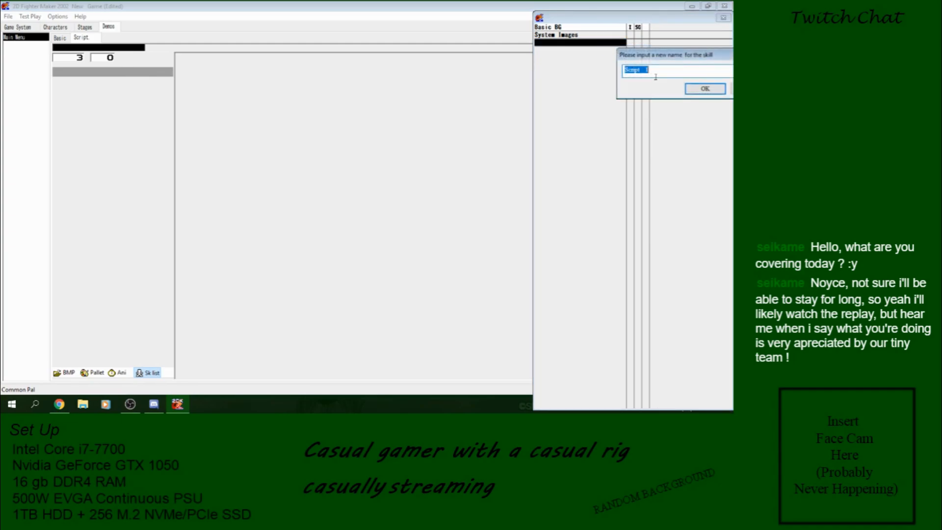
Name the new System Images skill 'Select' and confirm it
type("s")
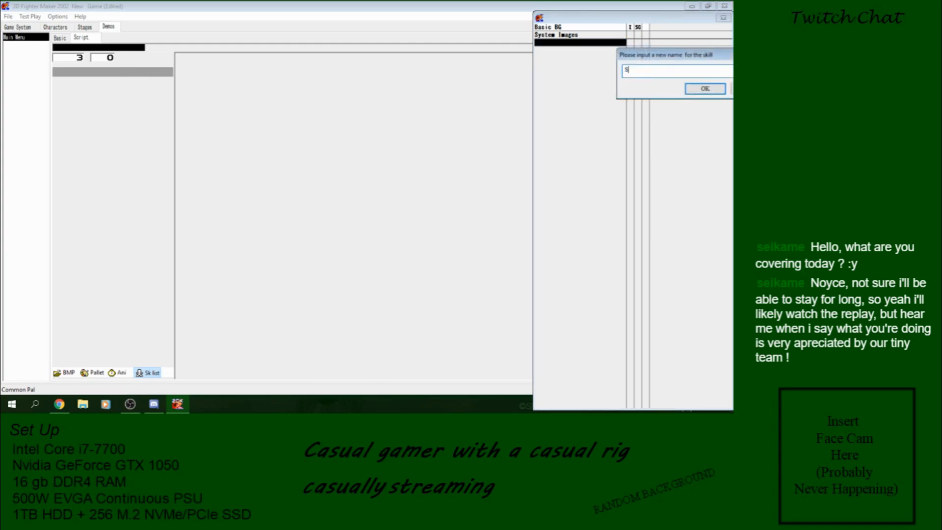
left_click(703, 88)
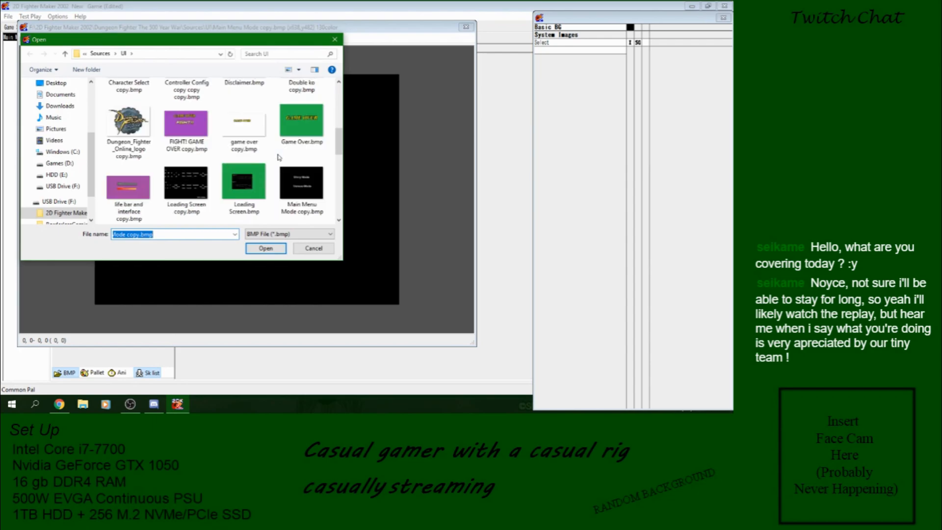
Browse to 2D Fighter Maker 2002 > Ref > Original RTP > Graphics > Demo and open VS-08.bmp
scroll("down", 3)
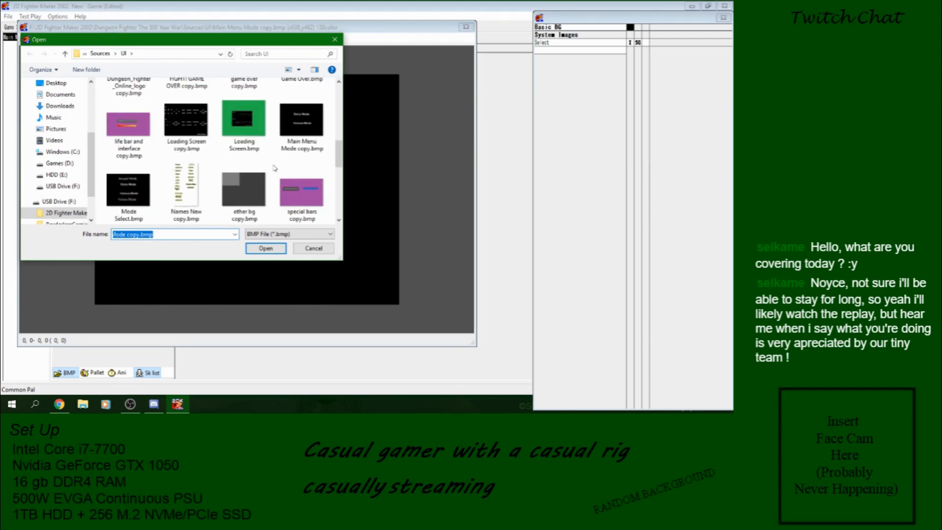
scroll("down", 3)
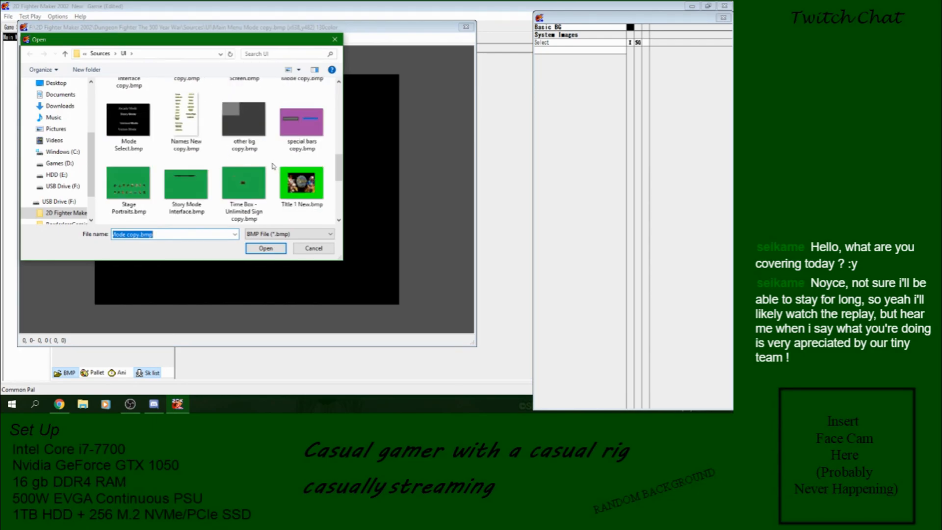
scroll("down", 3)
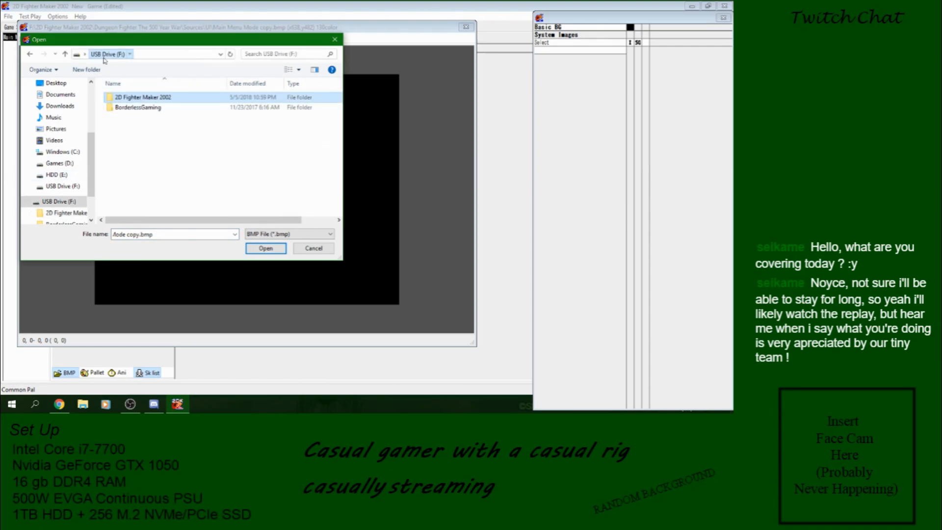
double_click(143, 97)
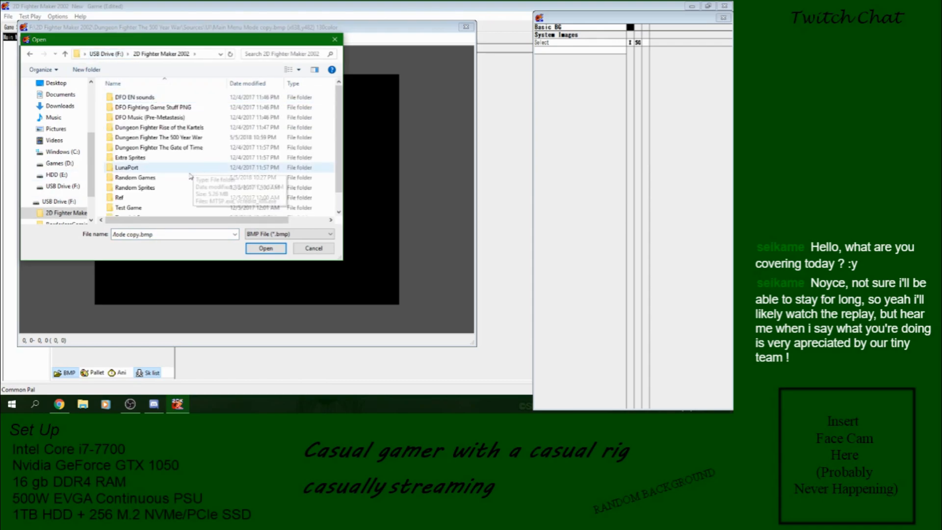
scroll("down", 3)
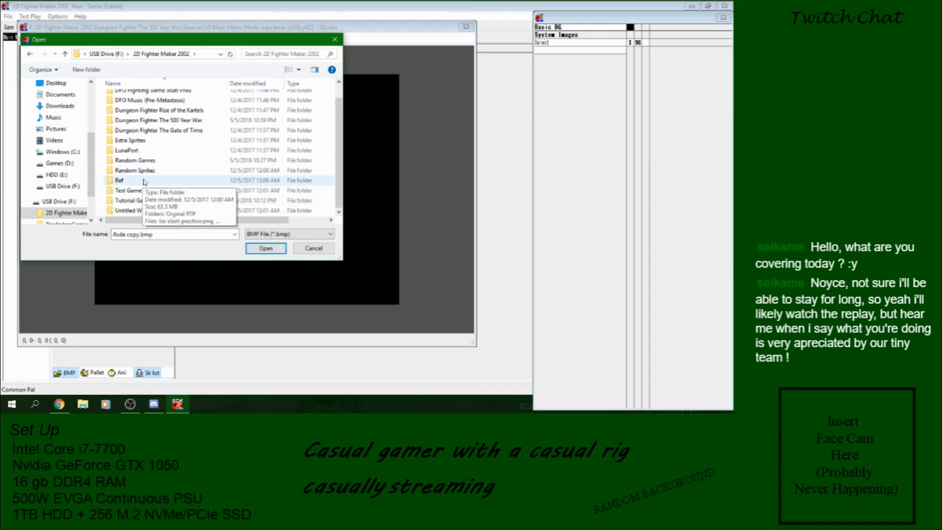
double_click(119, 180)
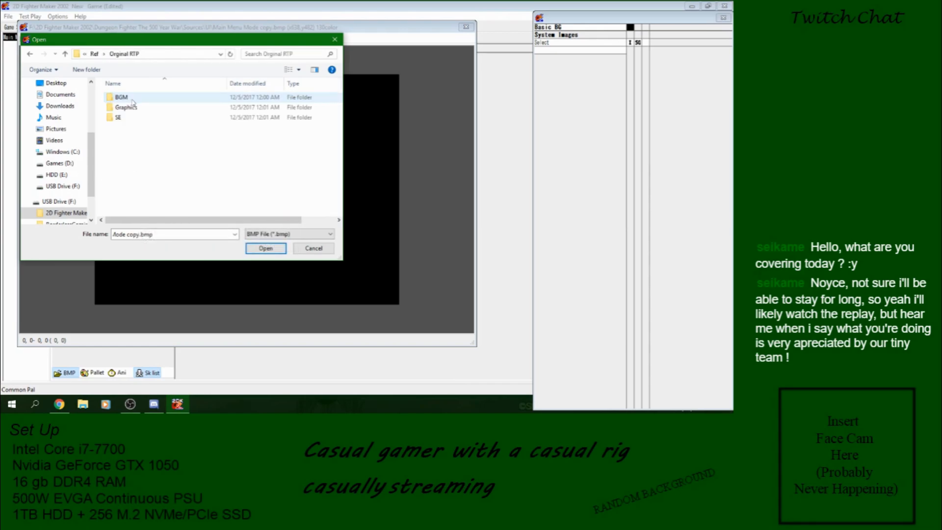
double_click(126, 107)
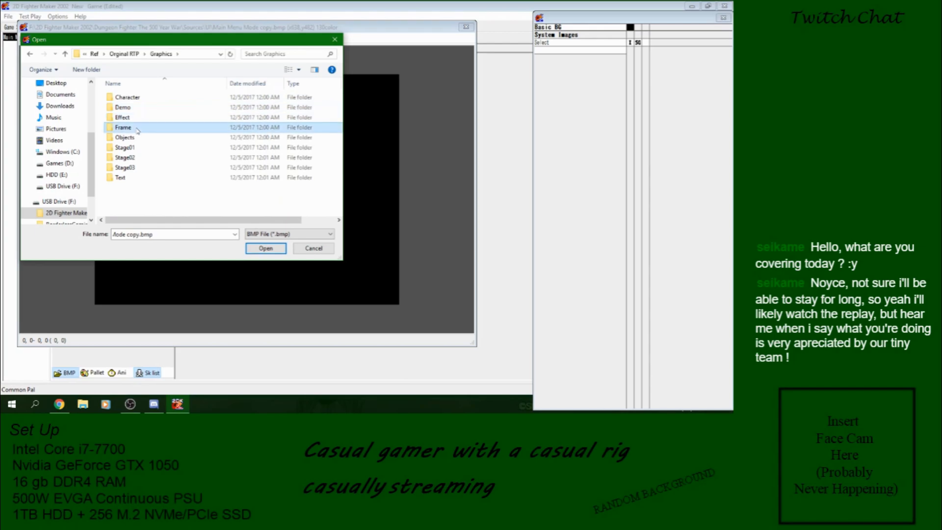
double_click(123, 127)
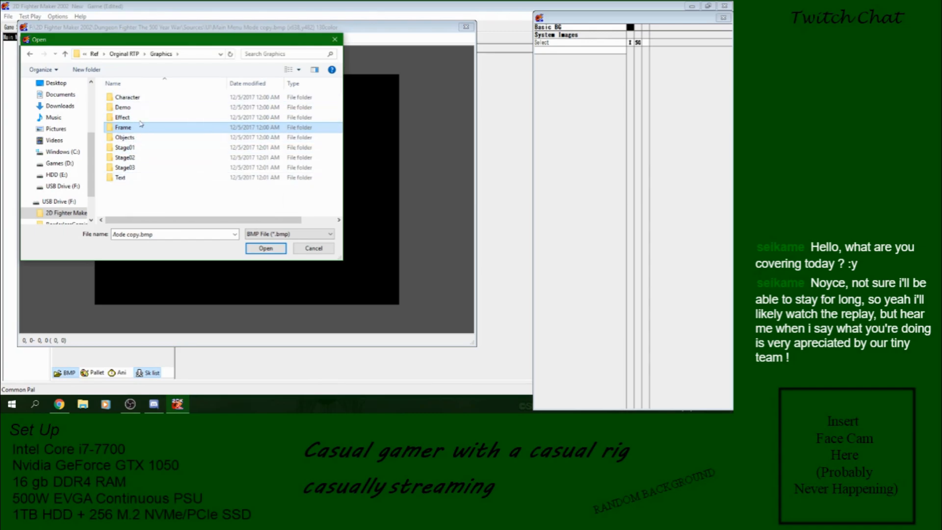
double_click(123, 107)
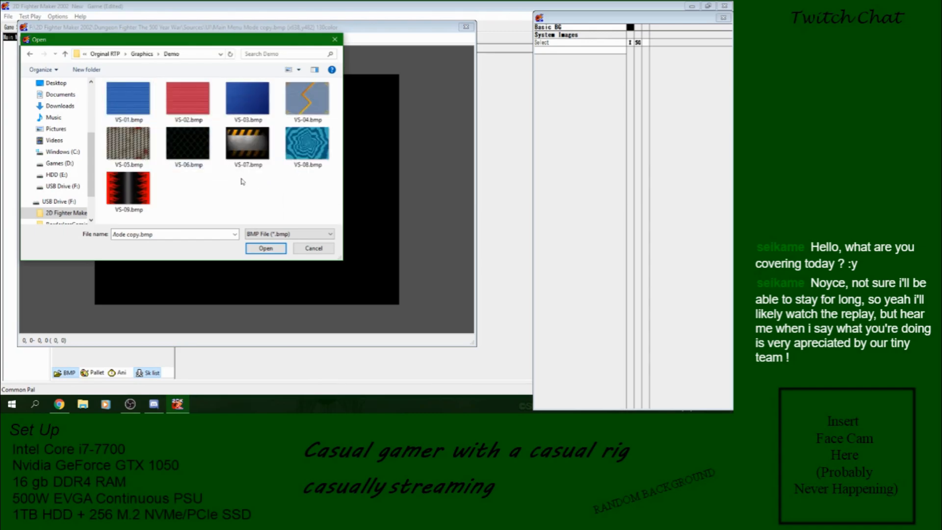
mouse_move(257, 208)
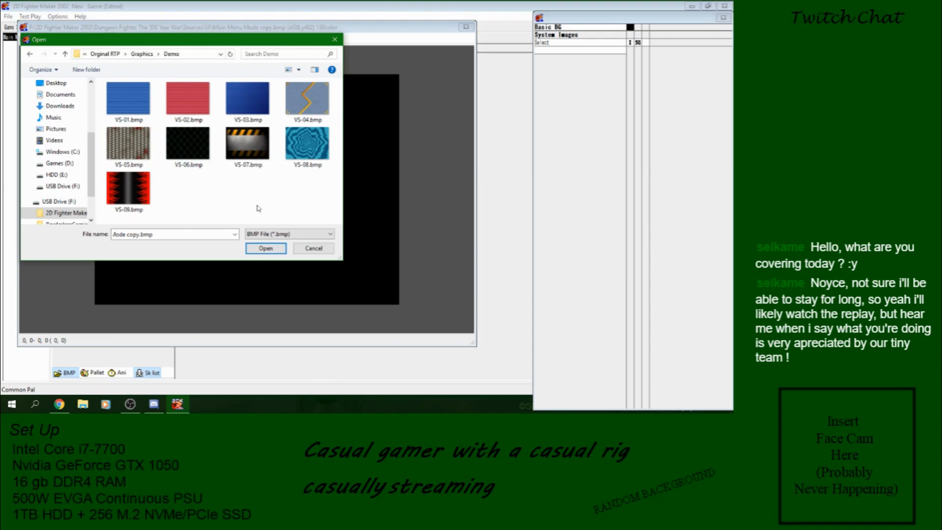
mouse_move(217, 200)
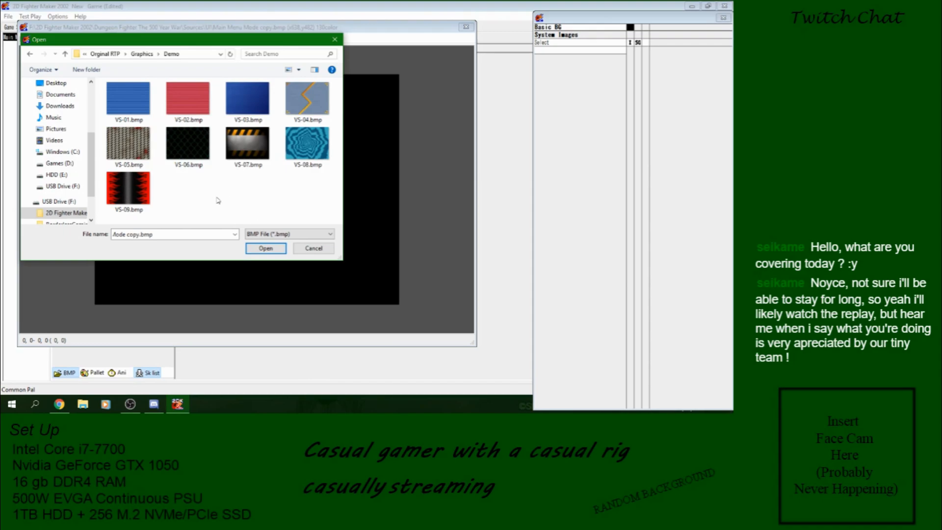
left_click(307, 144)
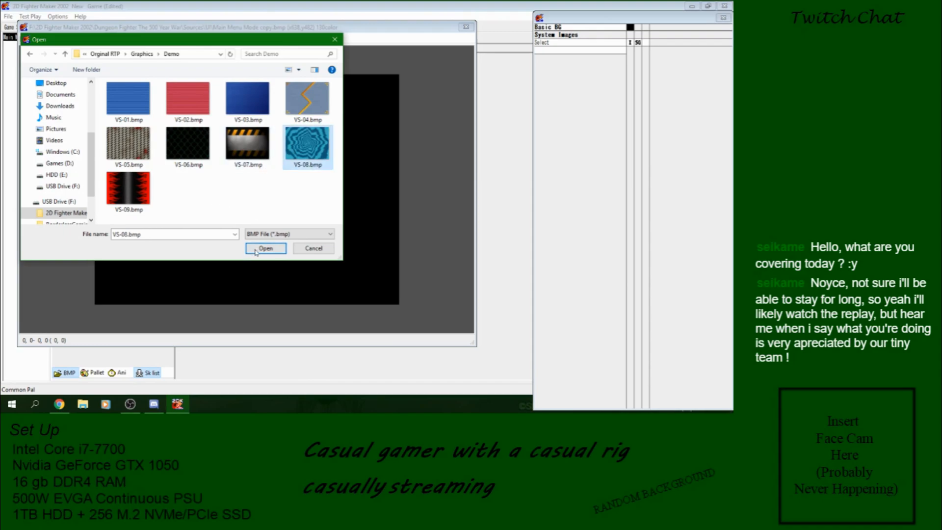
left_click(265, 248)
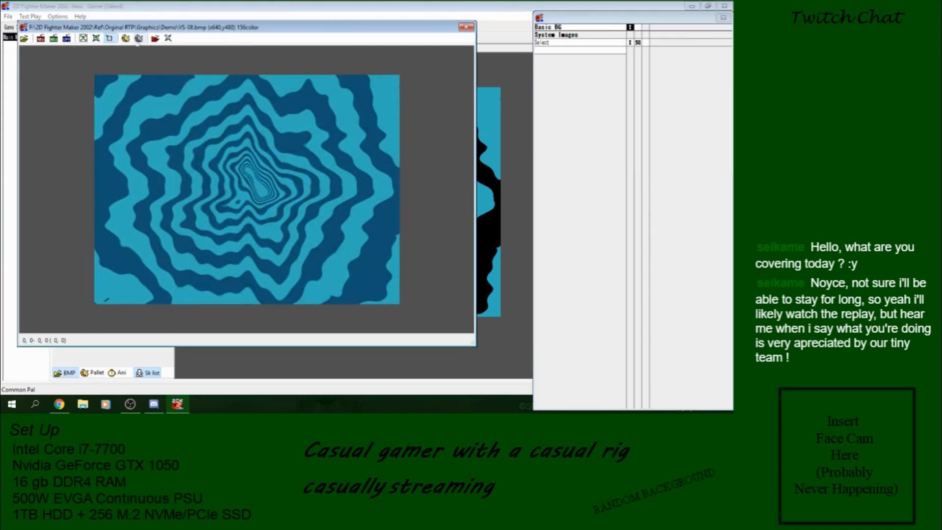
mouse_move(95, 37)
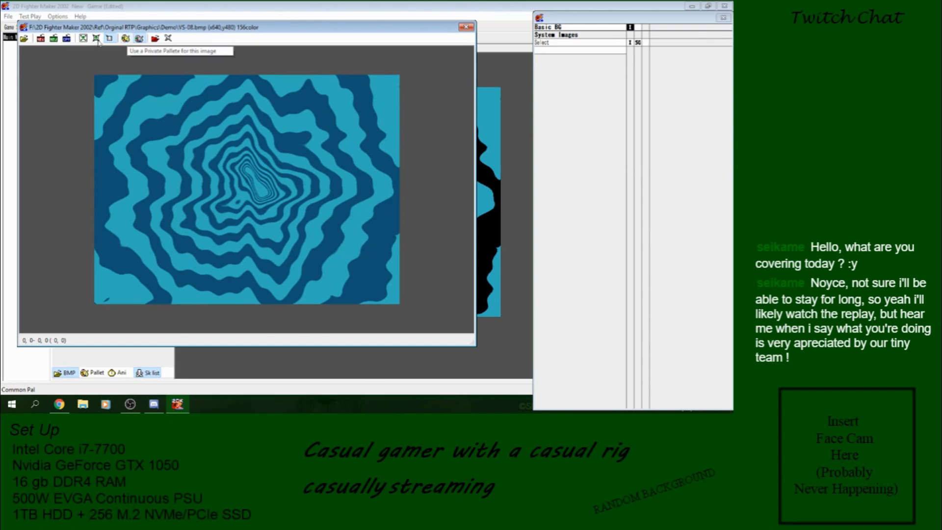
Give the image a private palette, try VS-05, load VS-04.bmp, and close the image window
left_click(67, 37)
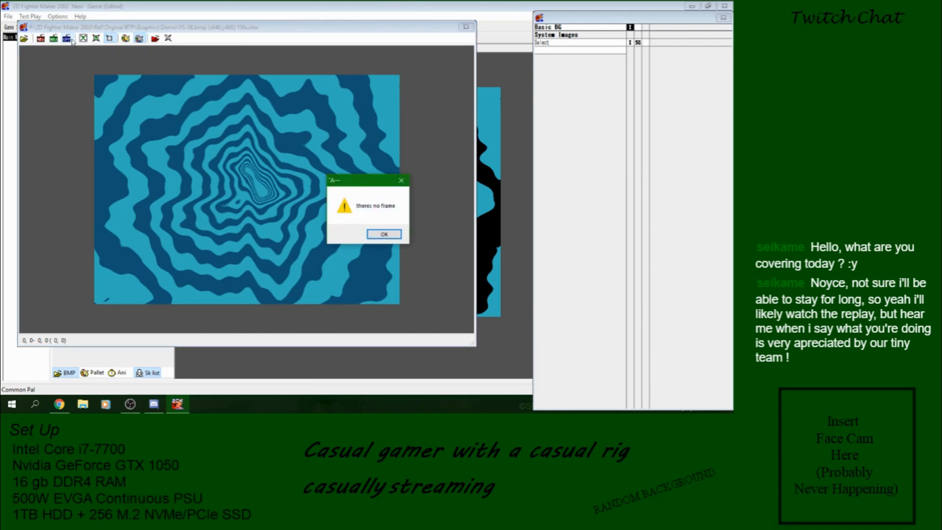
left_click(384, 233)
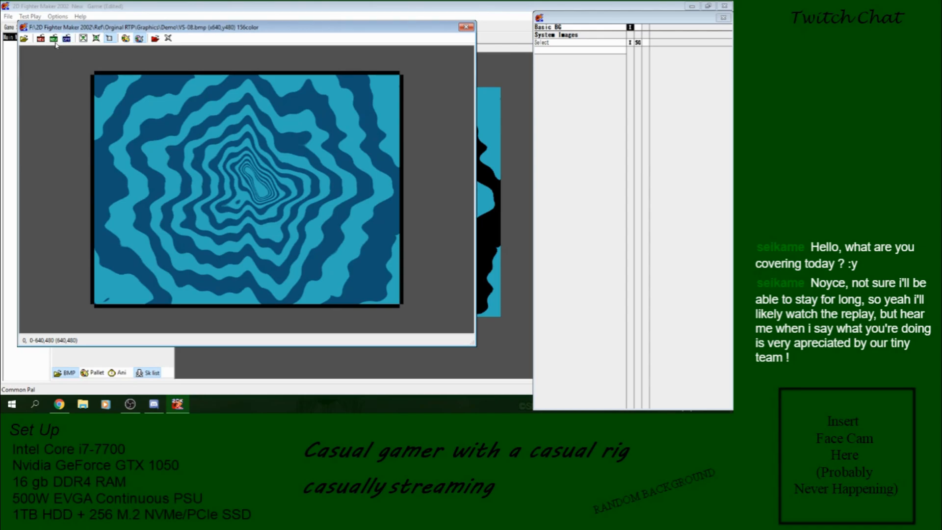
mouse_move(140, 38)
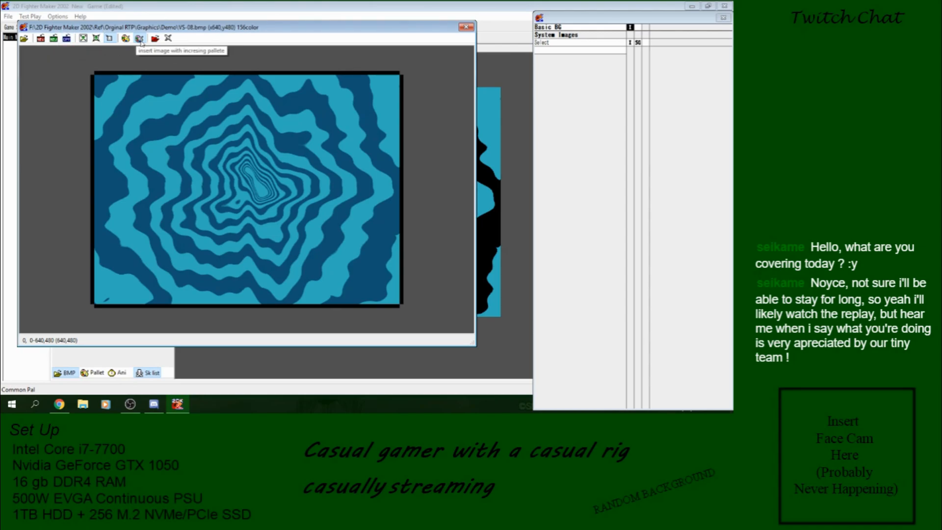
mouse_move(131, 53)
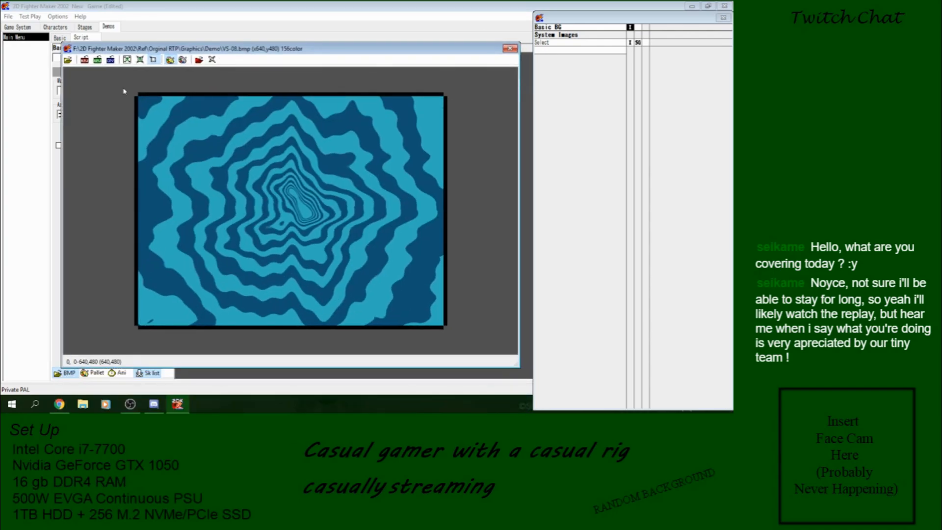
left_click(67, 59)
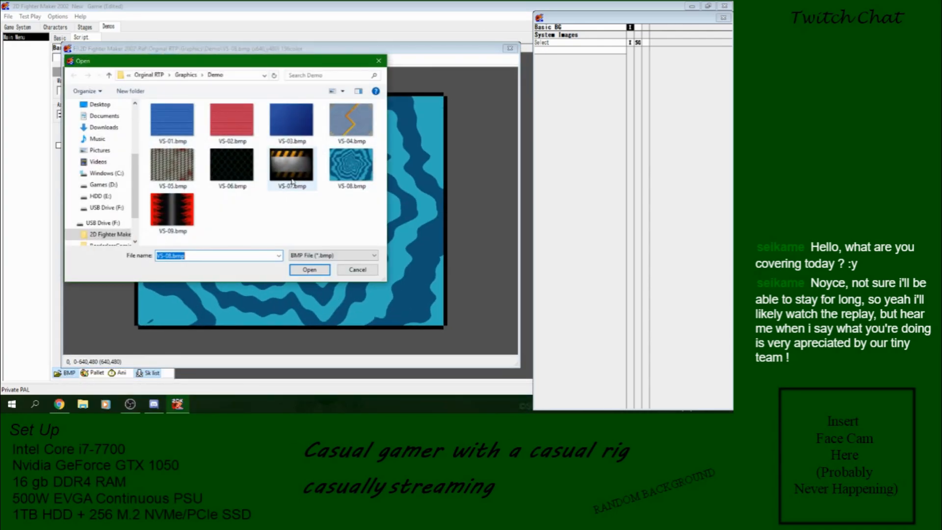
left_click(171, 165)
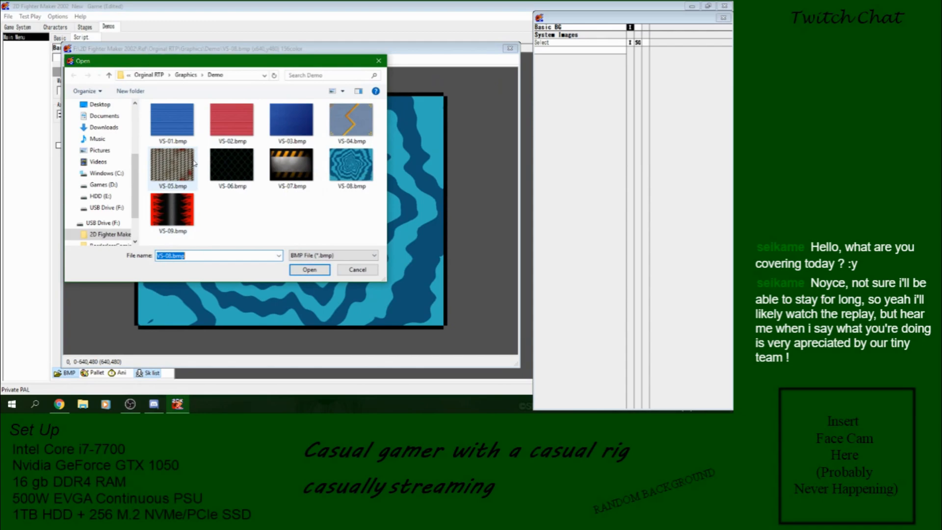
left_click(309, 269)
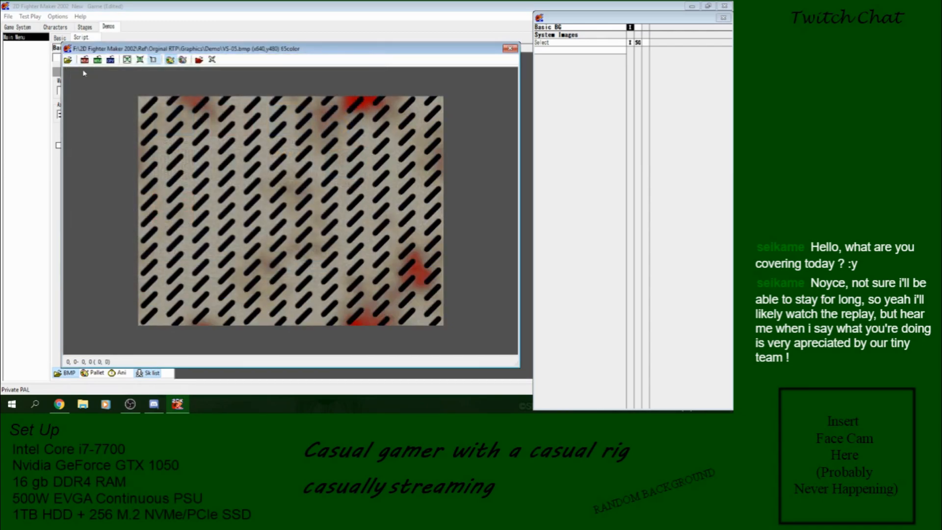
left_click(84, 59)
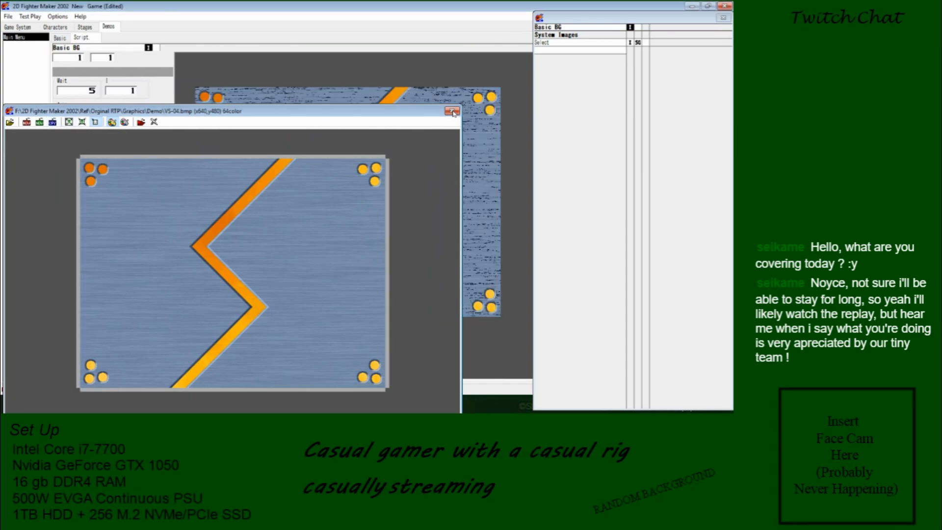
left_click(452, 111)
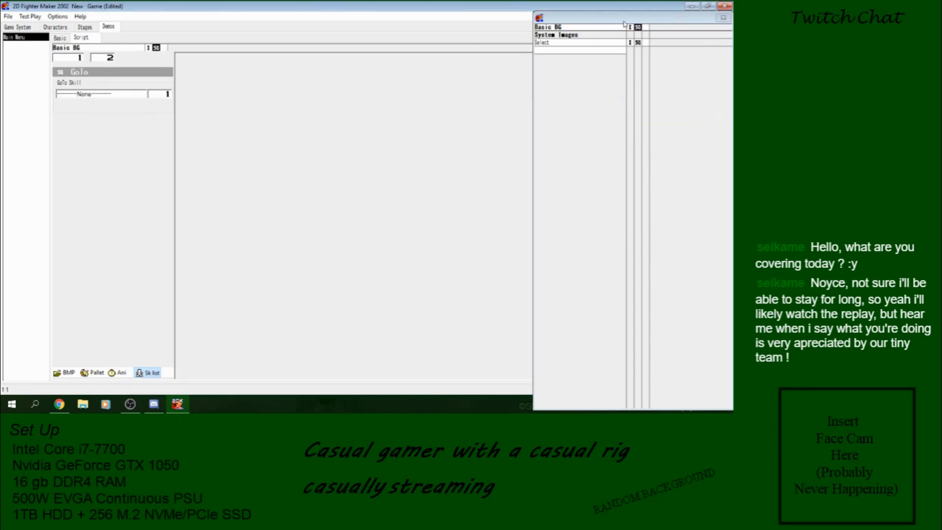
Run a test play over the zigzag background and close it after checking the arrow placement
left_click(8, 16)
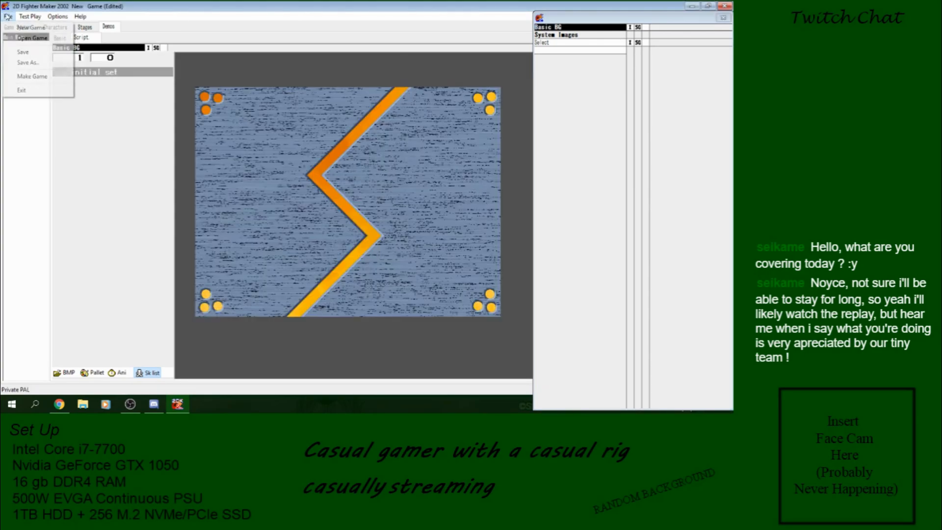
left_click(29, 16)
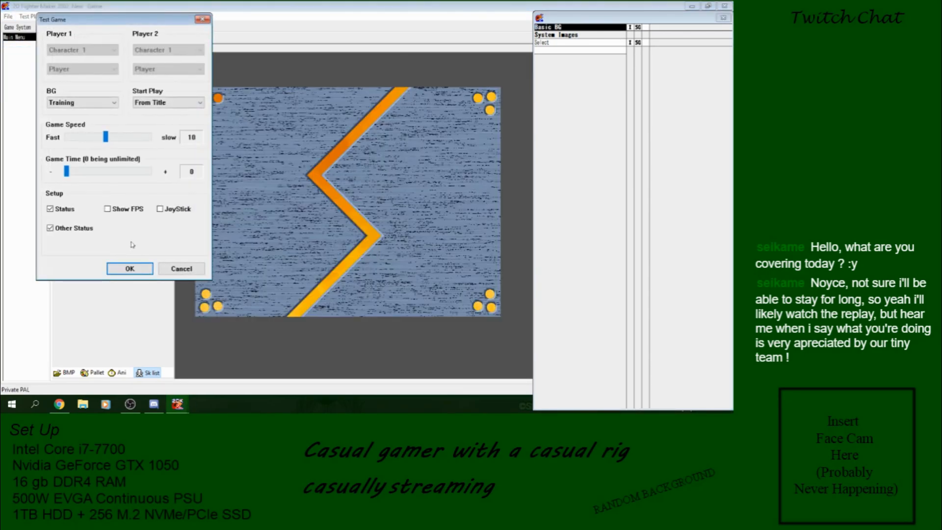
left_click(129, 268)
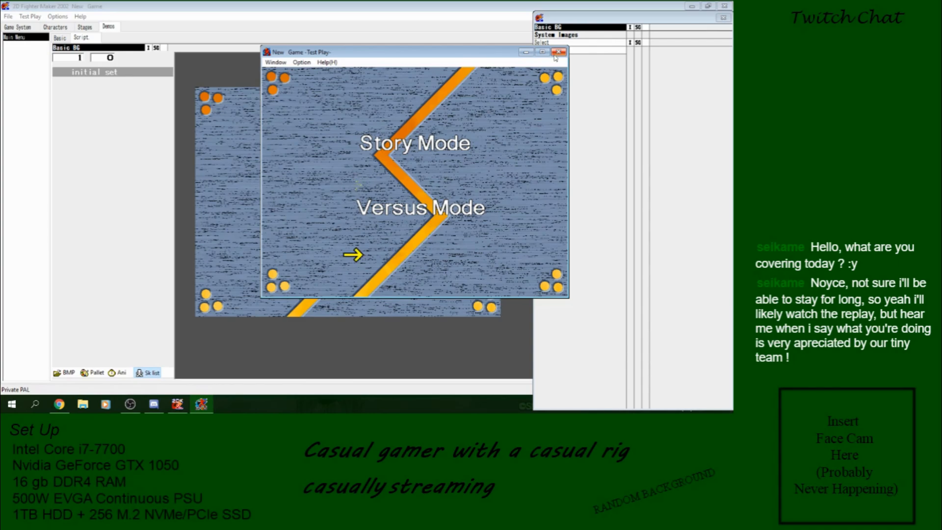
mouse_move(557, 51)
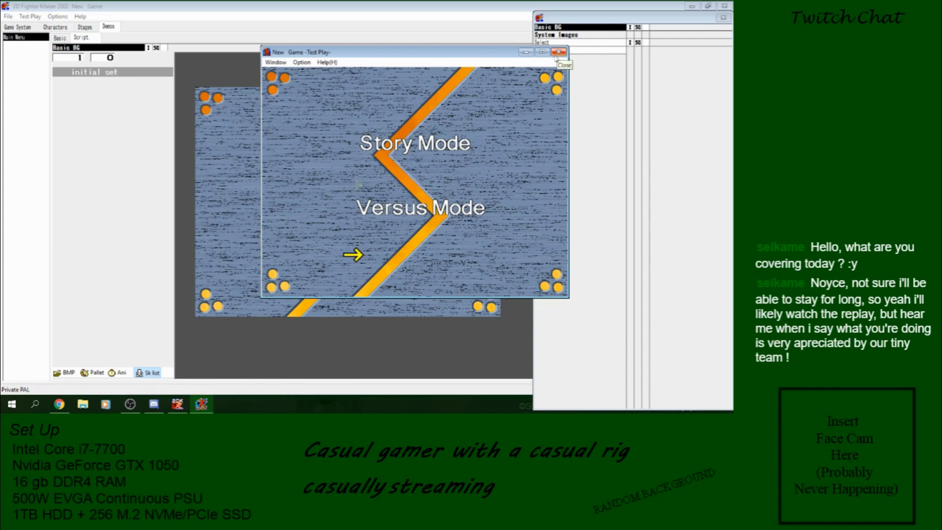
left_click(557, 51)
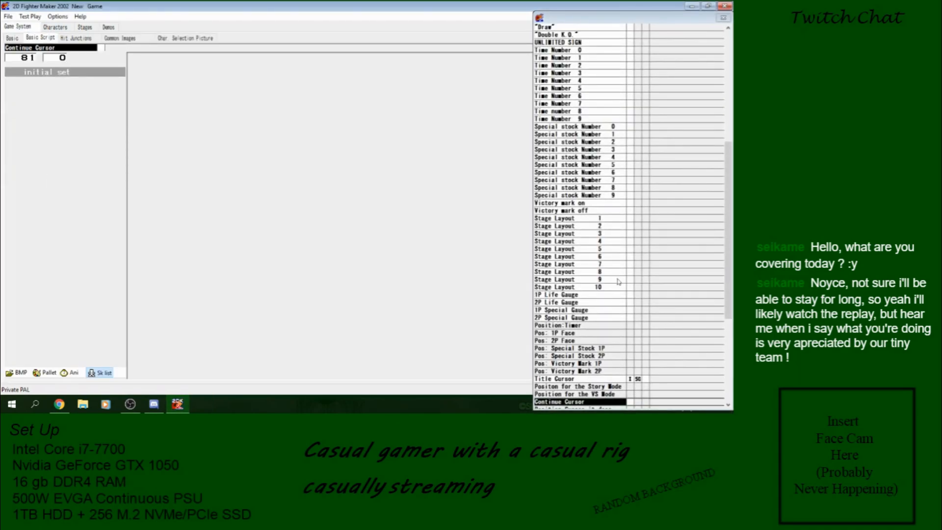
Select the Story Mode cursor position entry and set its Y to 140
left_click(557, 401)
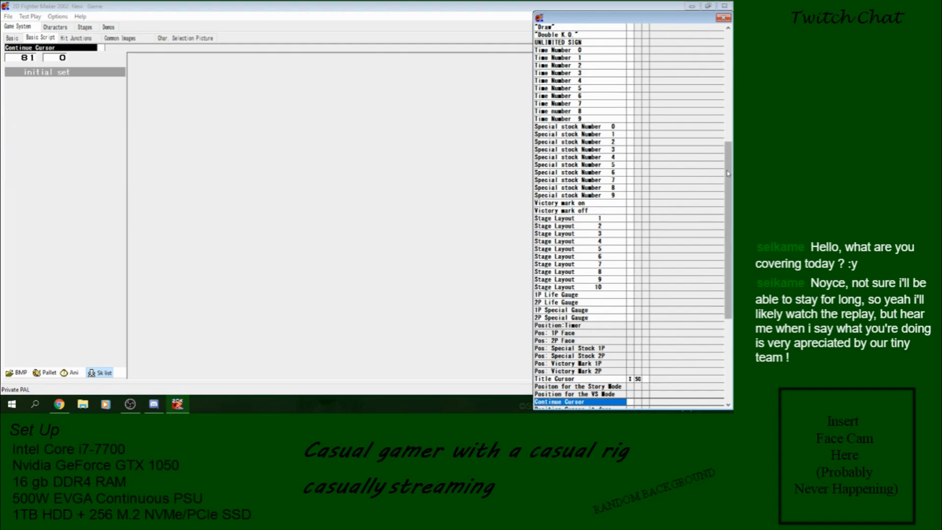
left_click(578, 211)
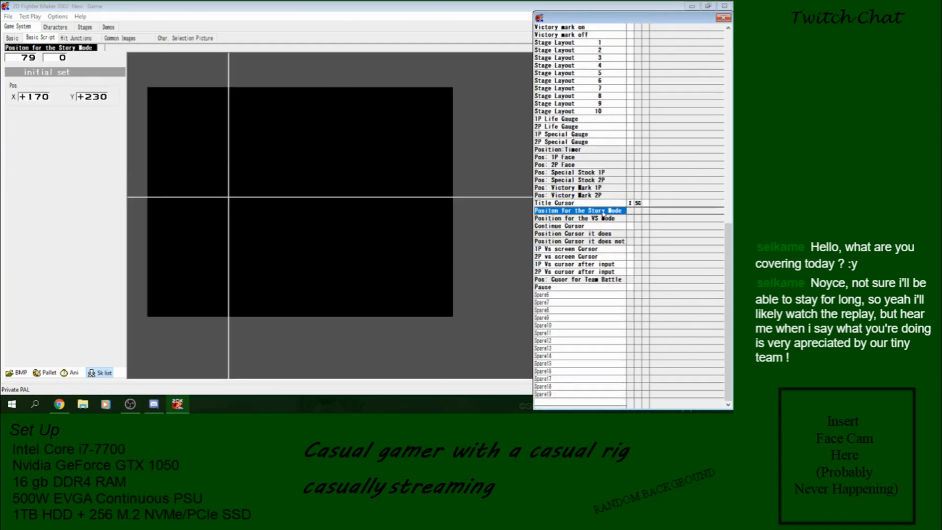
left_click(578, 218)
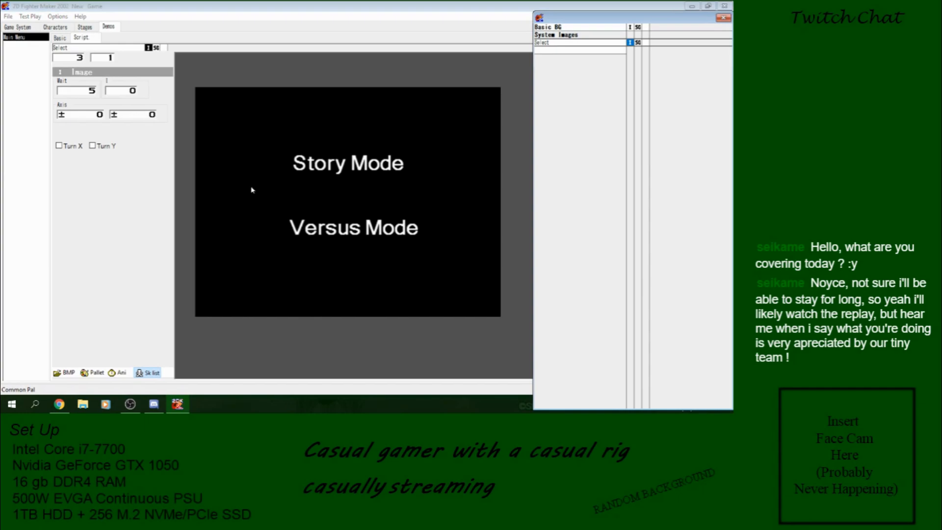
mouse_move(181, 180)
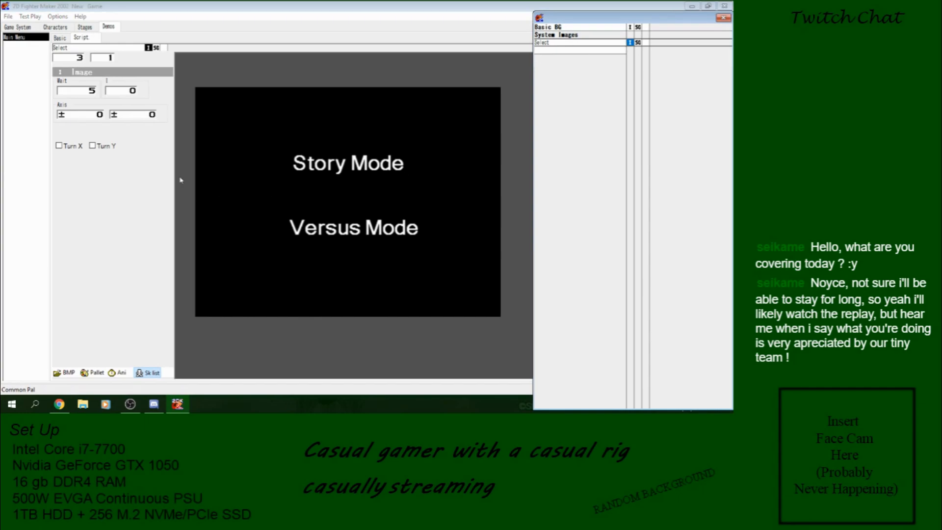
mouse_move(18, 24)
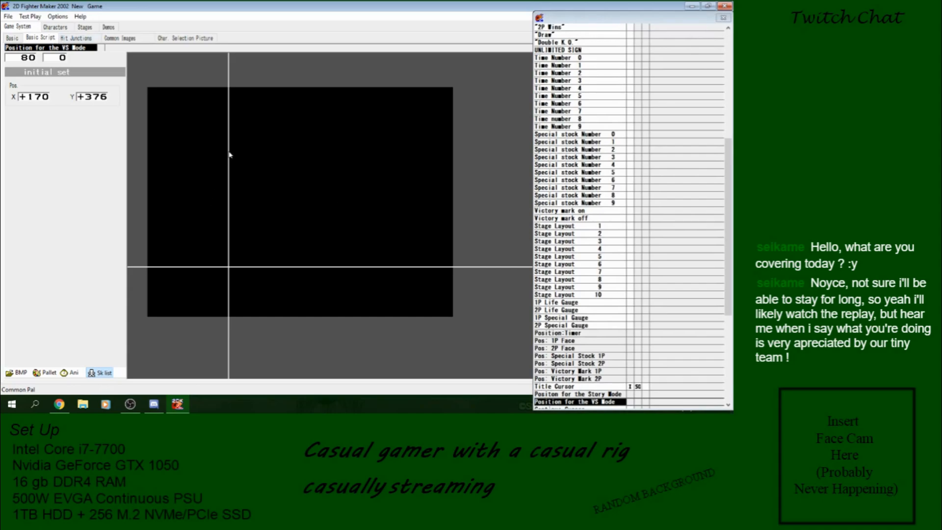
left_click(578, 393)
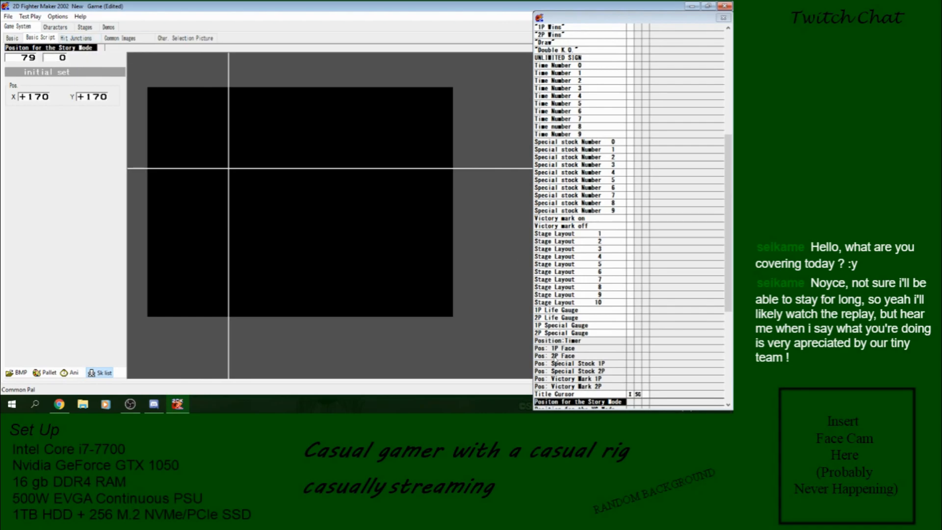
Set the VS Mode cursor position's Y to 286 and bring up test-play settings
scroll("down", 3)
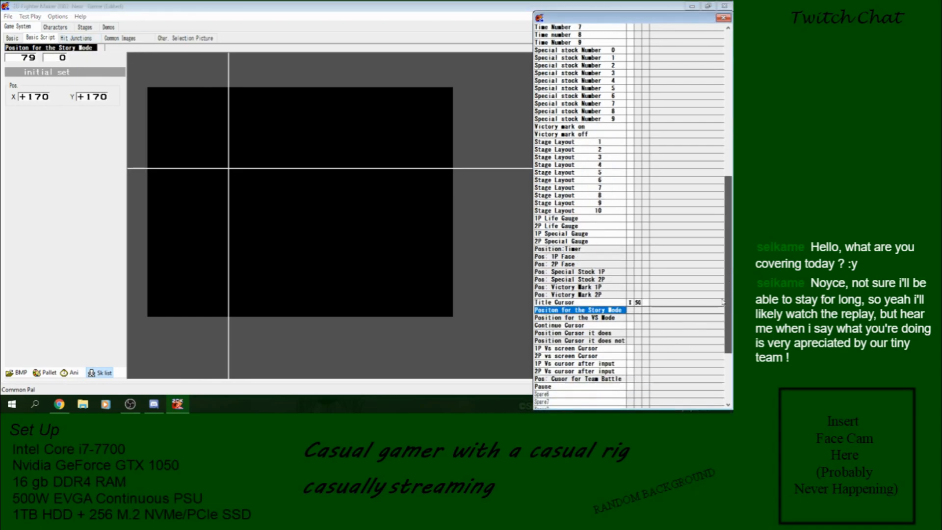
left_click(578, 317)
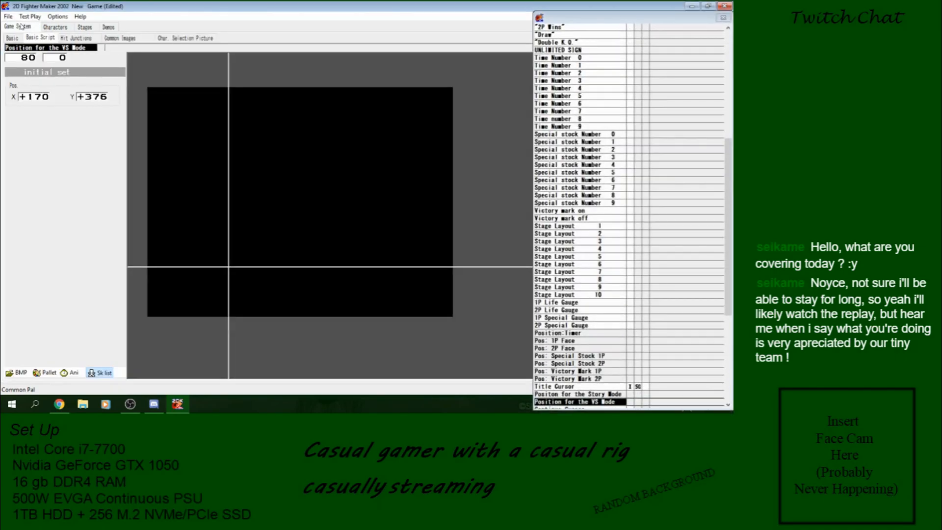
triple_click(92, 96)
type("+306")
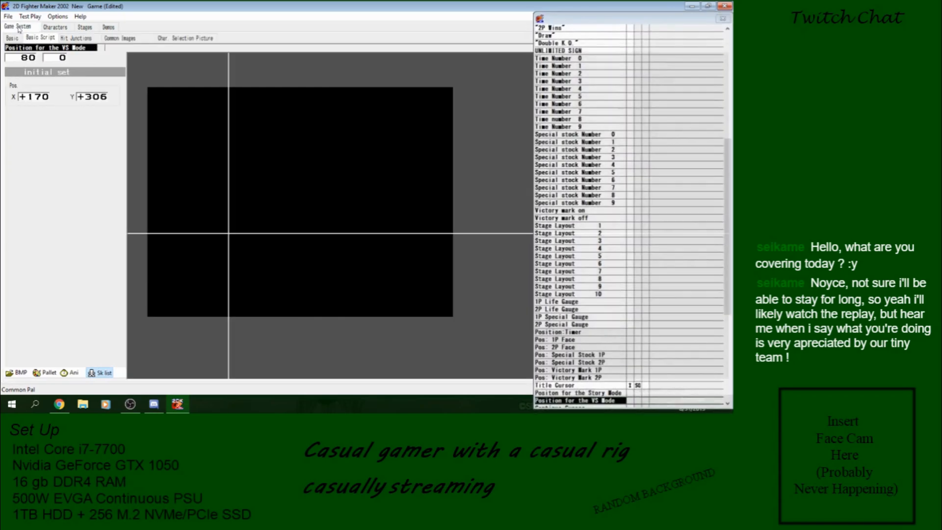
triple_click(92, 96)
type("+286")
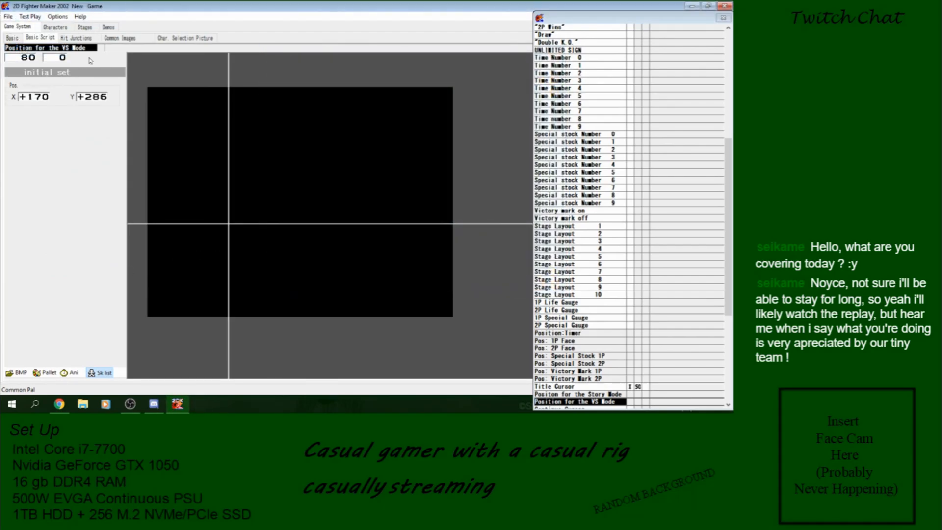
left_click(578, 393)
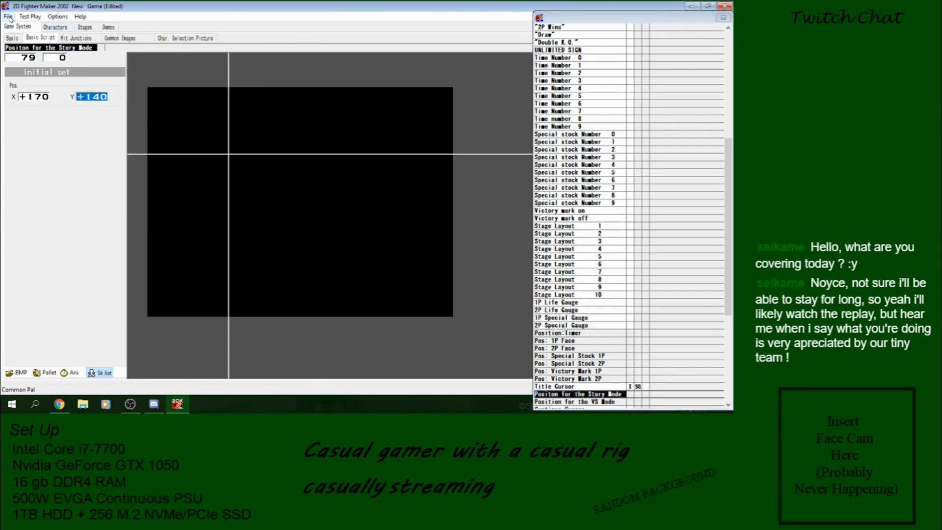
left_click(29, 16)
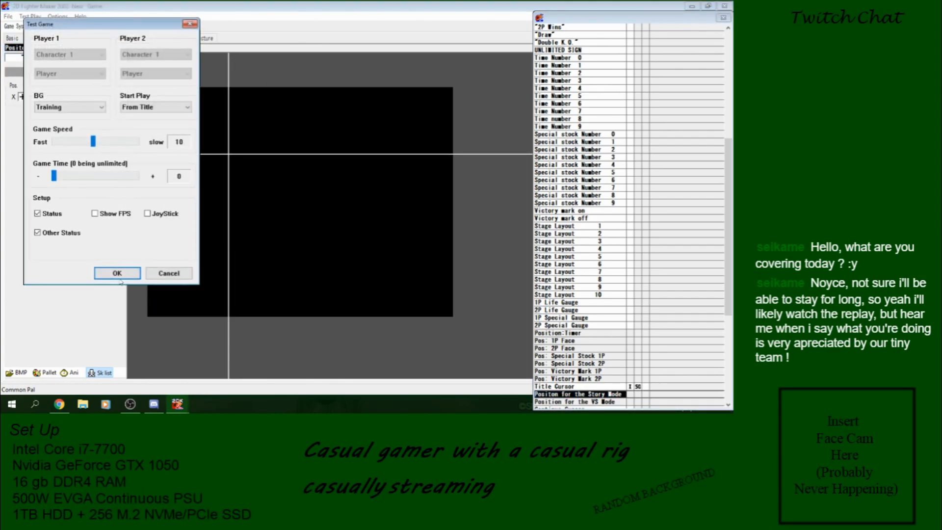
Run the title menu test play twice to check the arrow beside each option
left_click(116, 273)
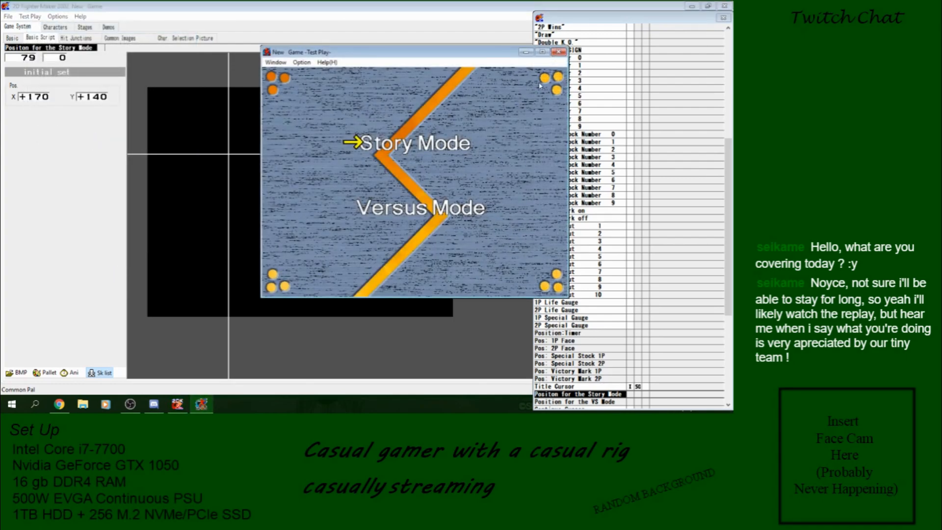
left_click(557, 51)
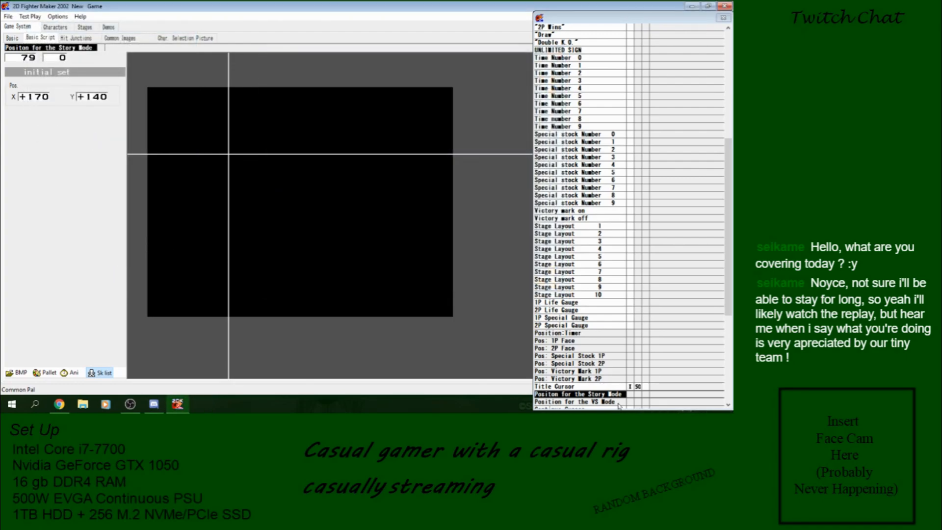
left_click(30, 16)
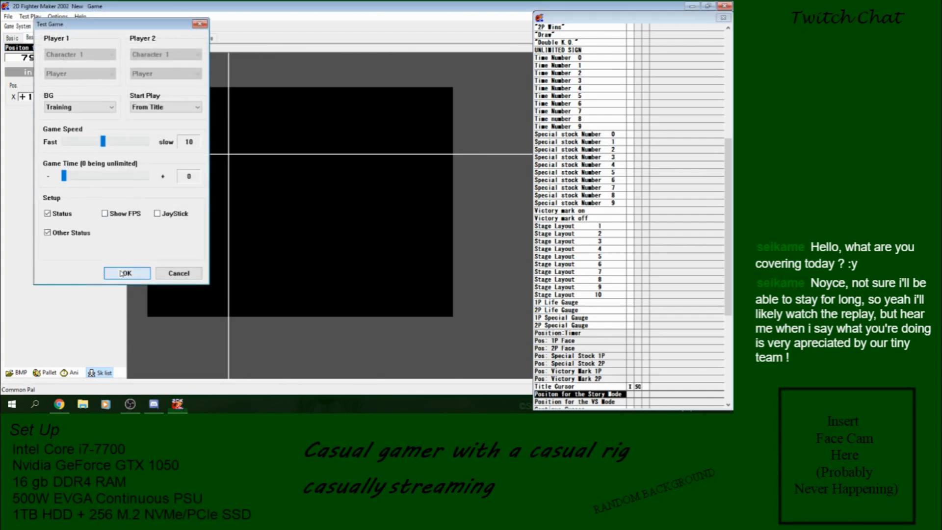
left_click(126, 273)
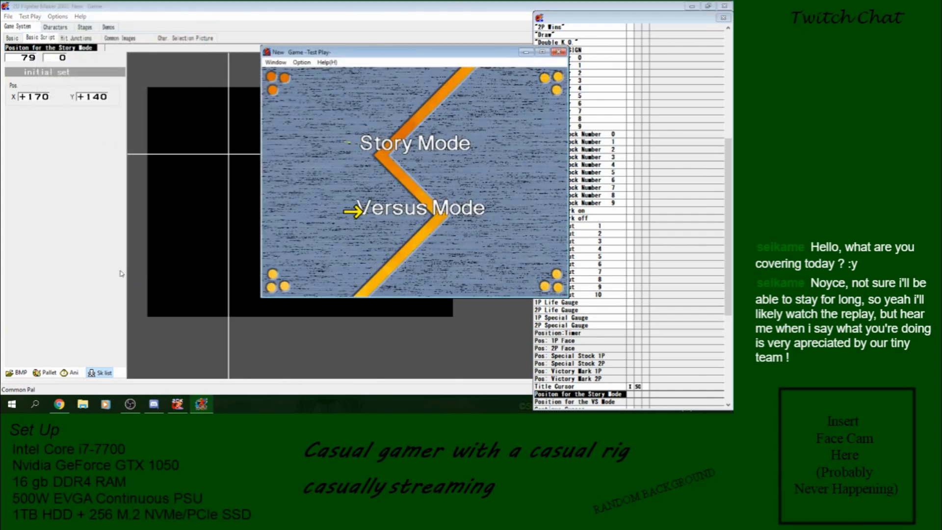
left_click(557, 52)
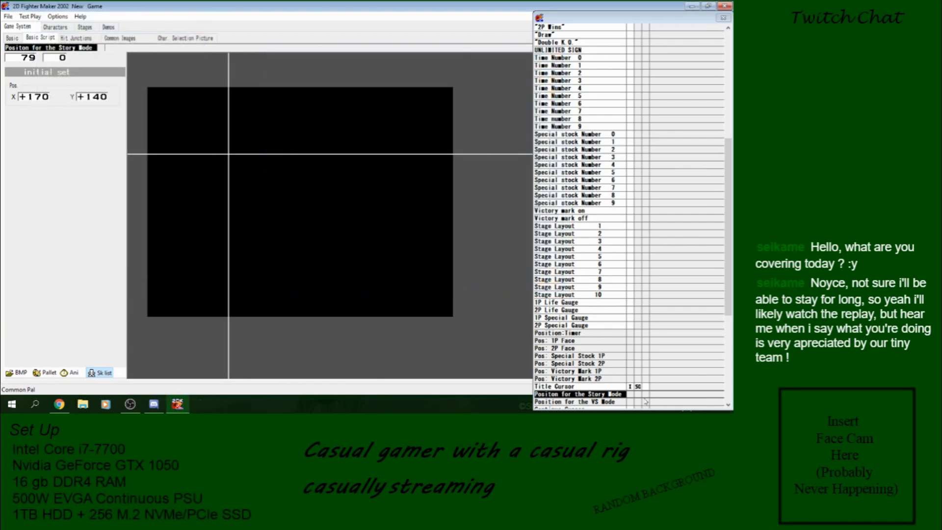
left_click(578, 401)
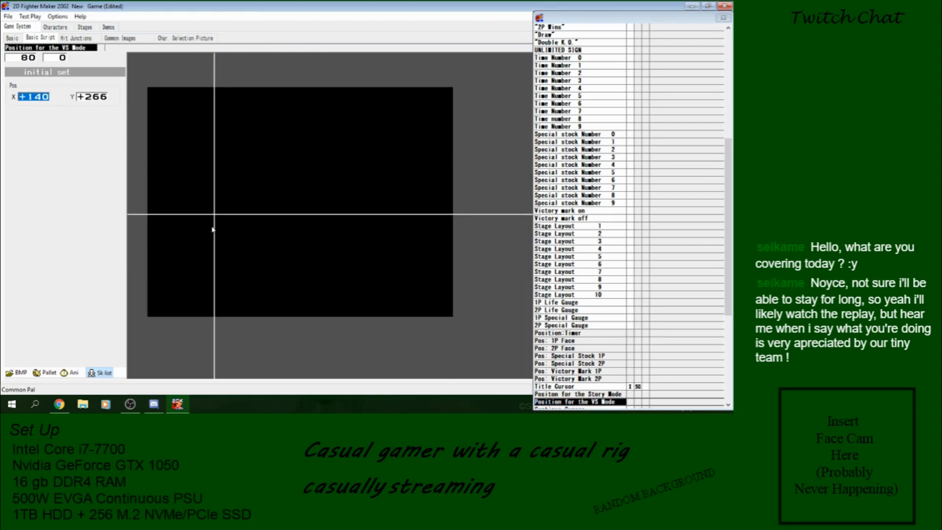
Apply X 140 to both cursors and VS Mode Y 276, then rerun the menu test play
left_click(578, 393)
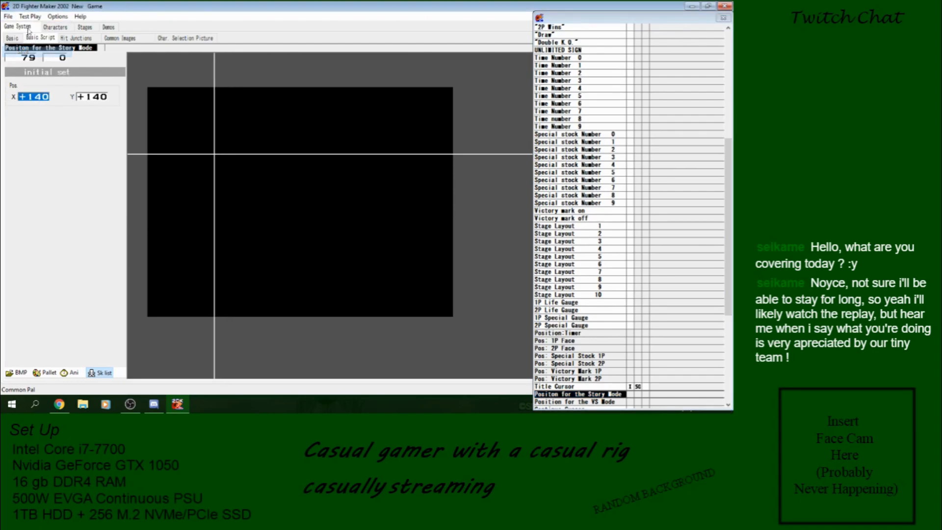
left_click(28, 16)
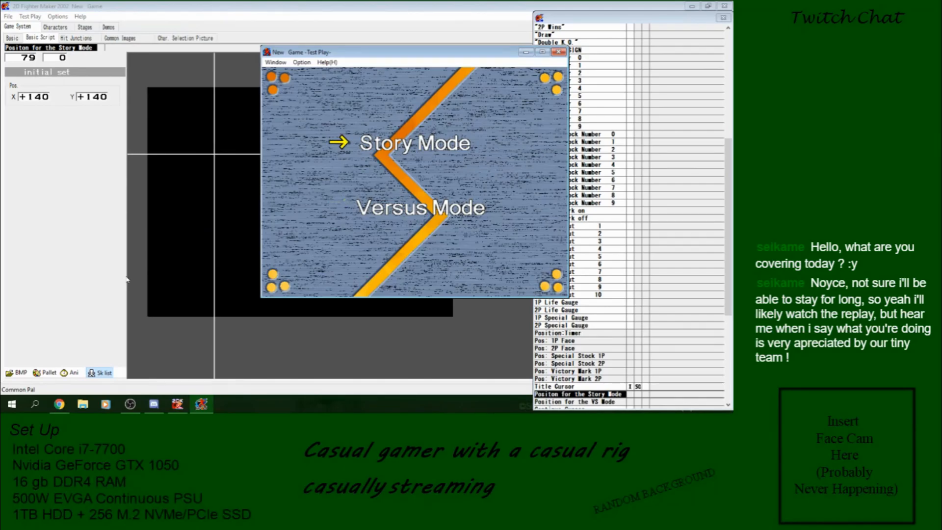
key("down")
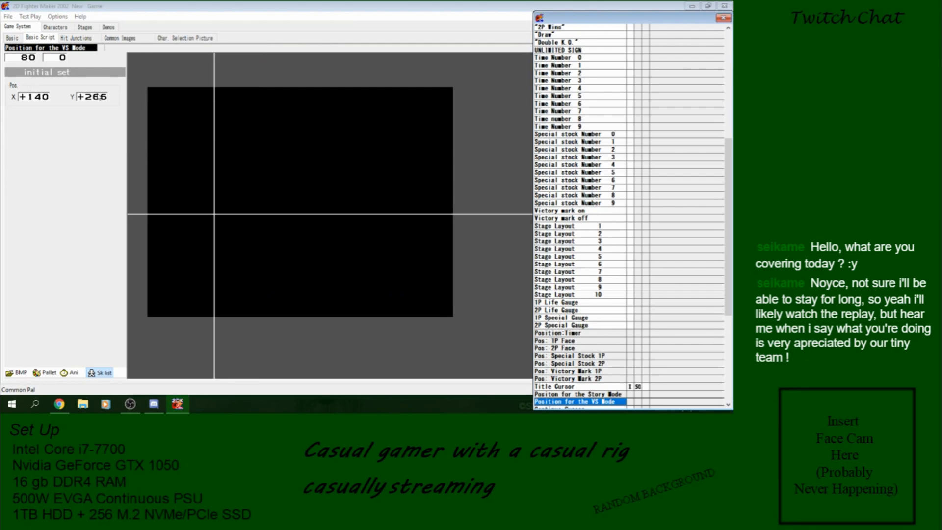
left_click(8, 16)
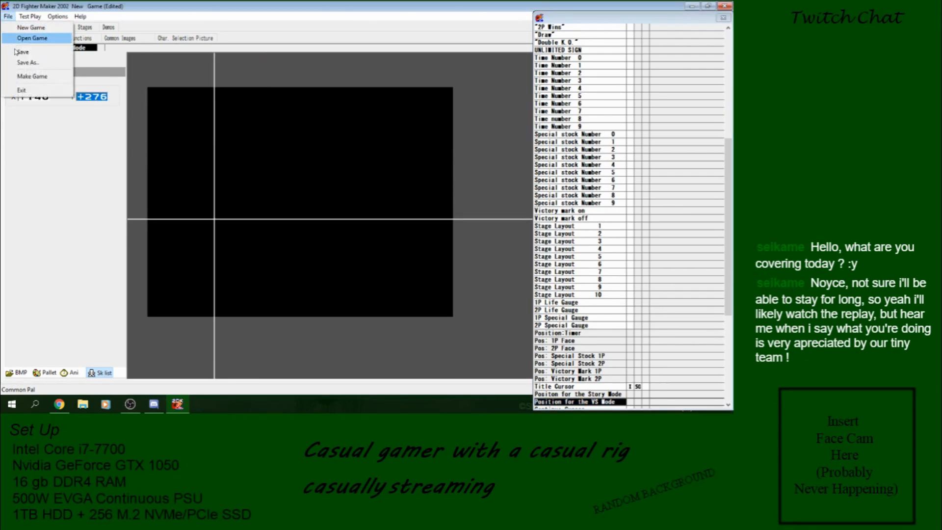
left_click(30, 16)
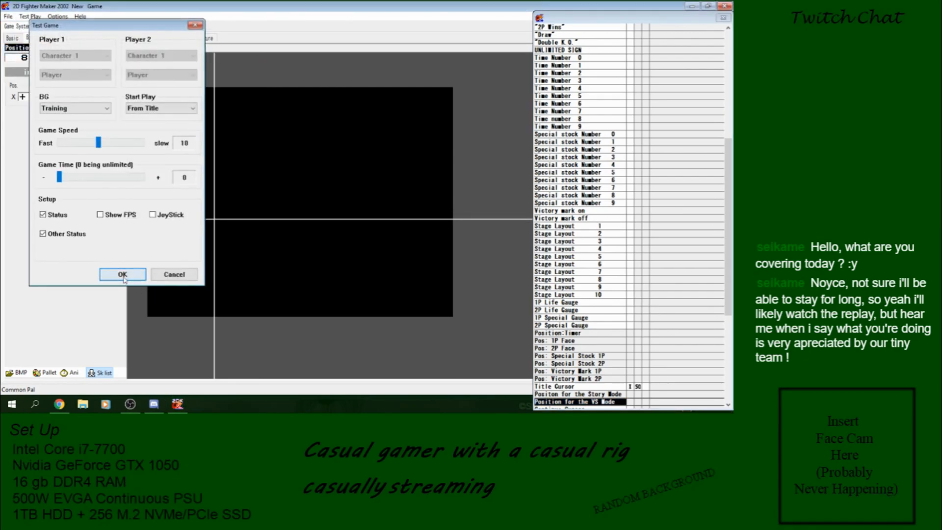
left_click(123, 274)
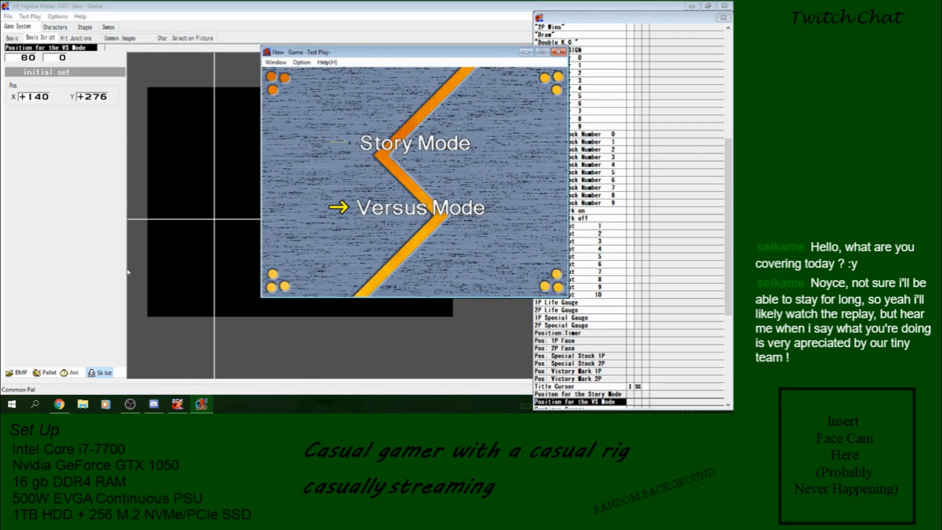